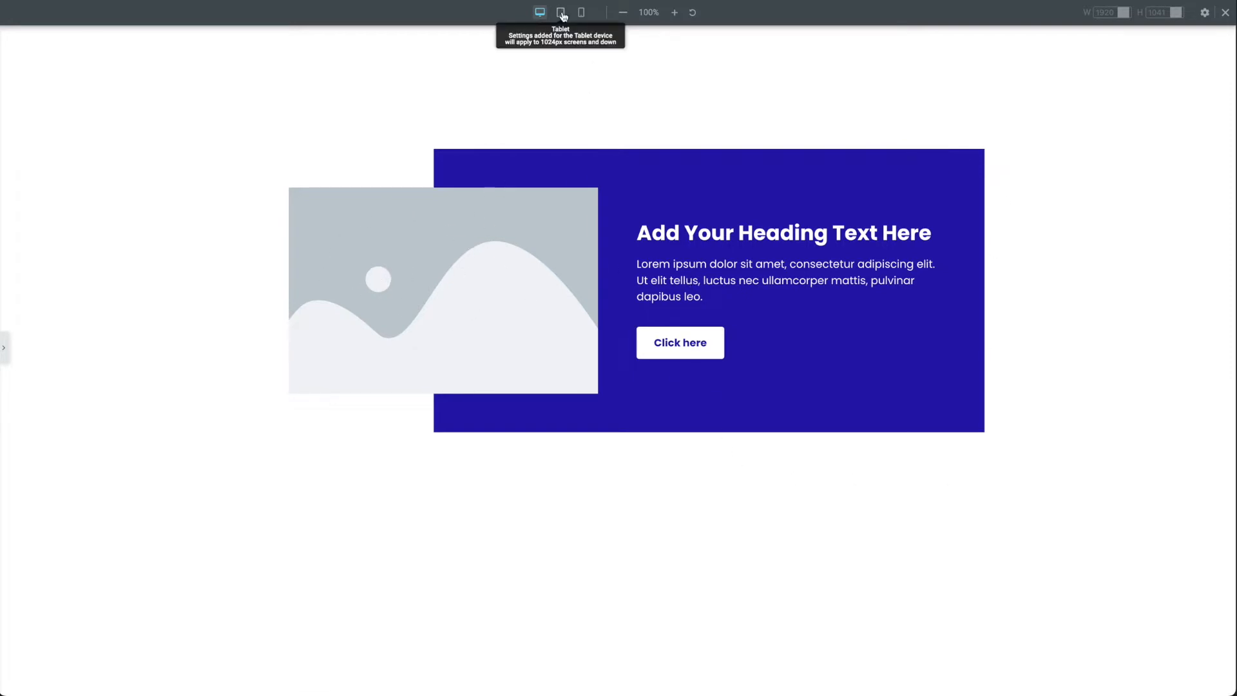
- Preview the overlapping card layout at mobile and tablet widths, then return to desktop
click(581, 12)
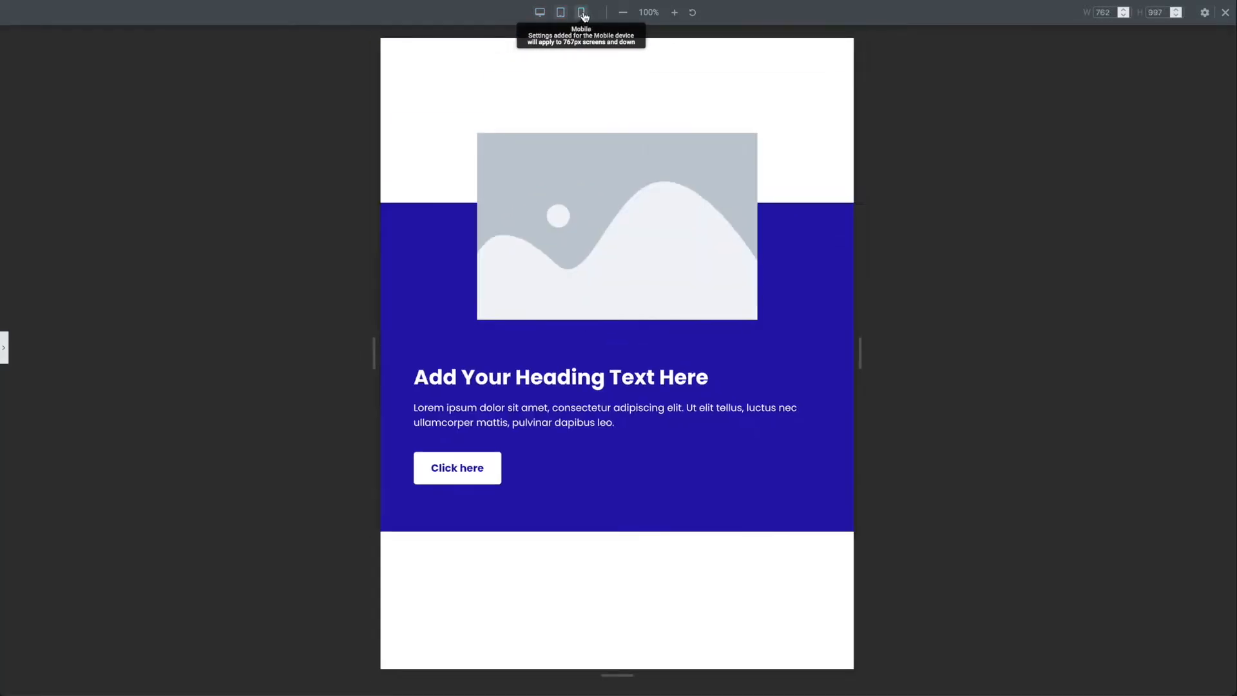
click(581, 12)
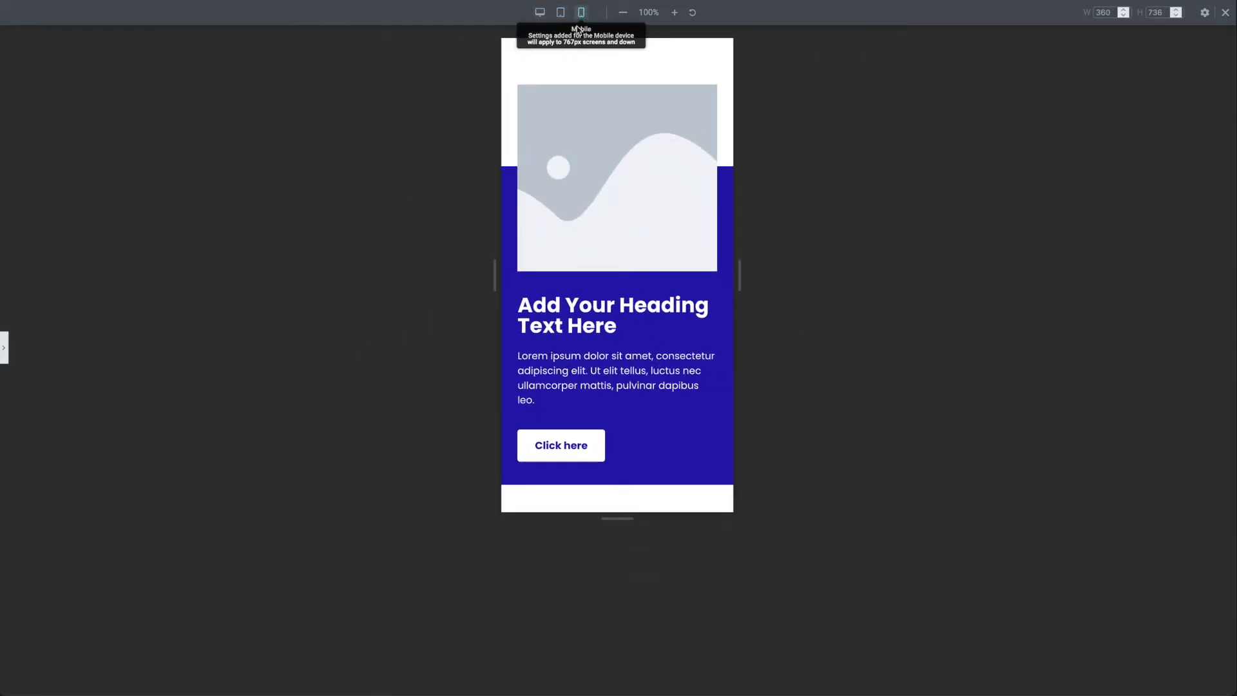
mouse_move(432, 58)
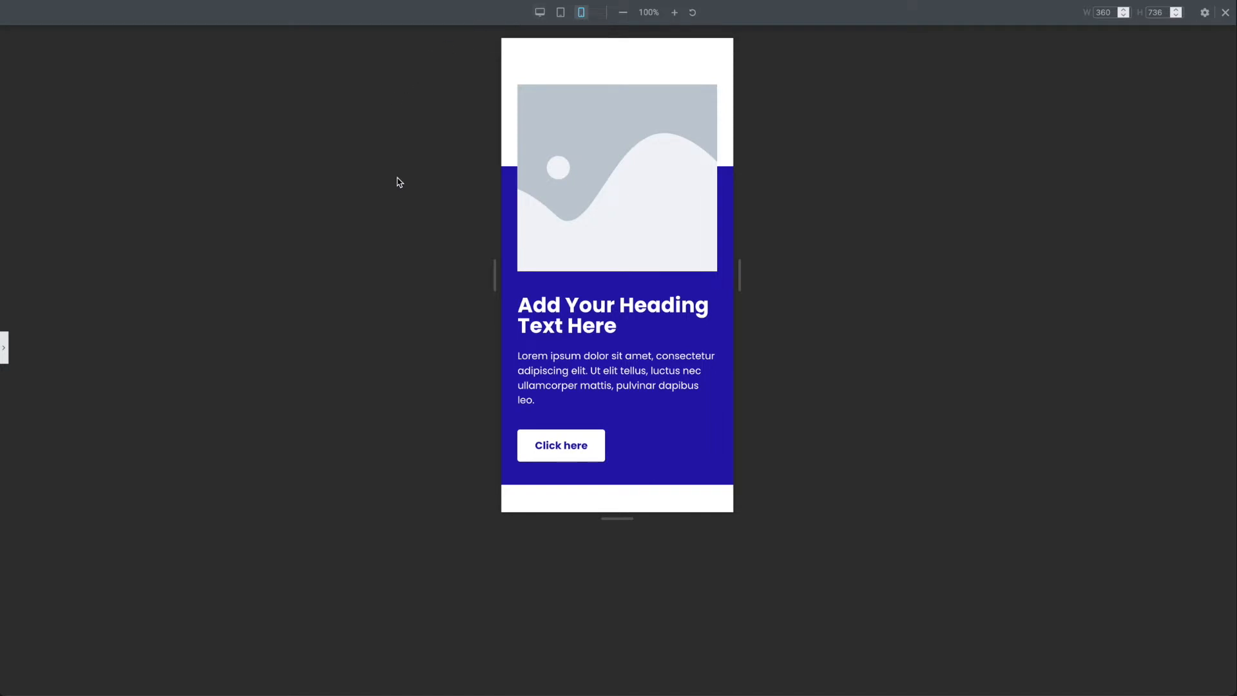
mouse_move(416, 187)
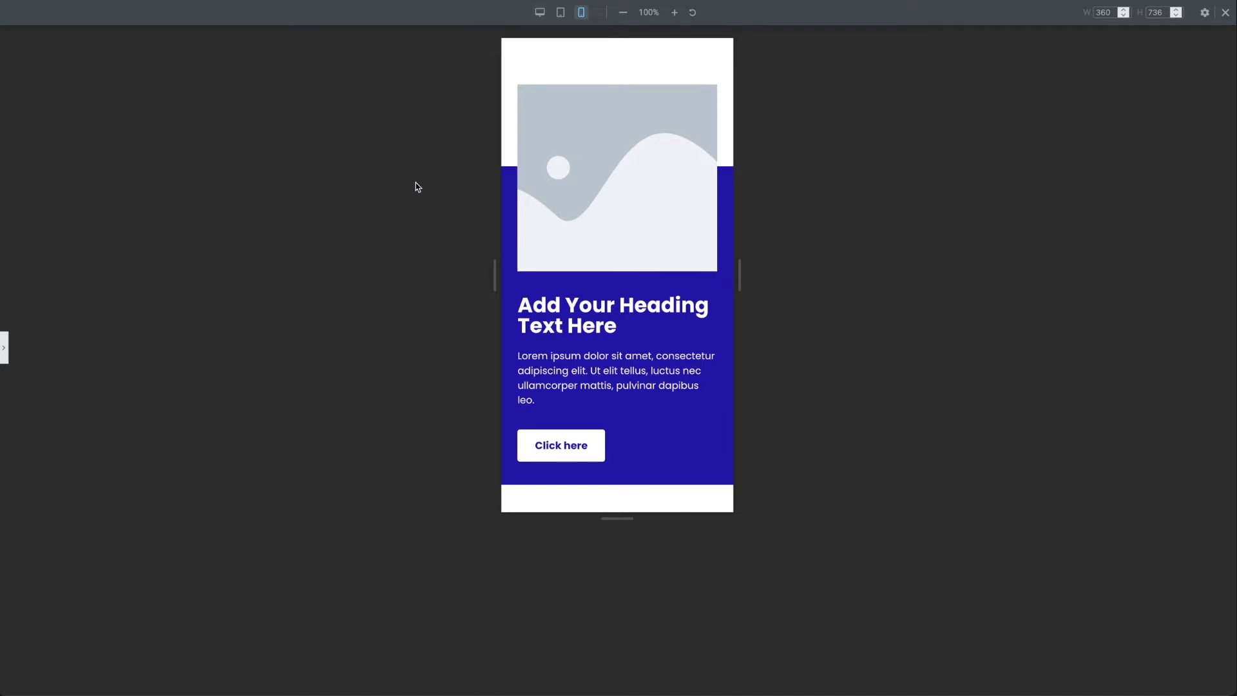
click(559, 12)
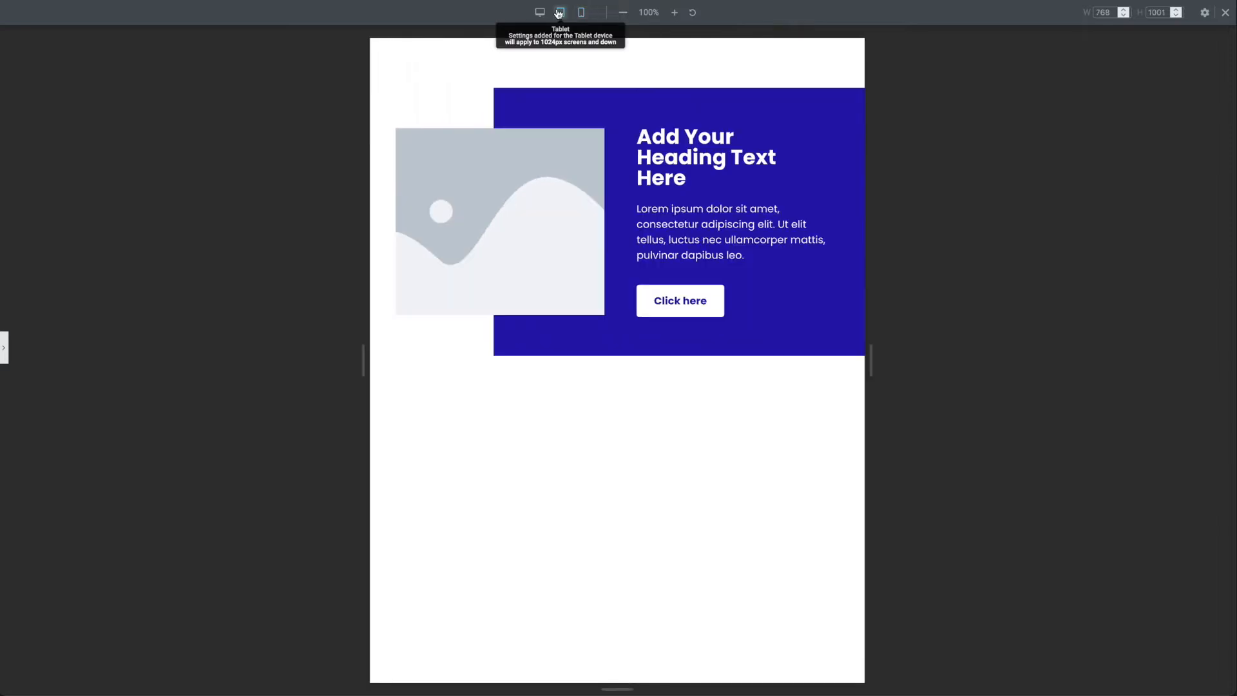
click(540, 12)
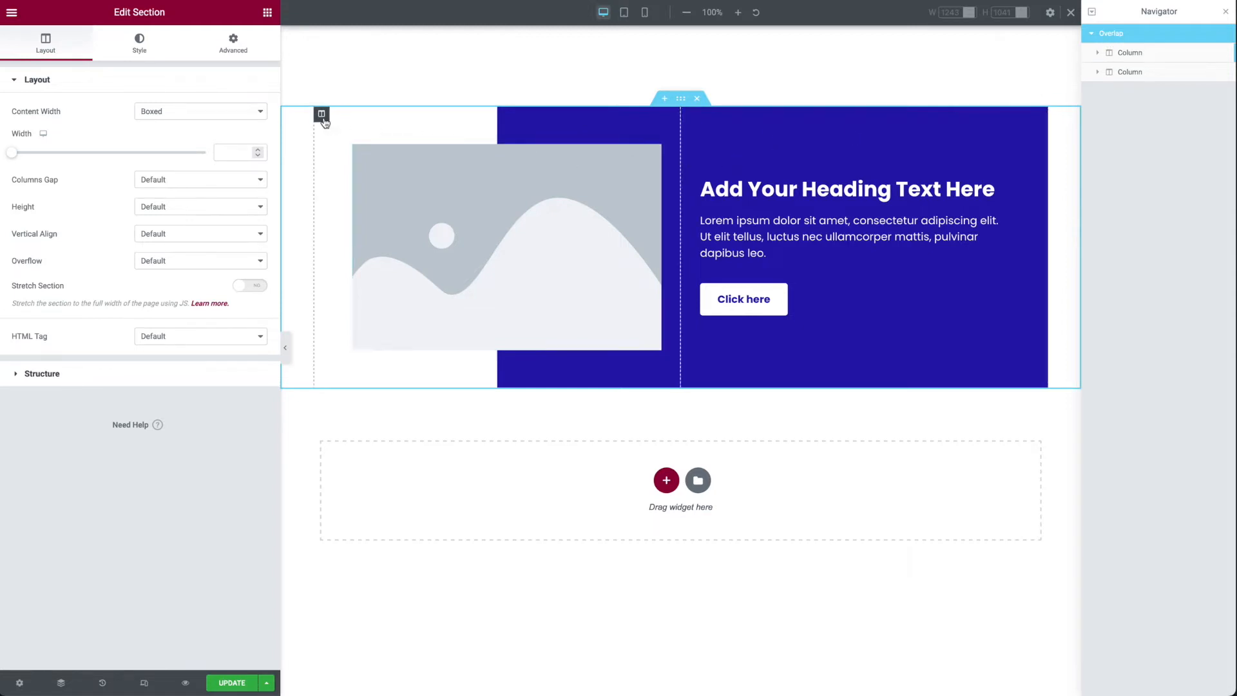
- Select the image column, then rename the parent section to 'Section' in the Navigator
click(688, 113)
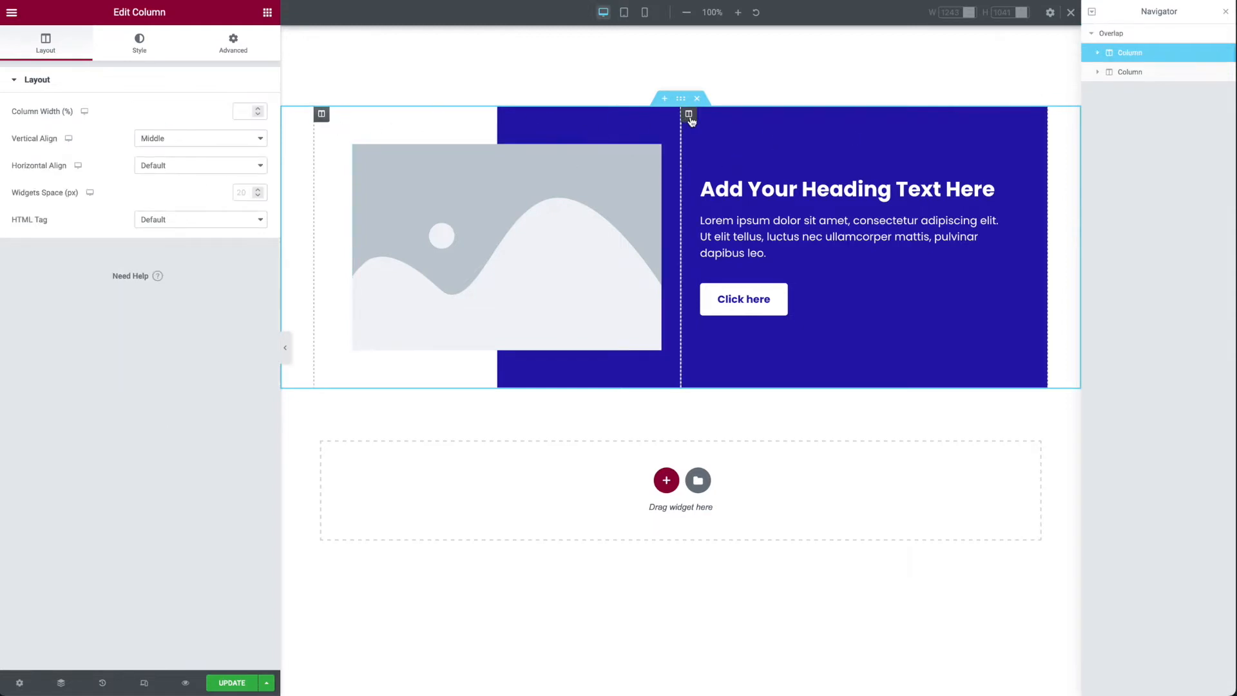
click(139, 42)
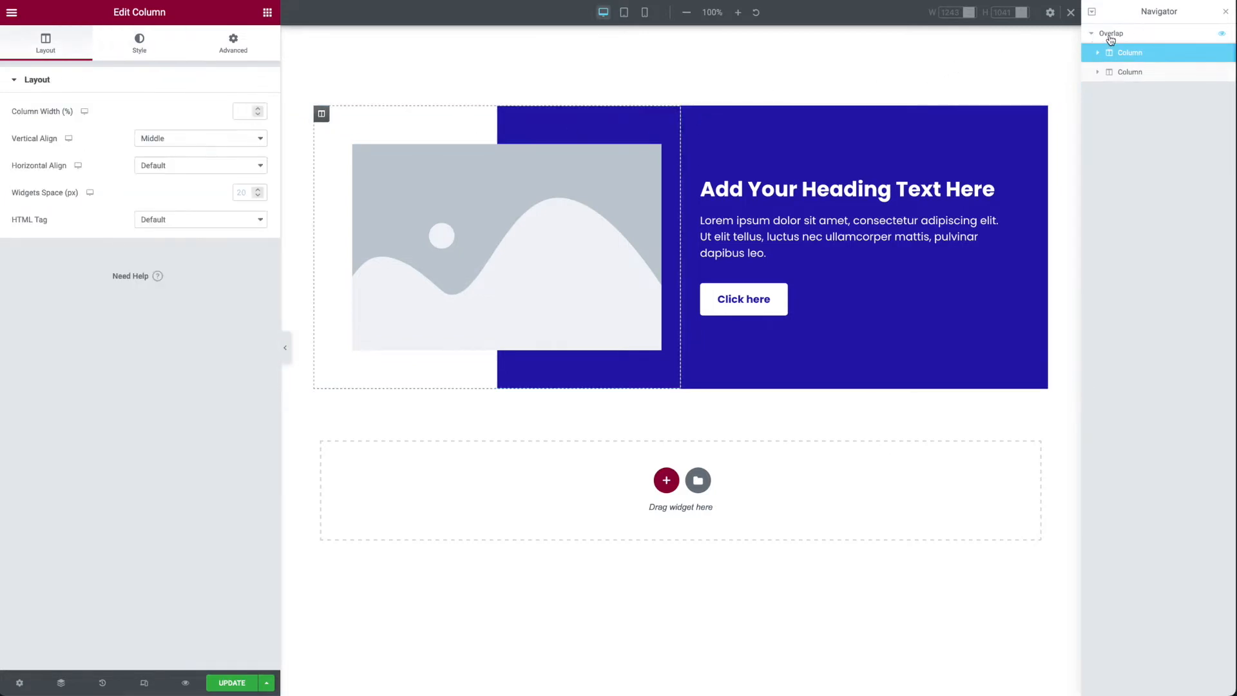
click(1109, 34)
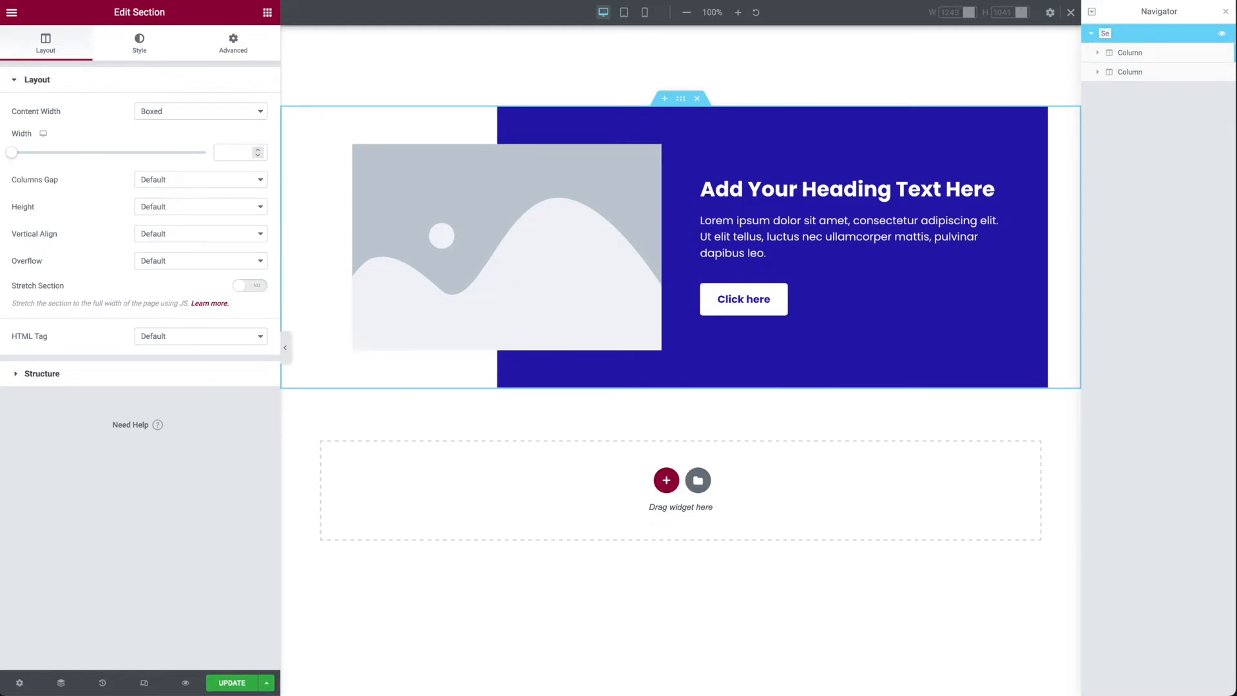
double_click(1106, 34)
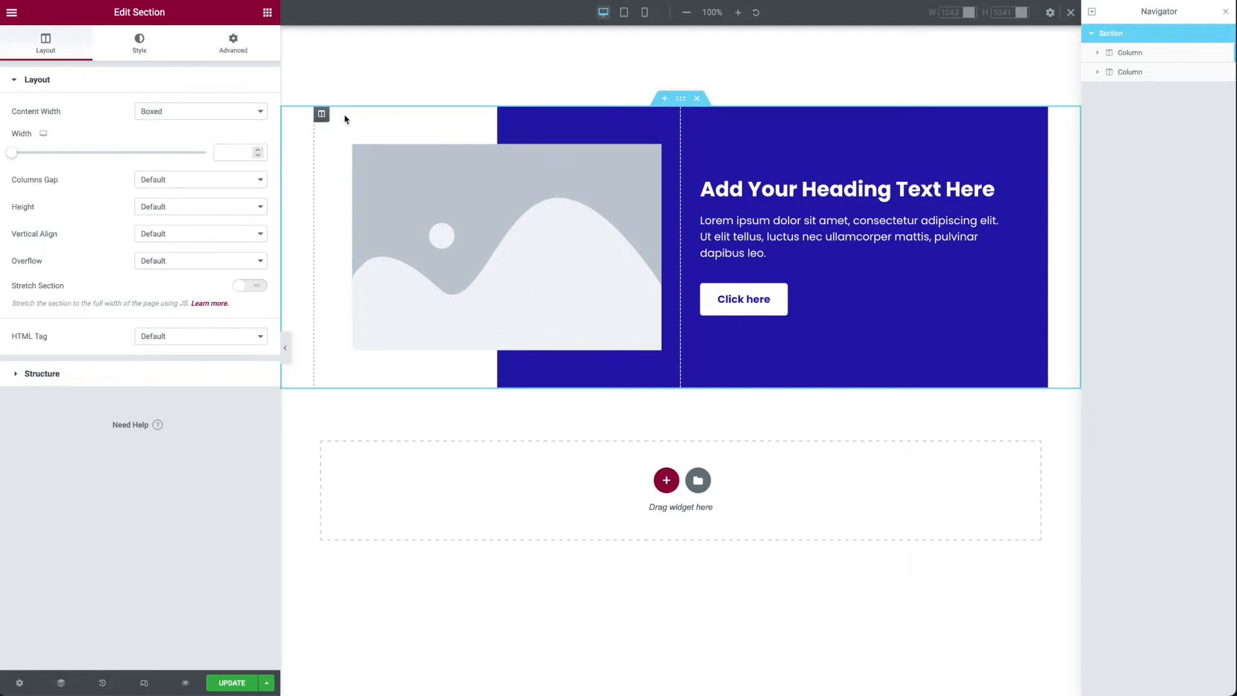
- Review the image column's 50/50 purple gradient background and start a new section below
click(321, 113)
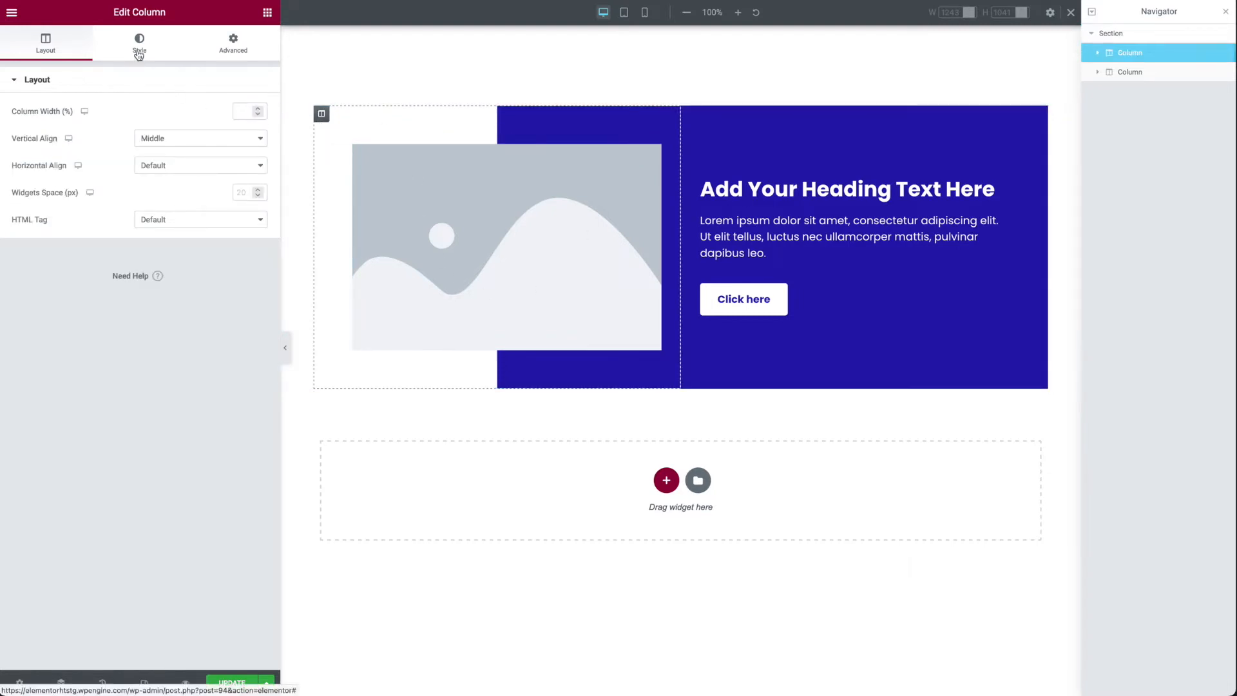
click(139, 44)
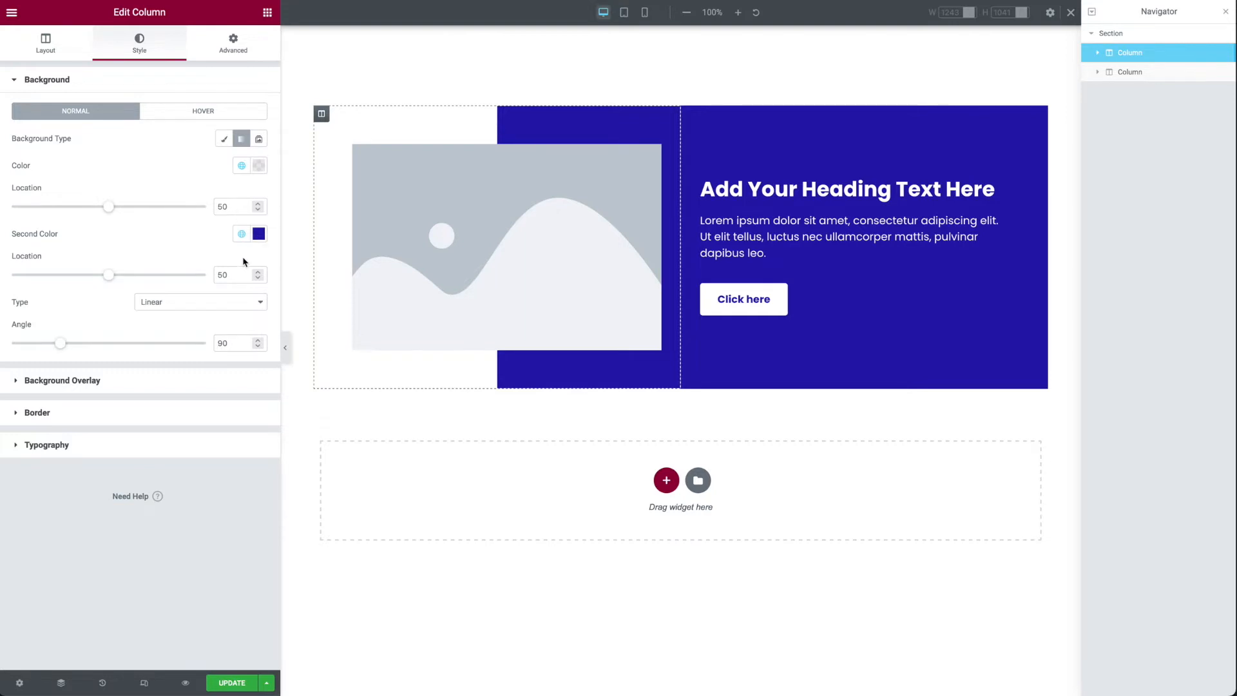
mouse_move(258, 166)
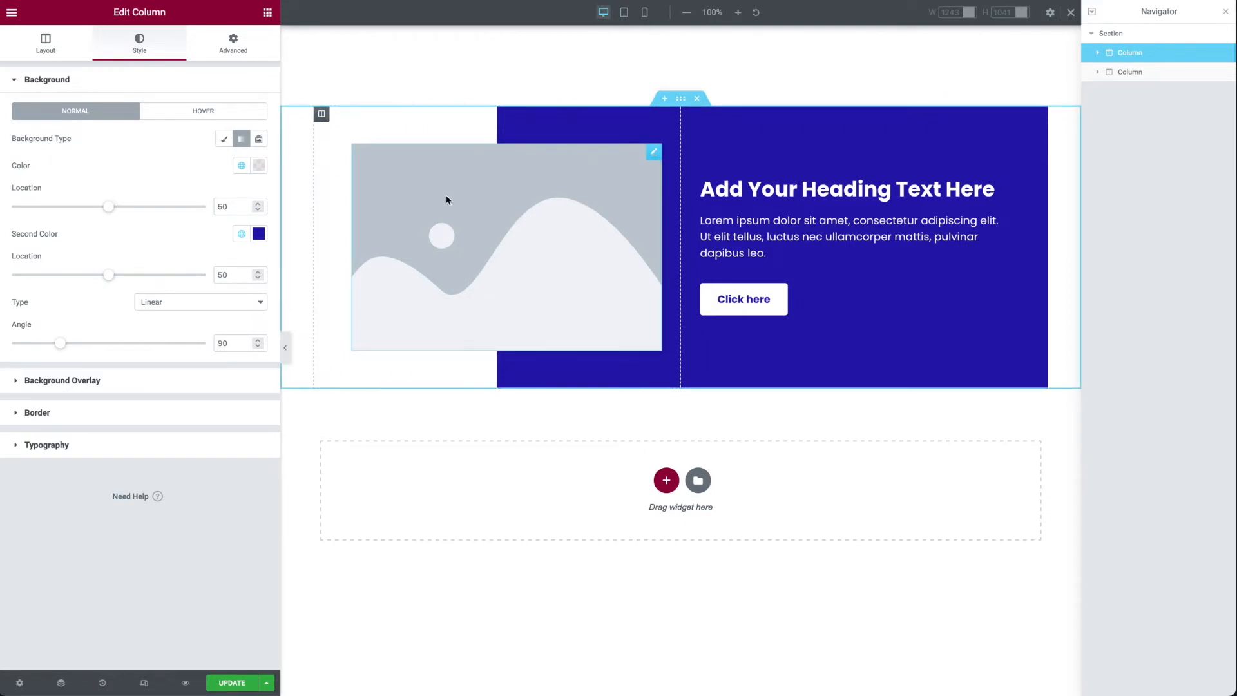
mouse_move(431, 307)
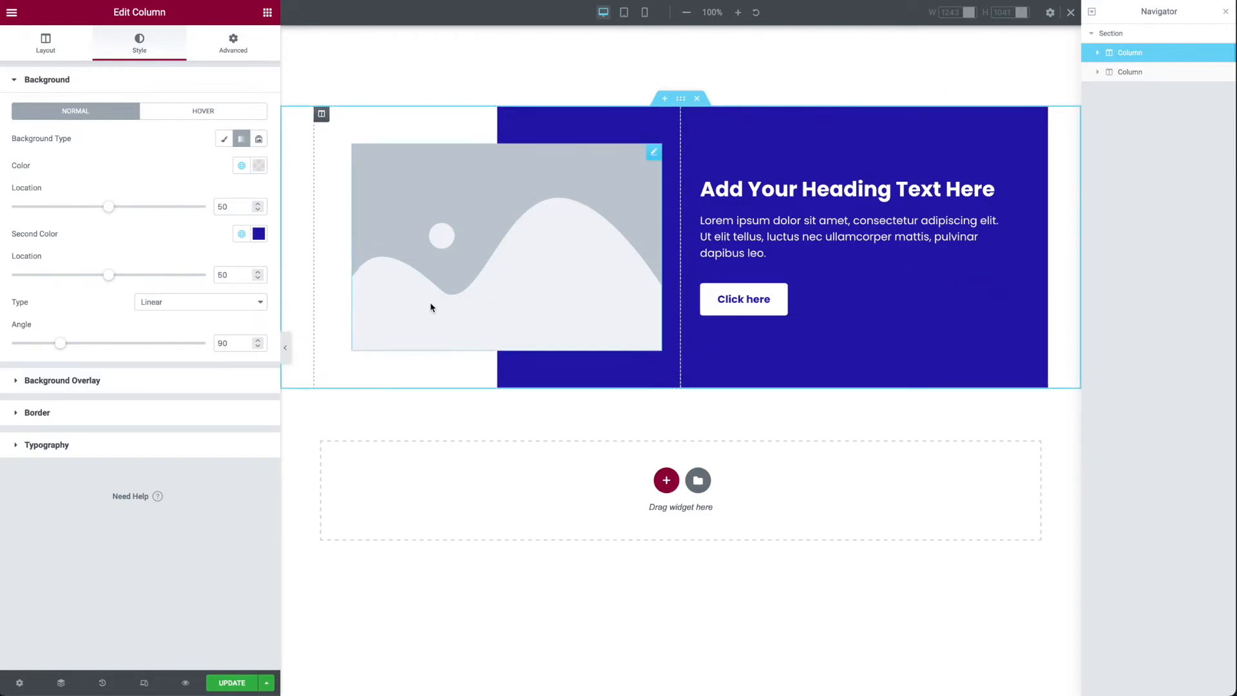
click(664, 479)
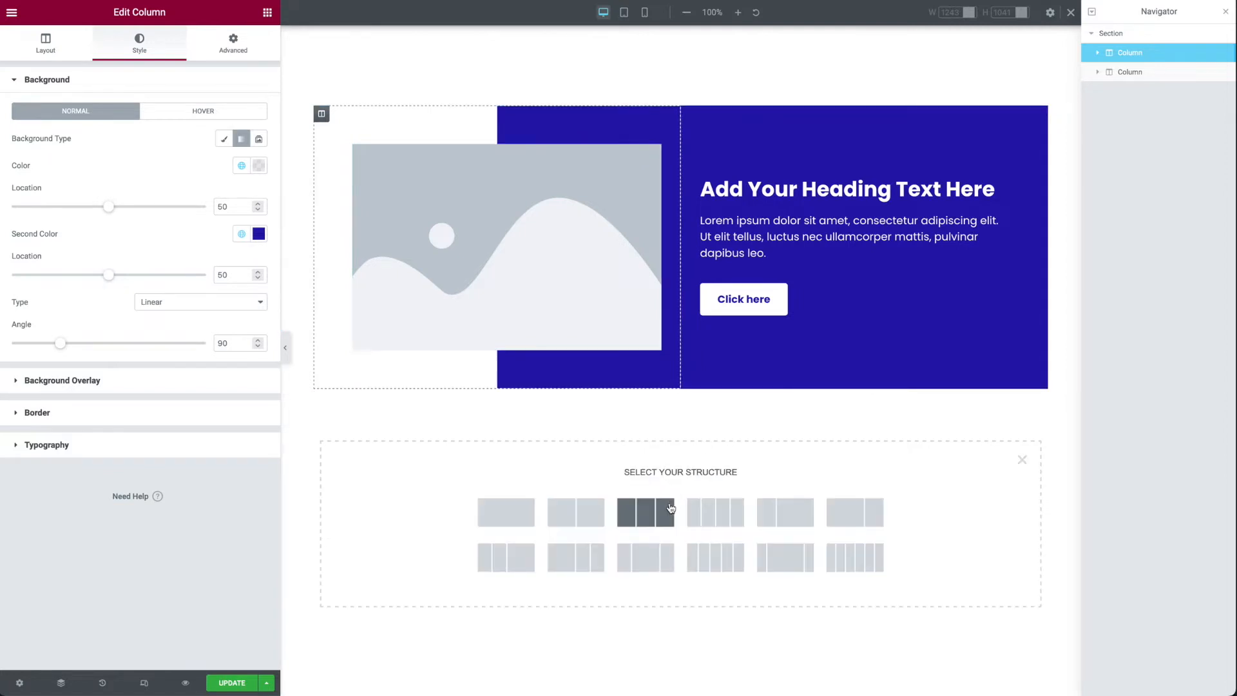
- Add a two-column section below the purple card and reach its advanced spacing settings
click(644, 511)
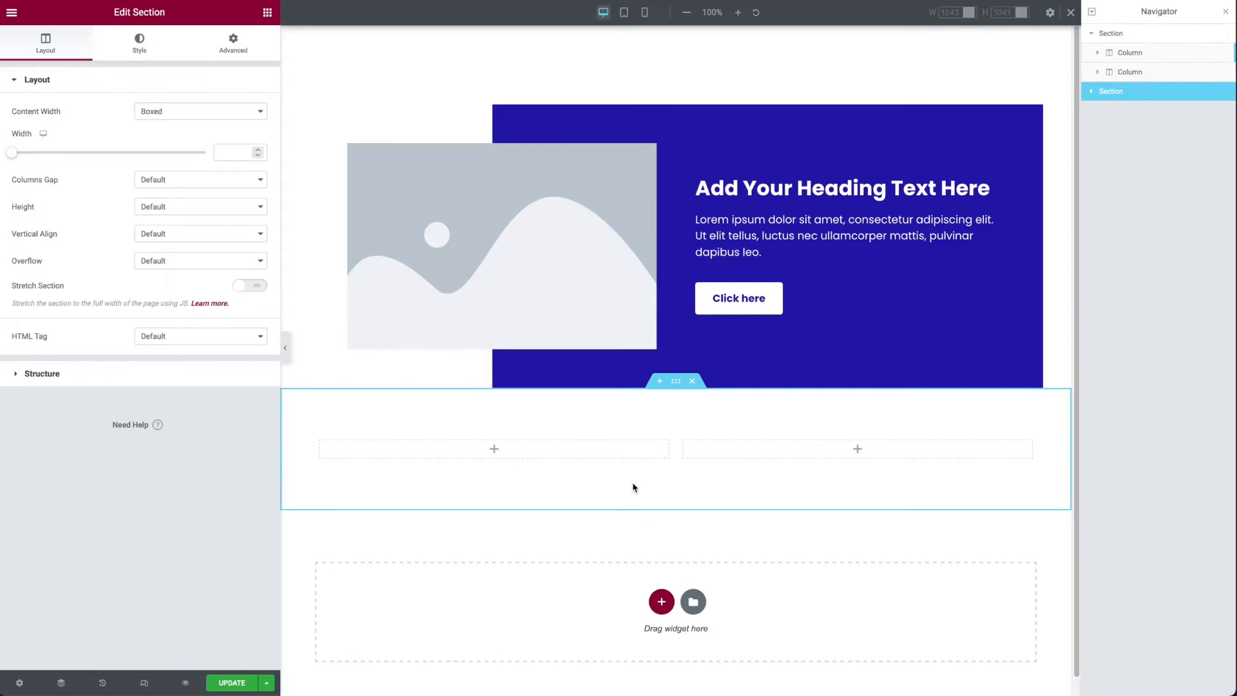
mouse_move(480, 492)
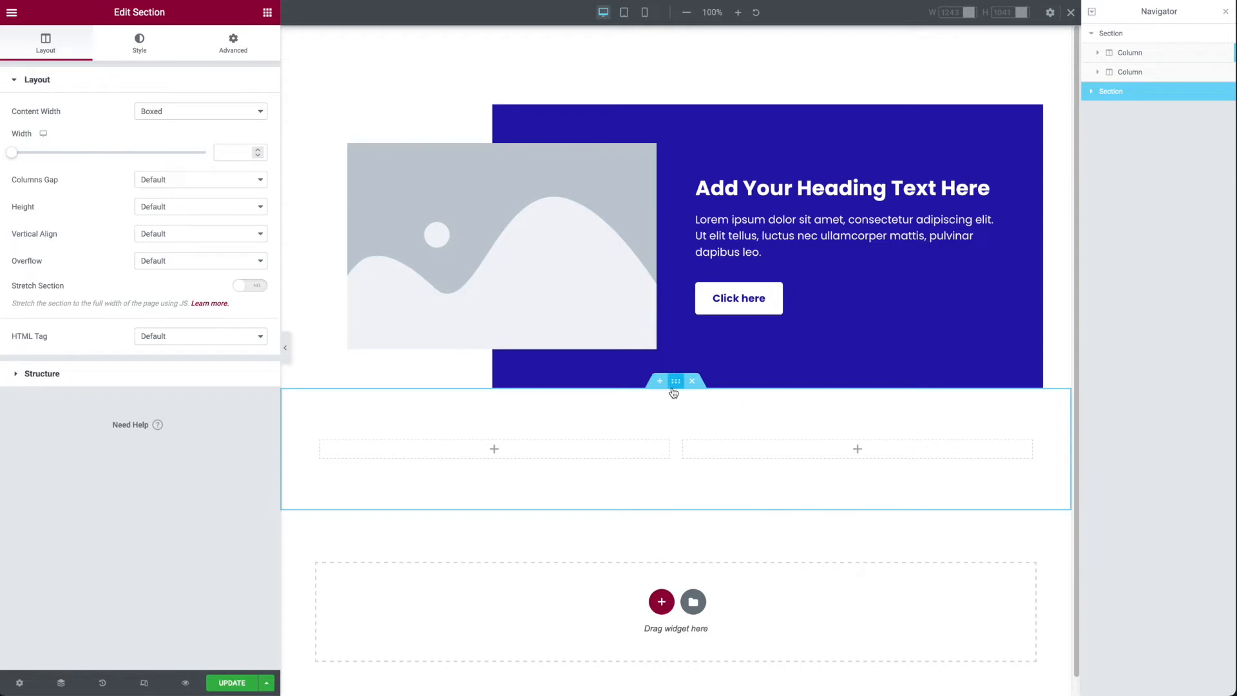
click(232, 44)
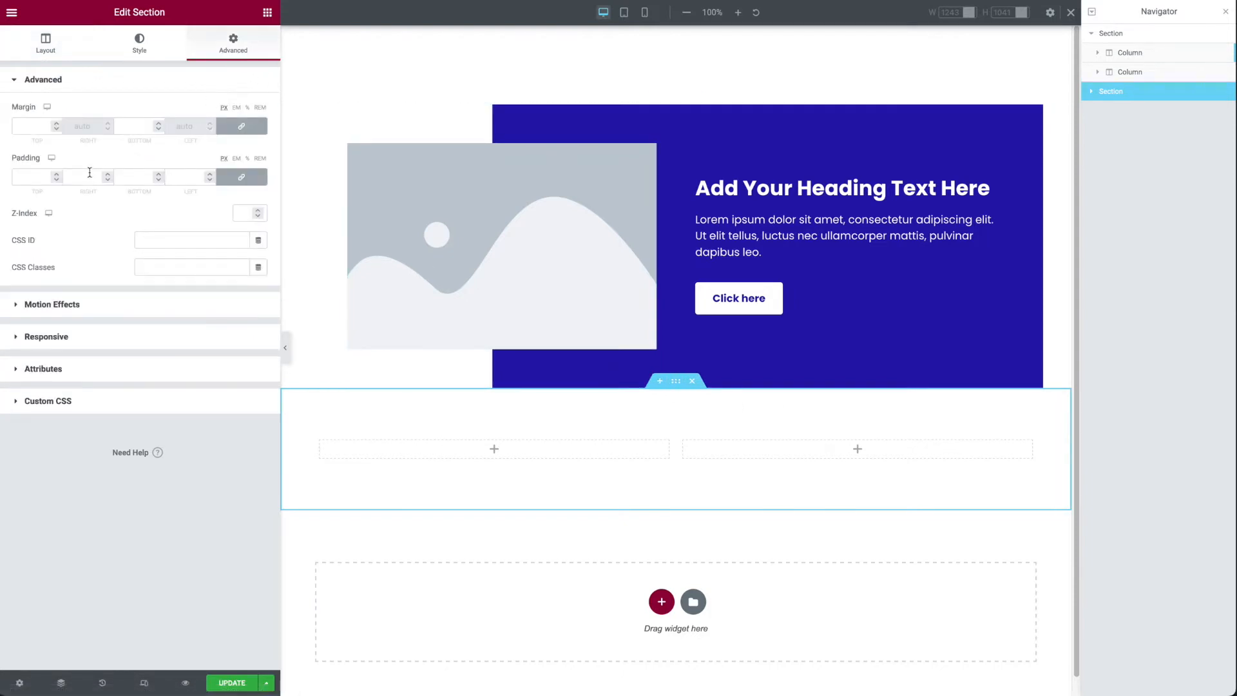
mouse_move(493, 459)
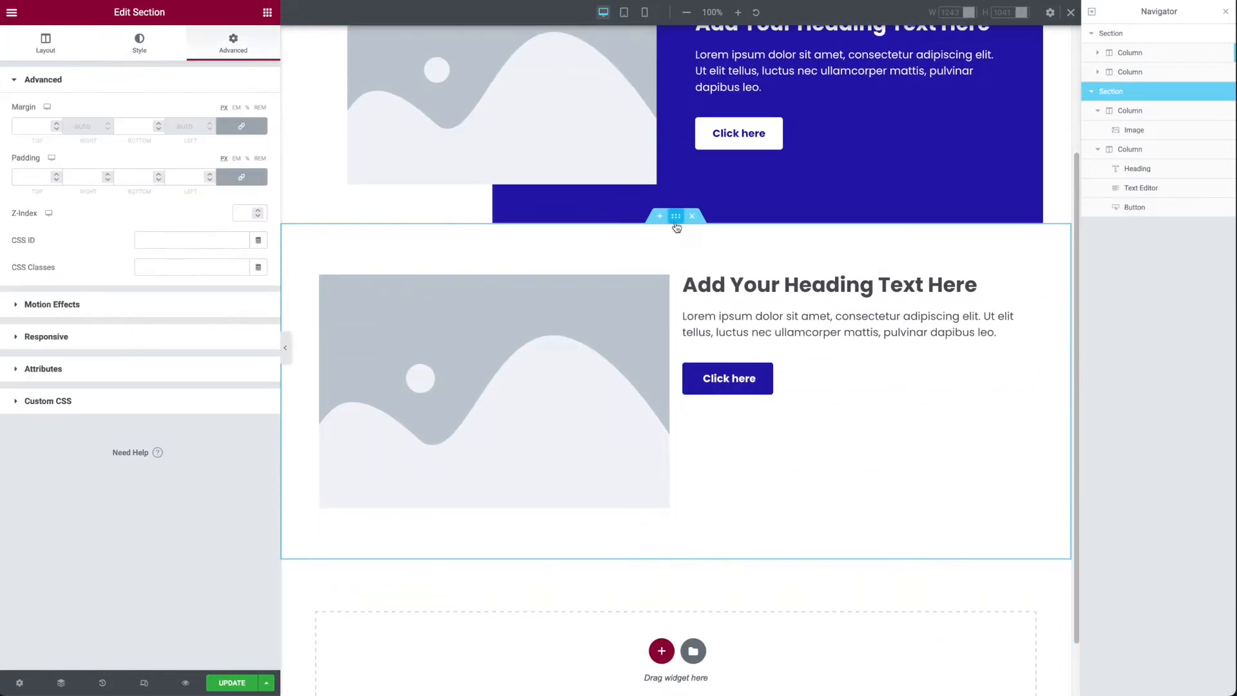
mouse_move(97, 166)
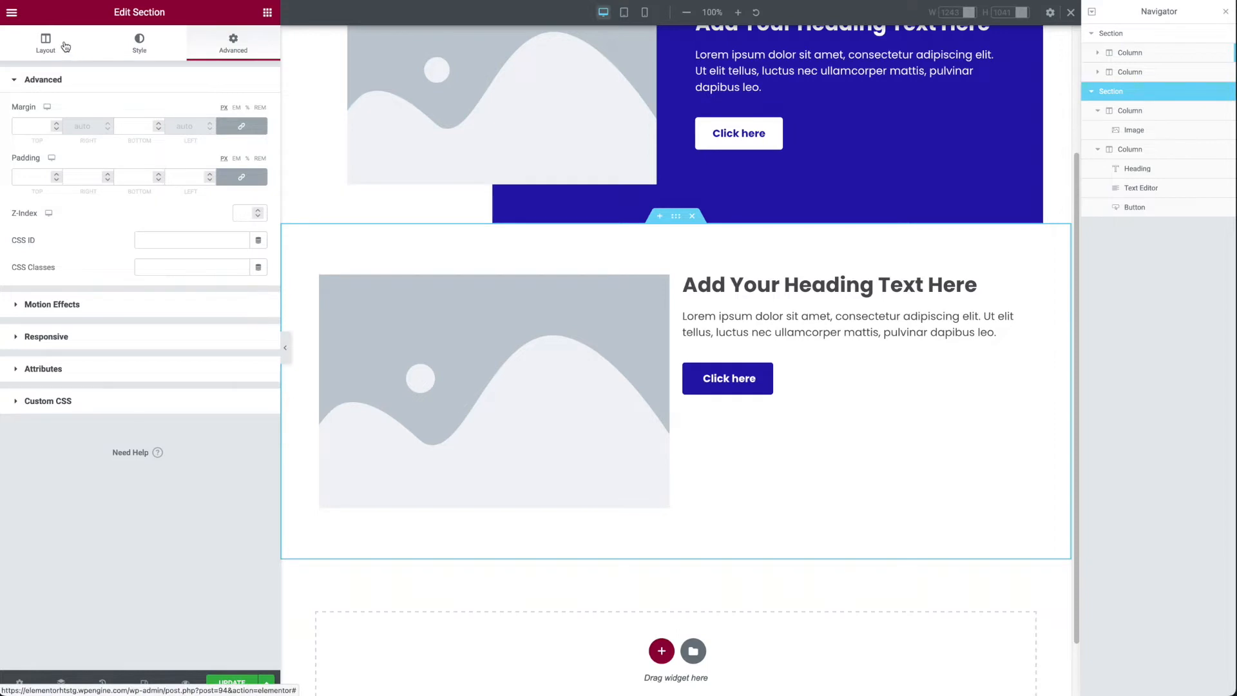
- Set the section's vertical align, then give the text column 30 px and the image column 50 px linked padding
click(45, 44)
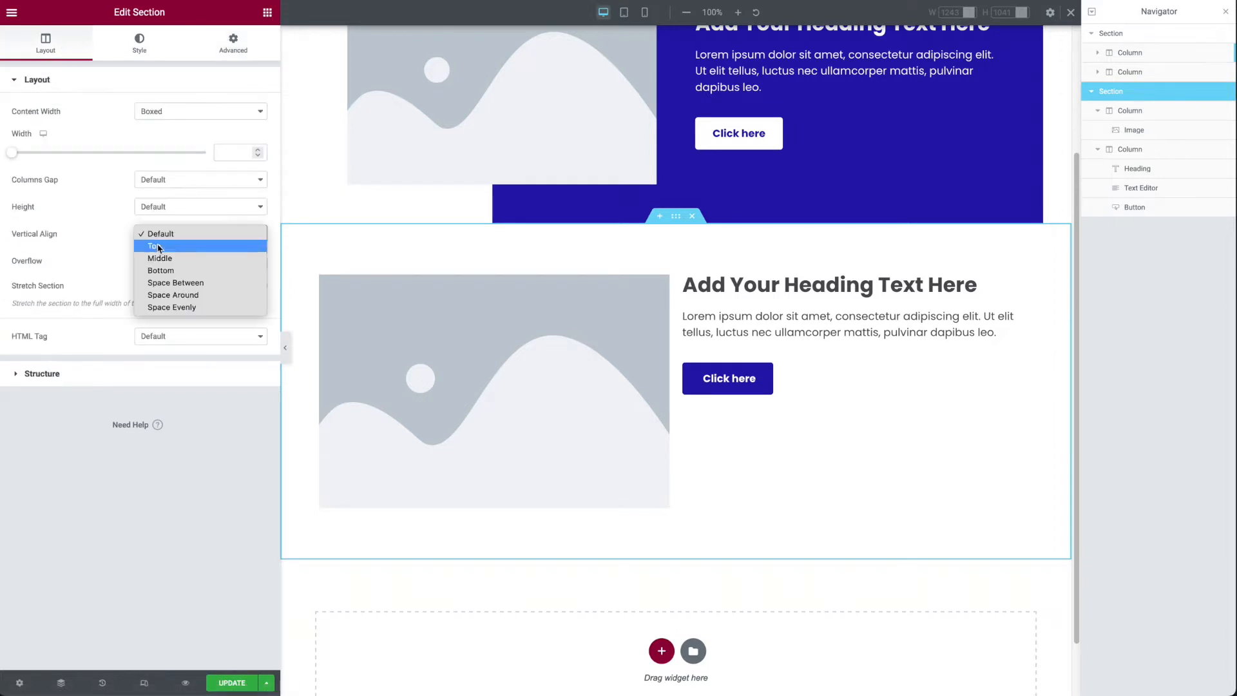
click(160, 259)
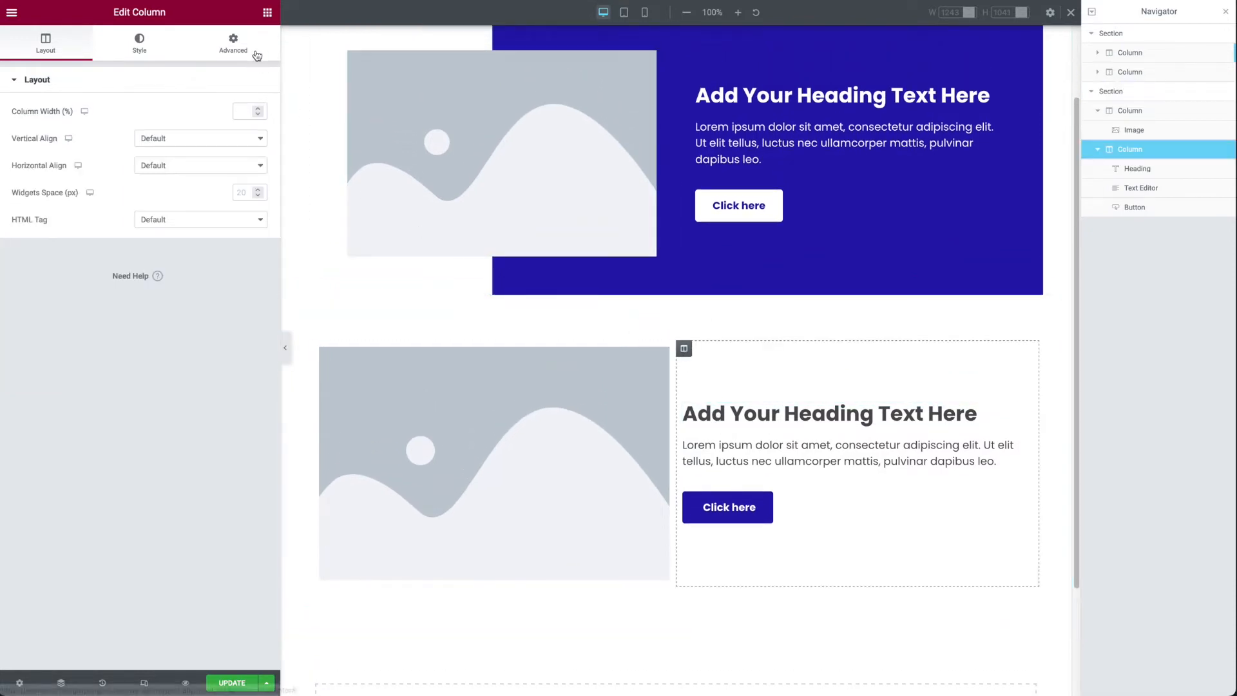
click(233, 44)
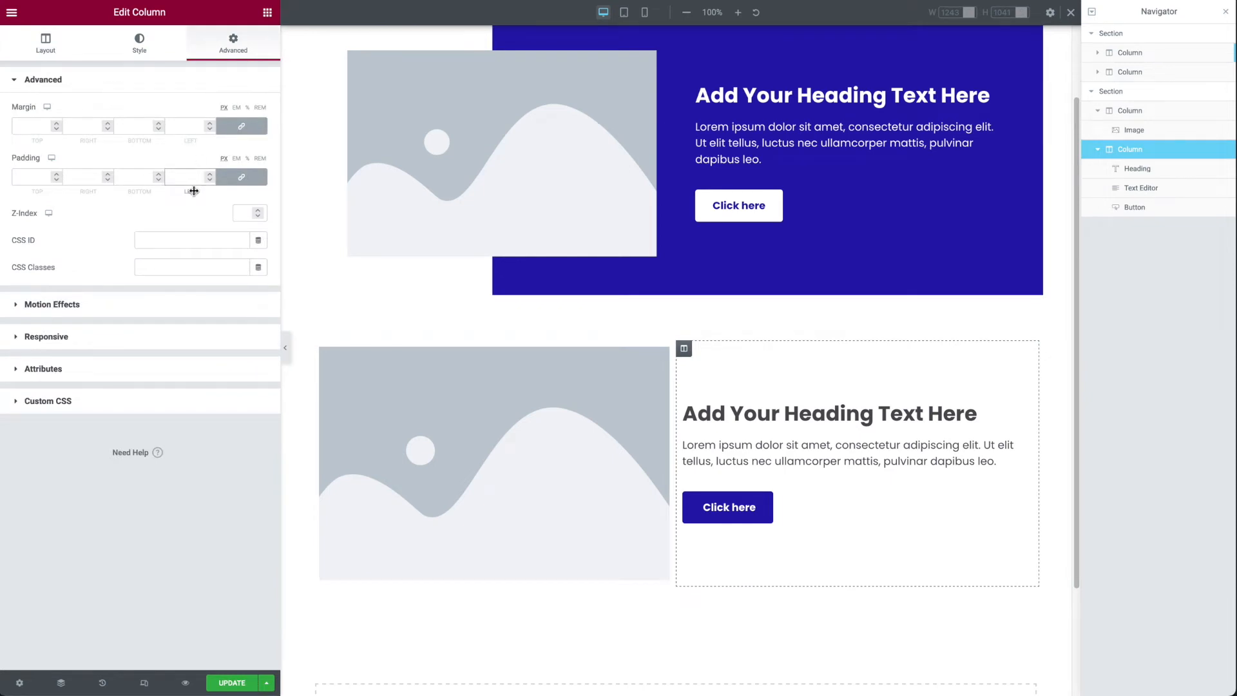
text(30)
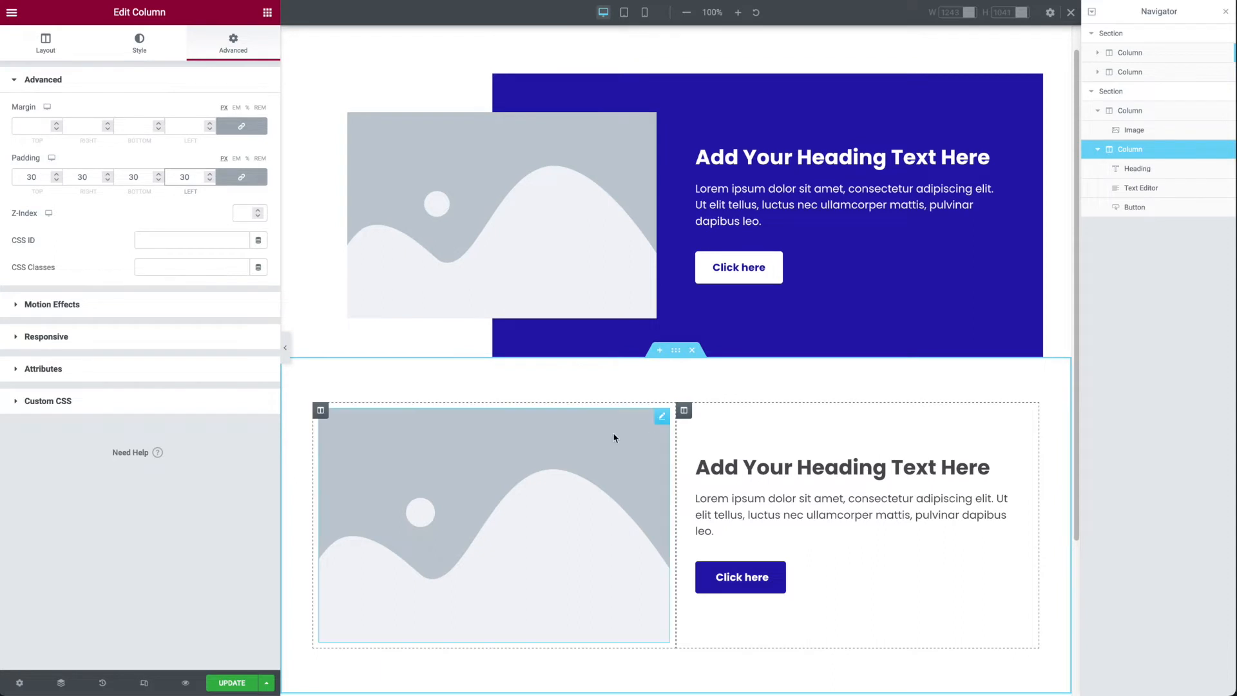
mouse_move(321, 410)
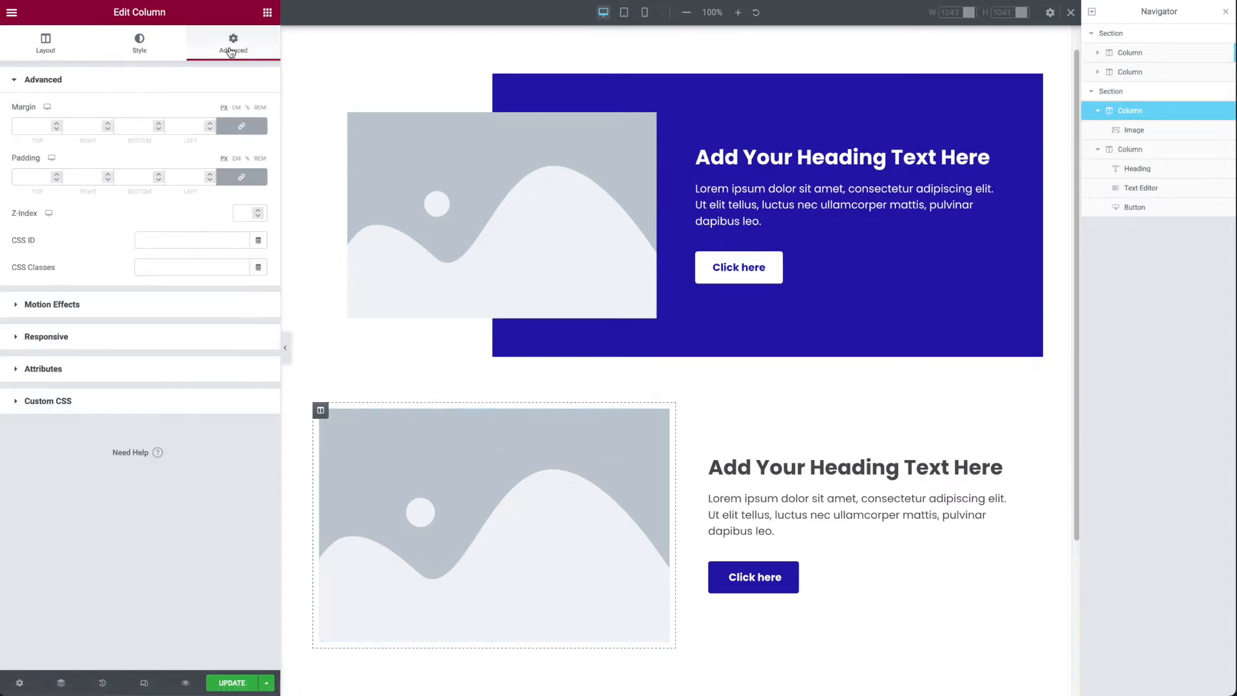
text(50)
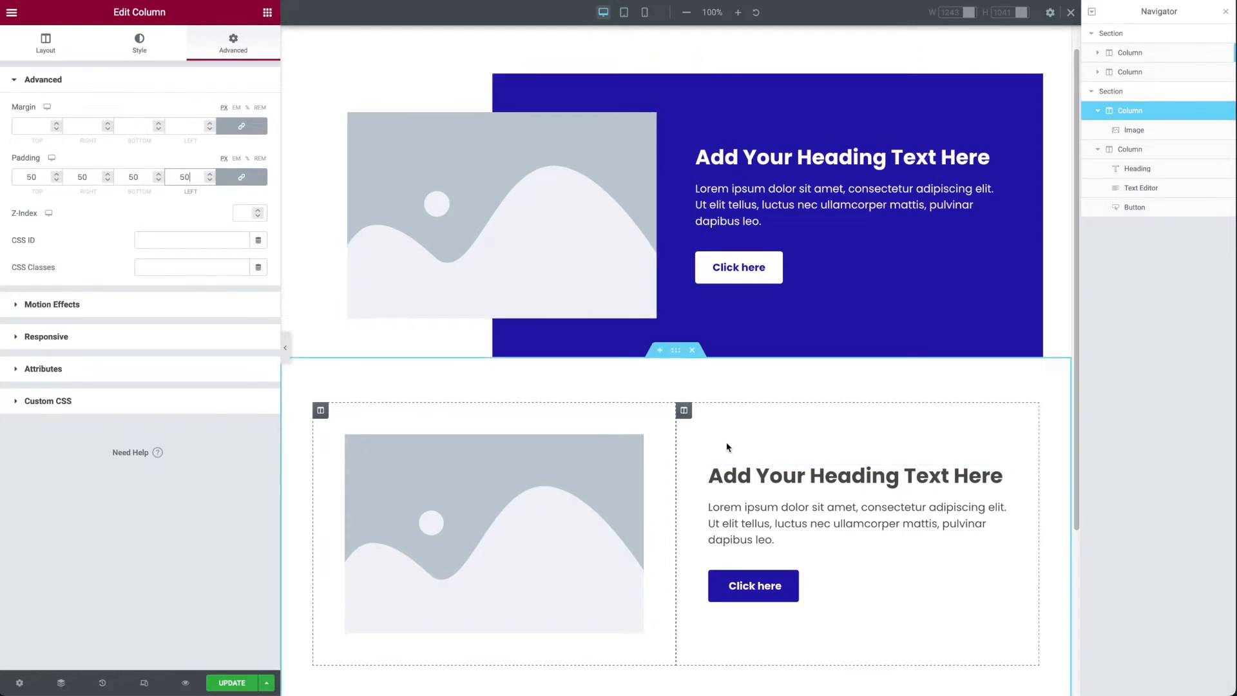
mouse_move(684, 413)
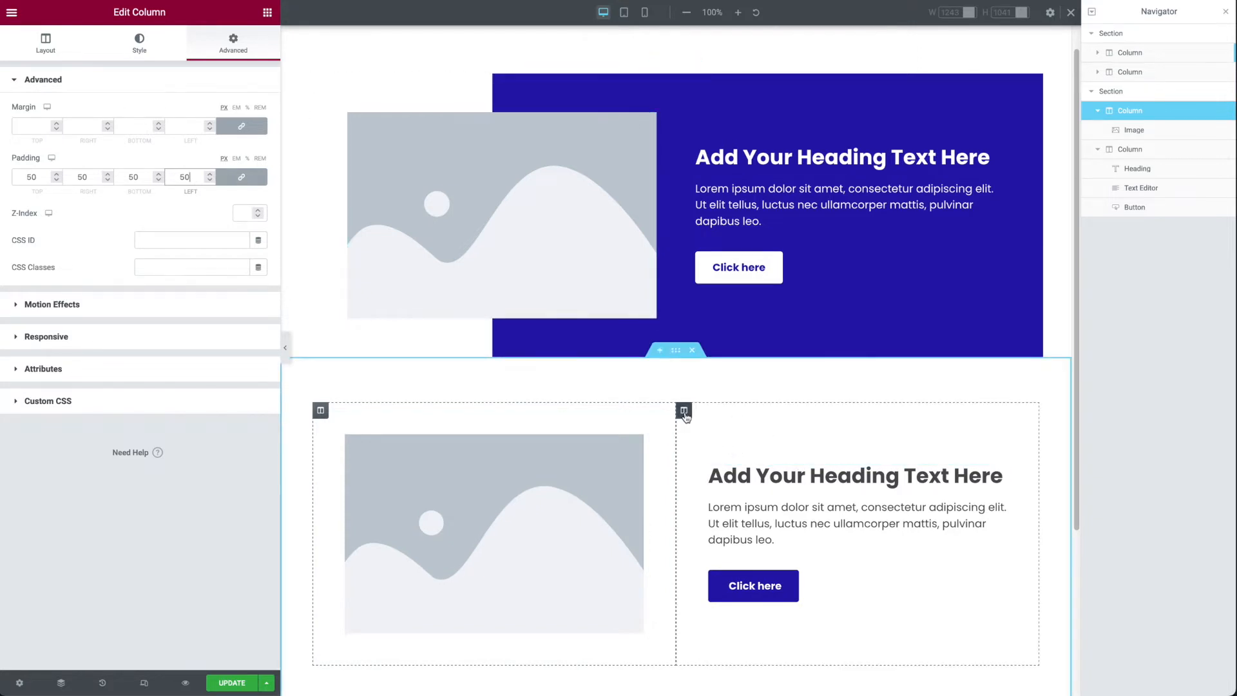
- Give the new section's text column a purple background colour
click(139, 44)
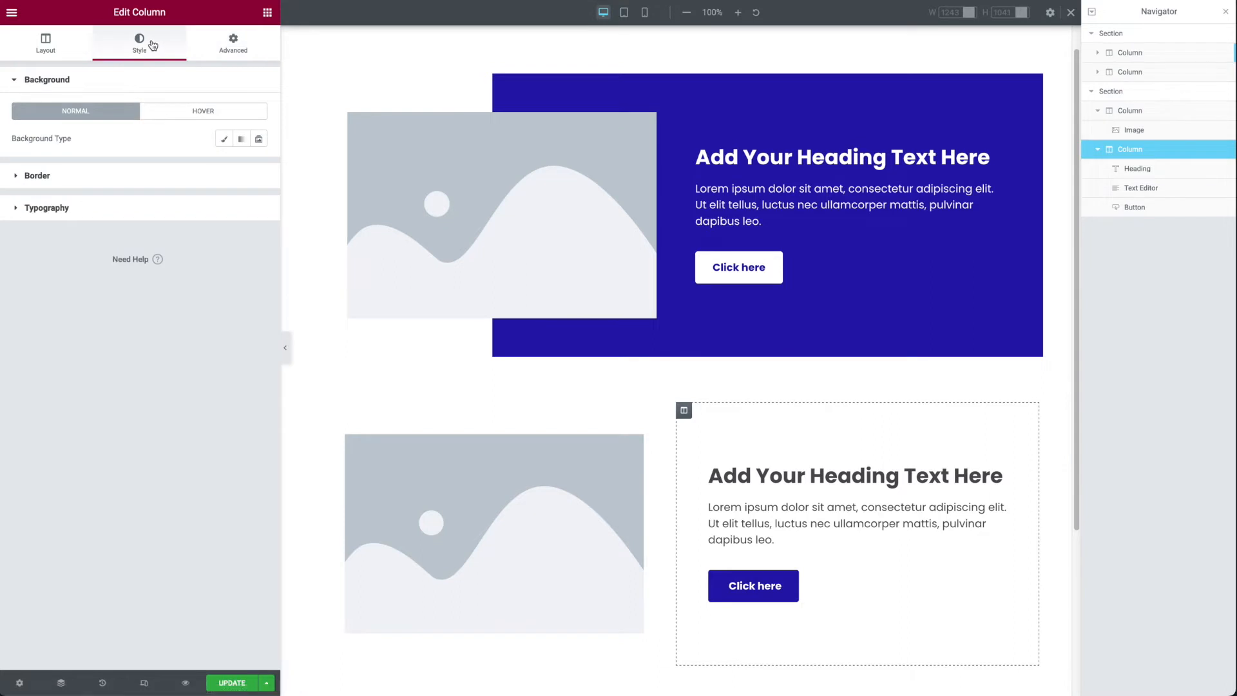
click(224, 139)
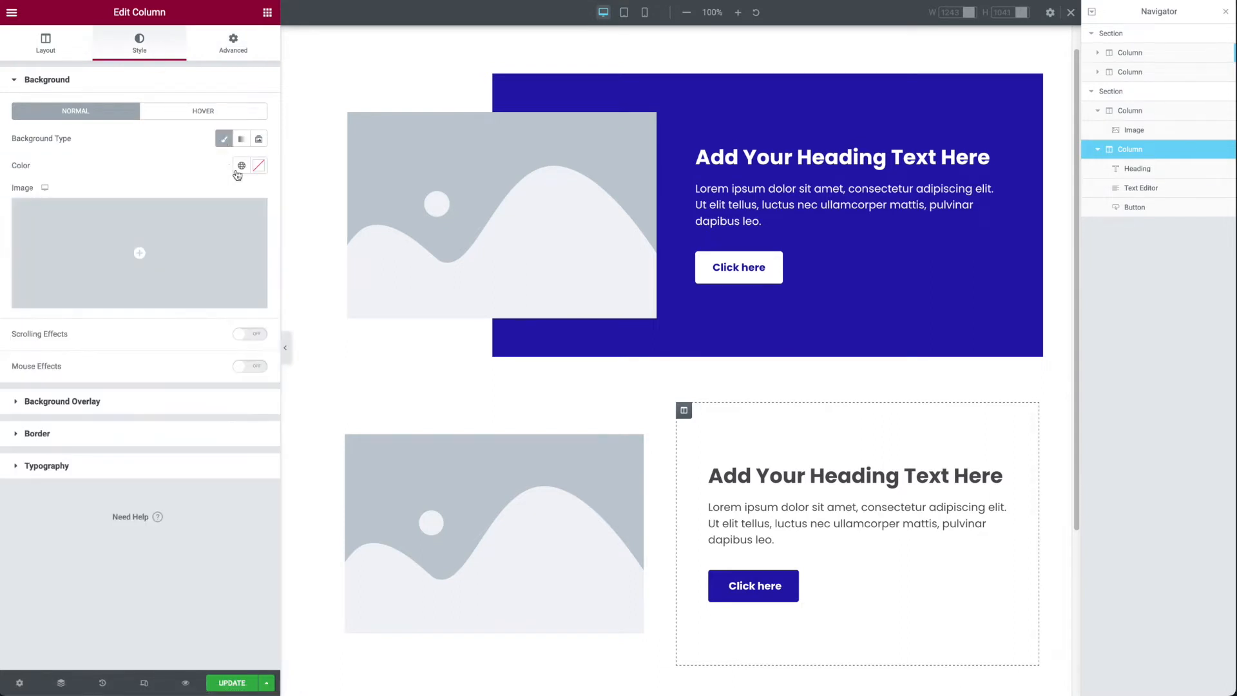
click(258, 164)
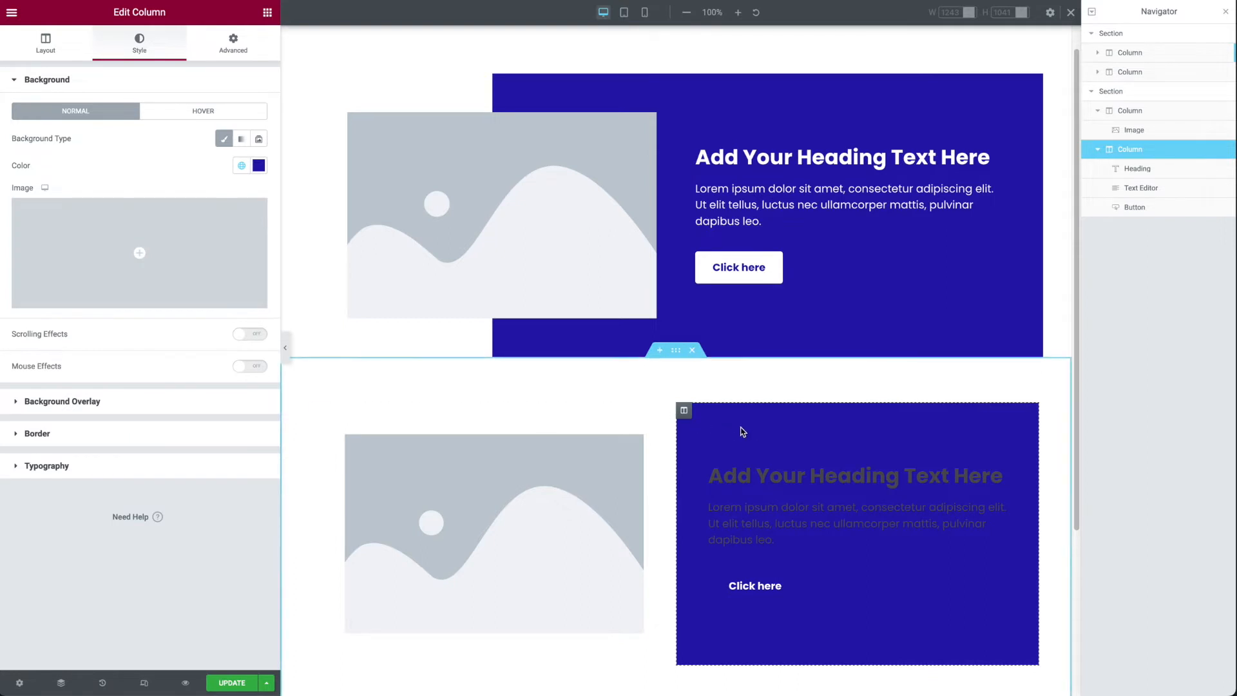
- Make the heading and paragraph text in the purple column white
click(855, 476)
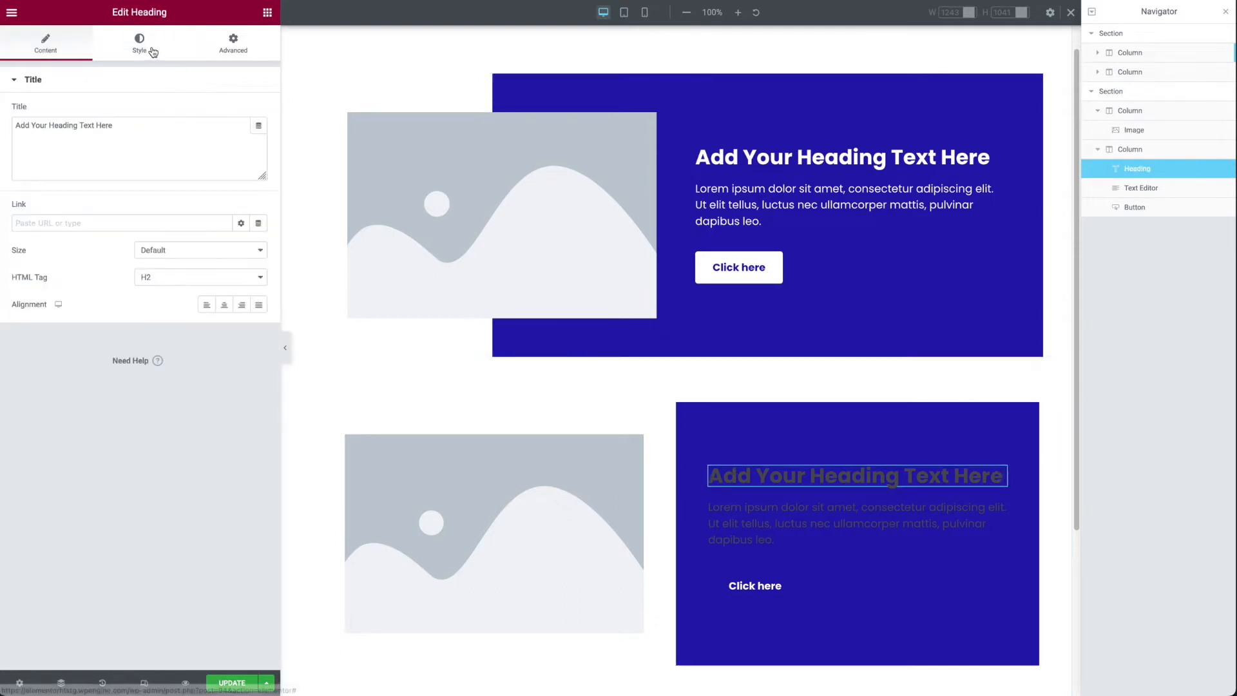
click(139, 44)
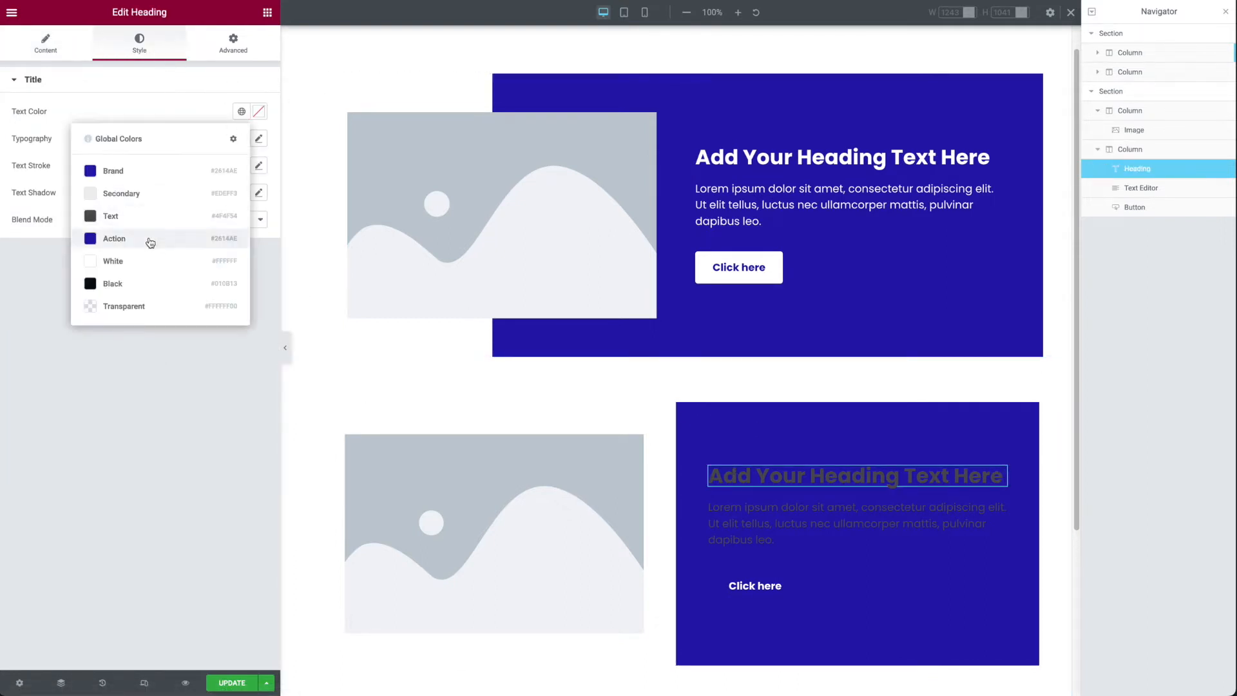
click(856, 523)
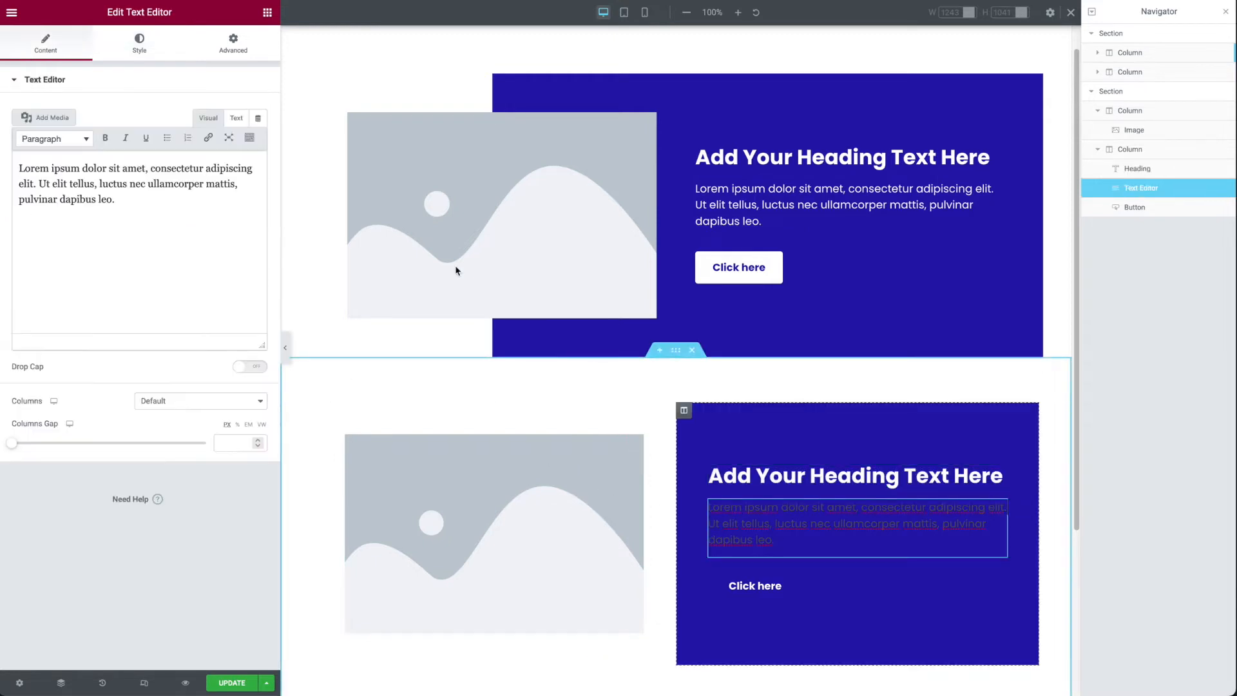
click(139, 43)
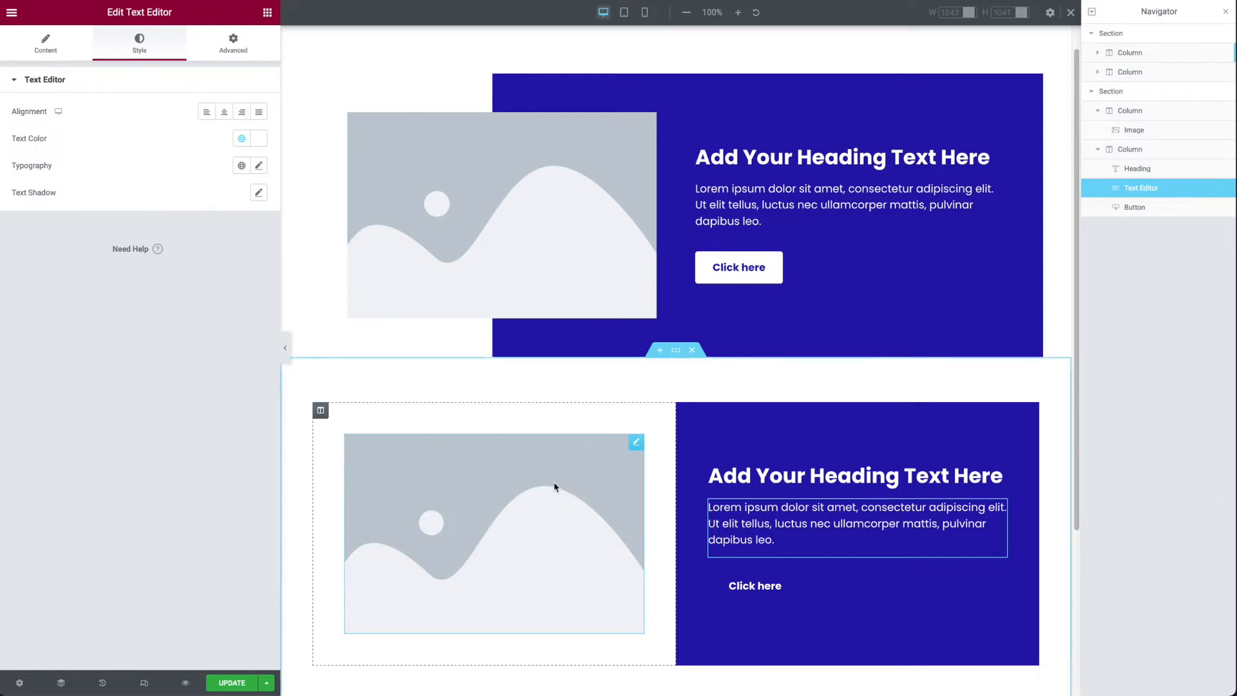
click(321, 411)
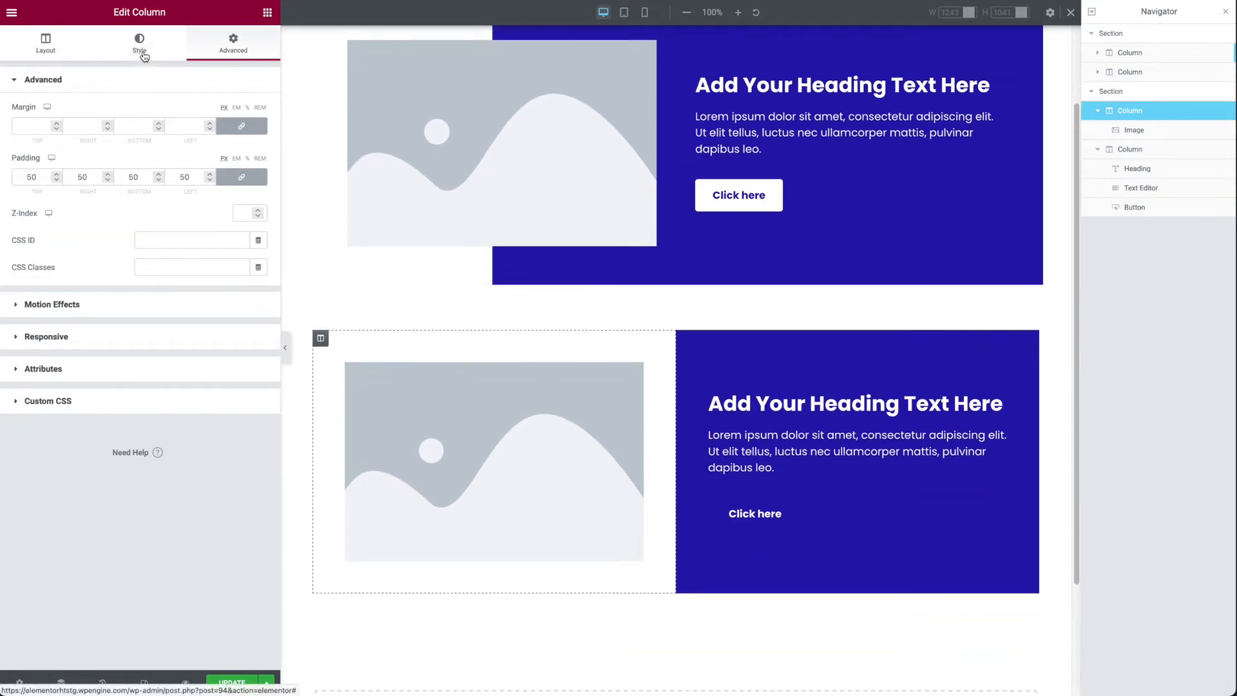
- Switch the image column's background to a gradient with purple as the second colour
click(140, 44)
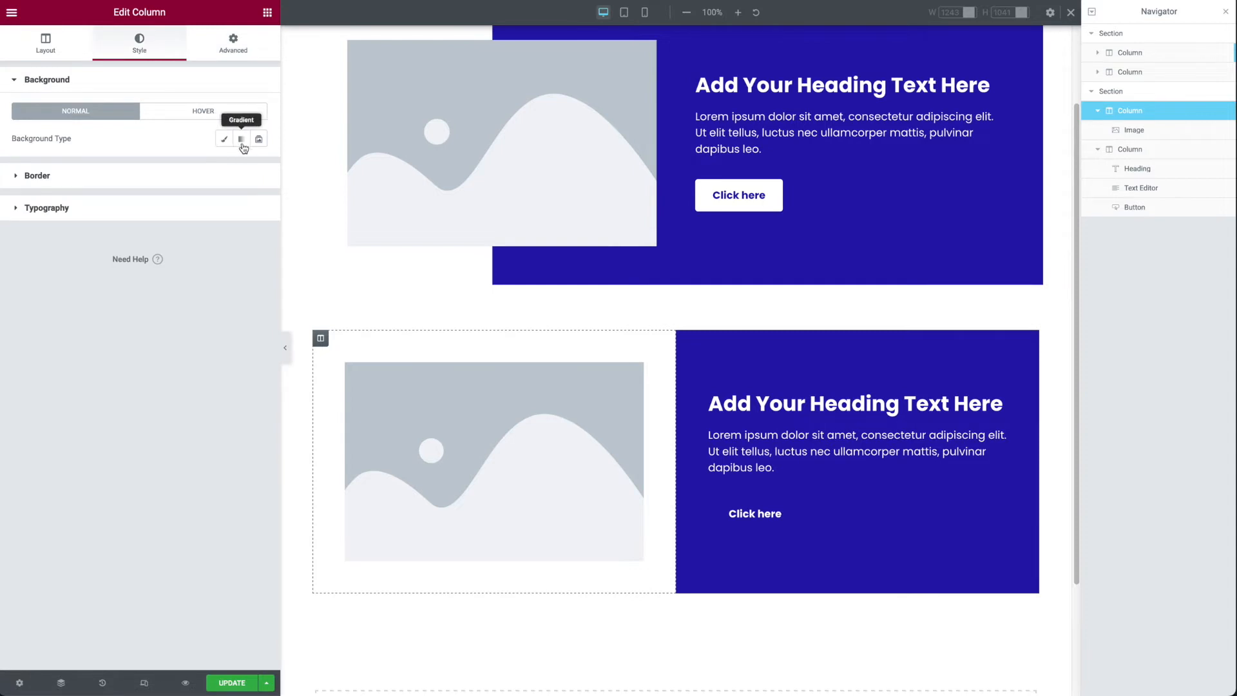
mouse_move(235, 147)
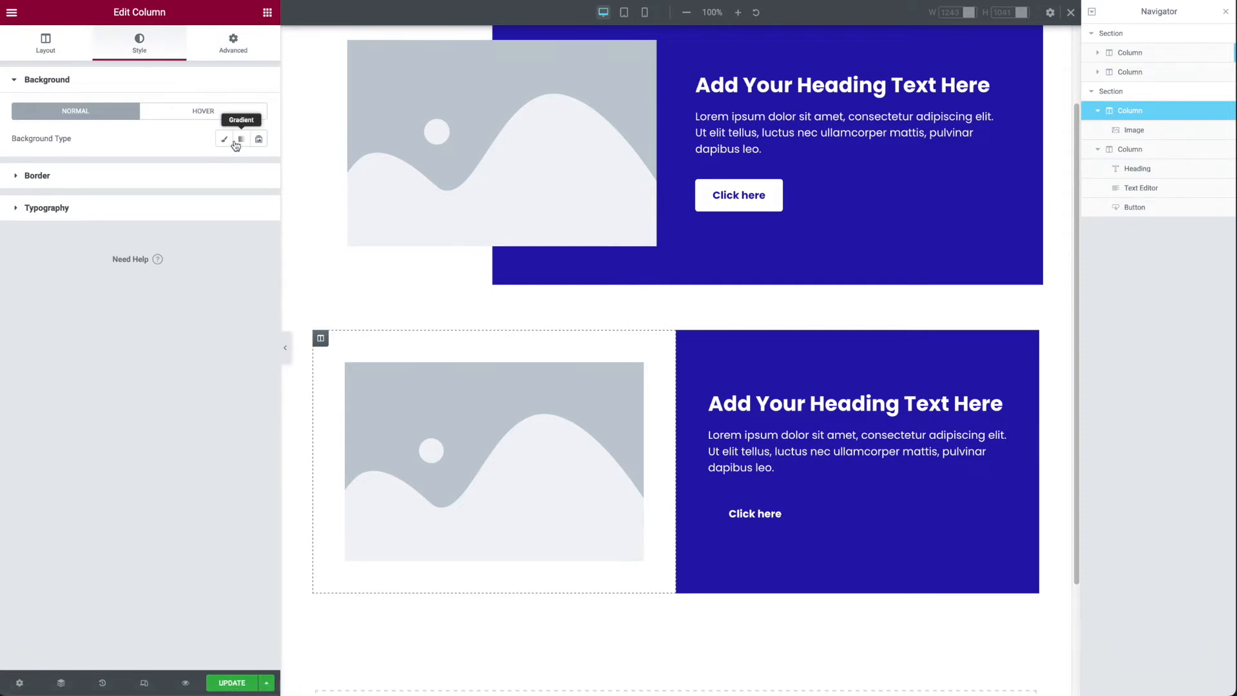
click(241, 139)
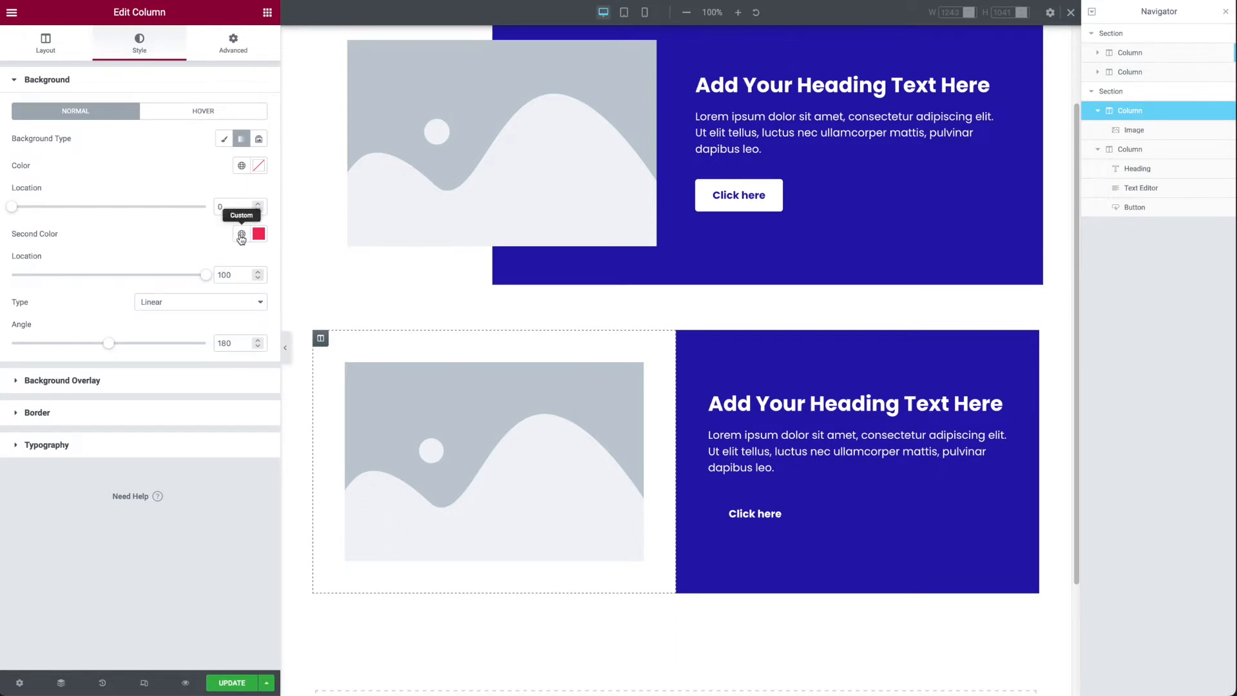
click(257, 233)
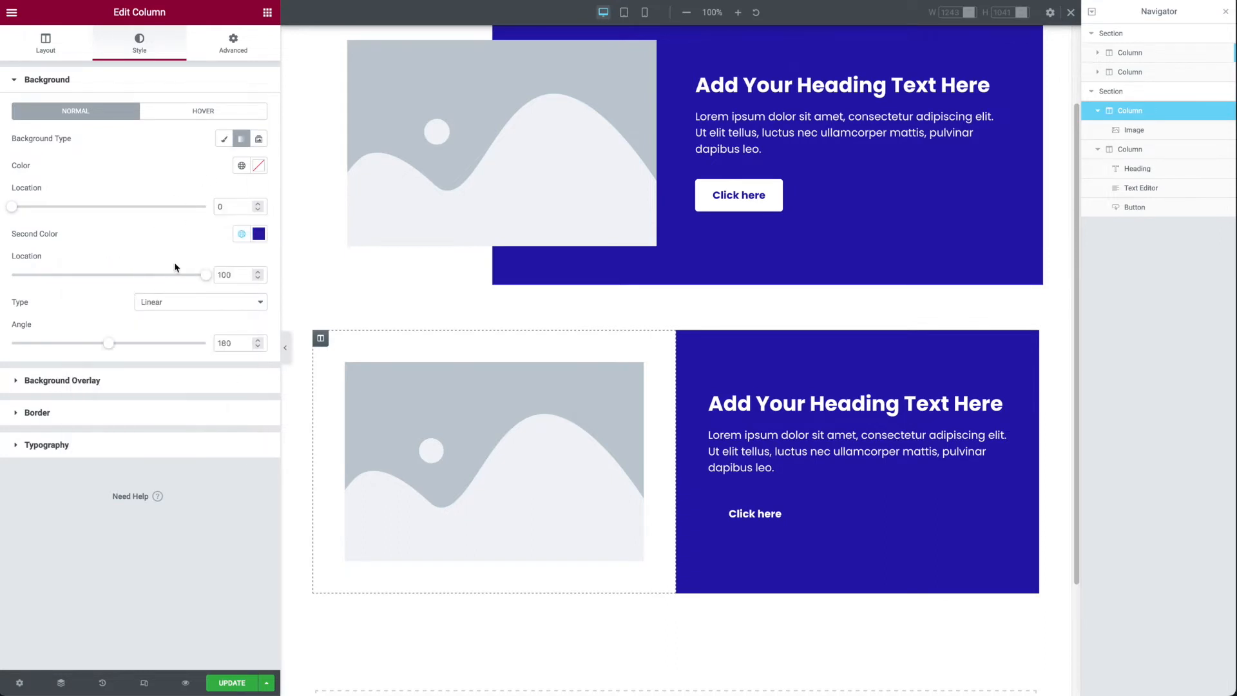
- Set the first gradient colour to #FFFFFF and lower its alpha toward transparent
click(241, 166)
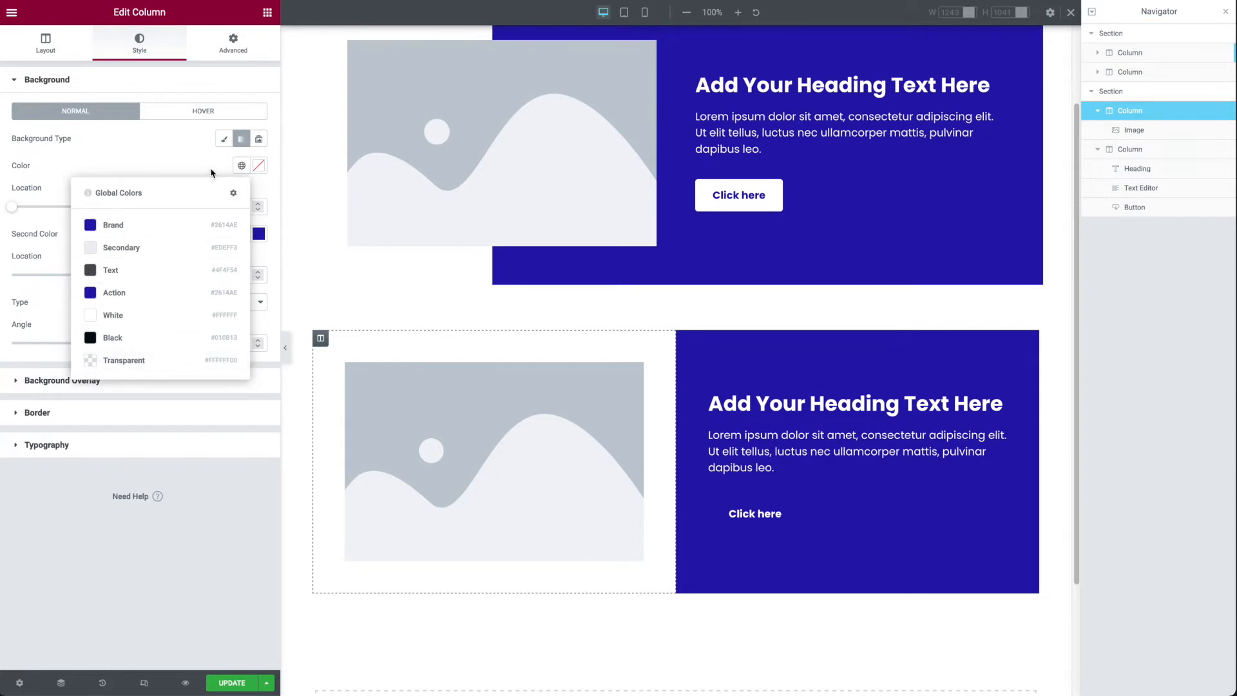
click(257, 166)
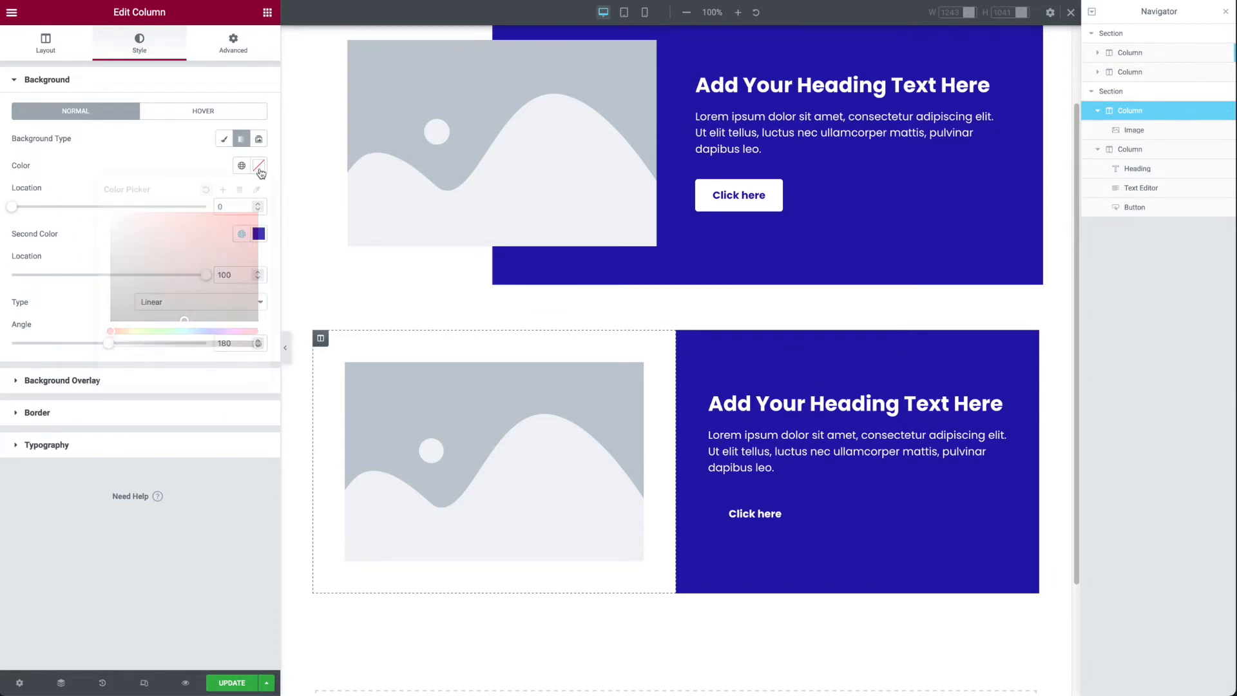
click(258, 165)
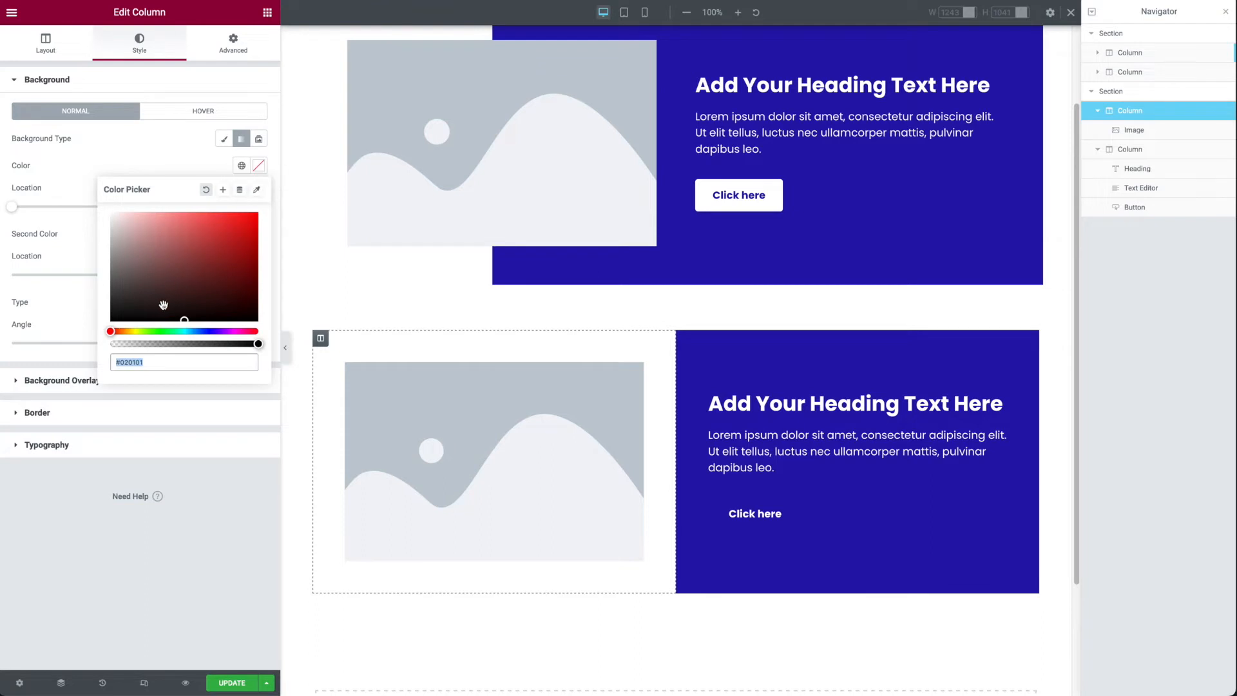
text(#FFFFFF)
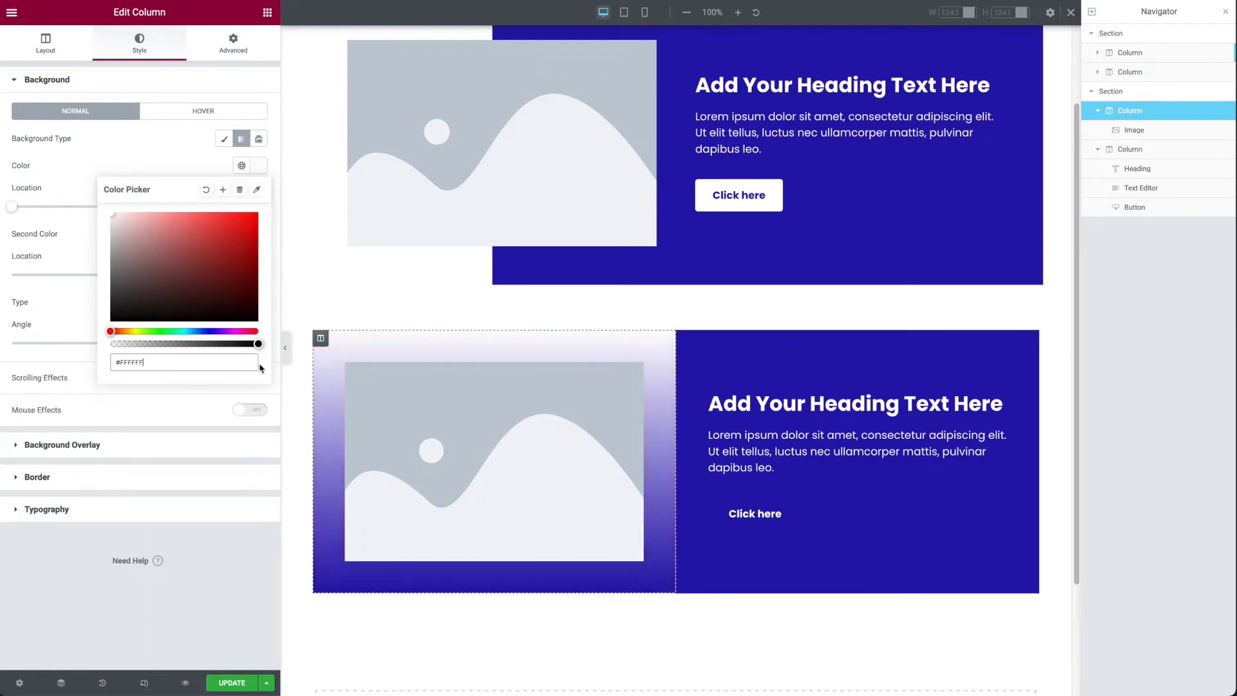
drag(258, 343, 237, 343)
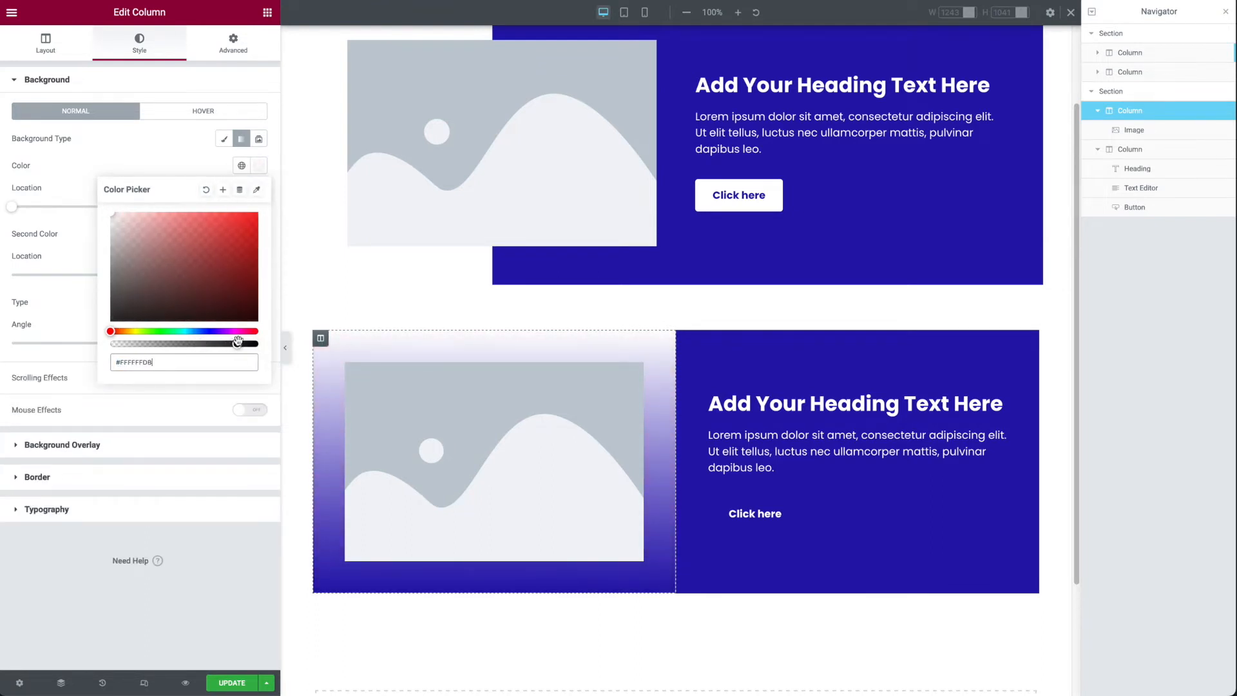
drag(237, 343, 167, 343)
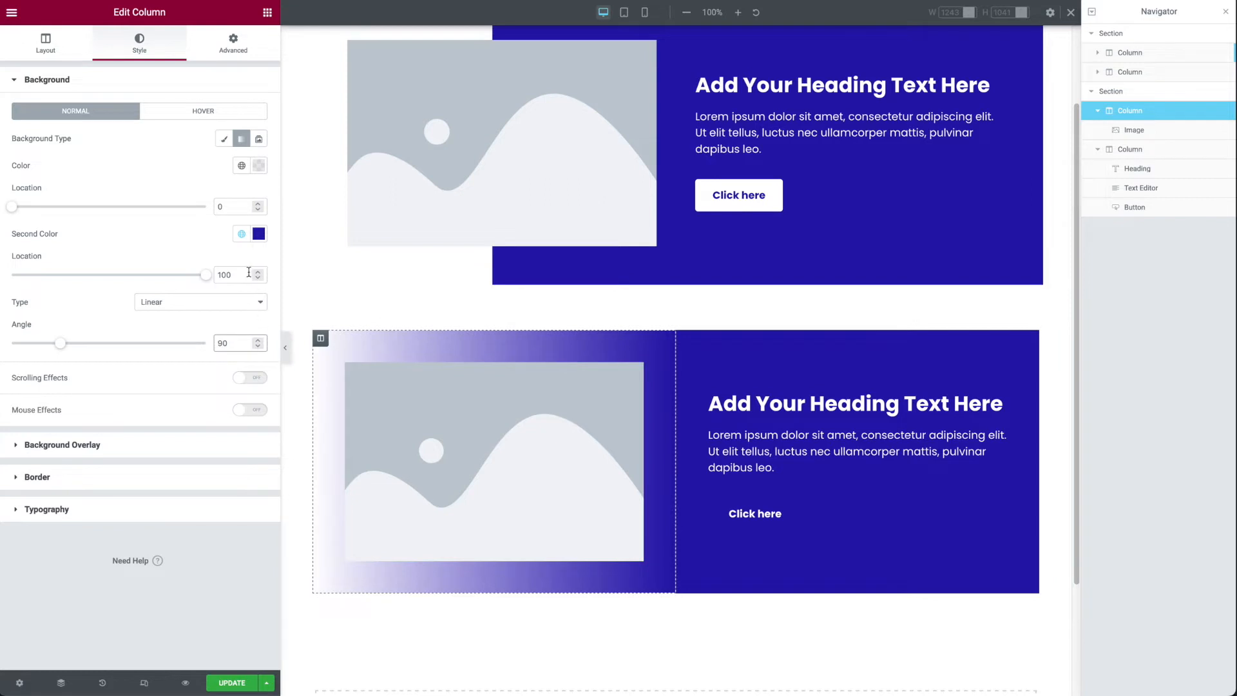
- Set both gradient stops to 75 for a hard vertical split, testing slanted angles before returning to 90
triple_click(230, 273)
text(75)
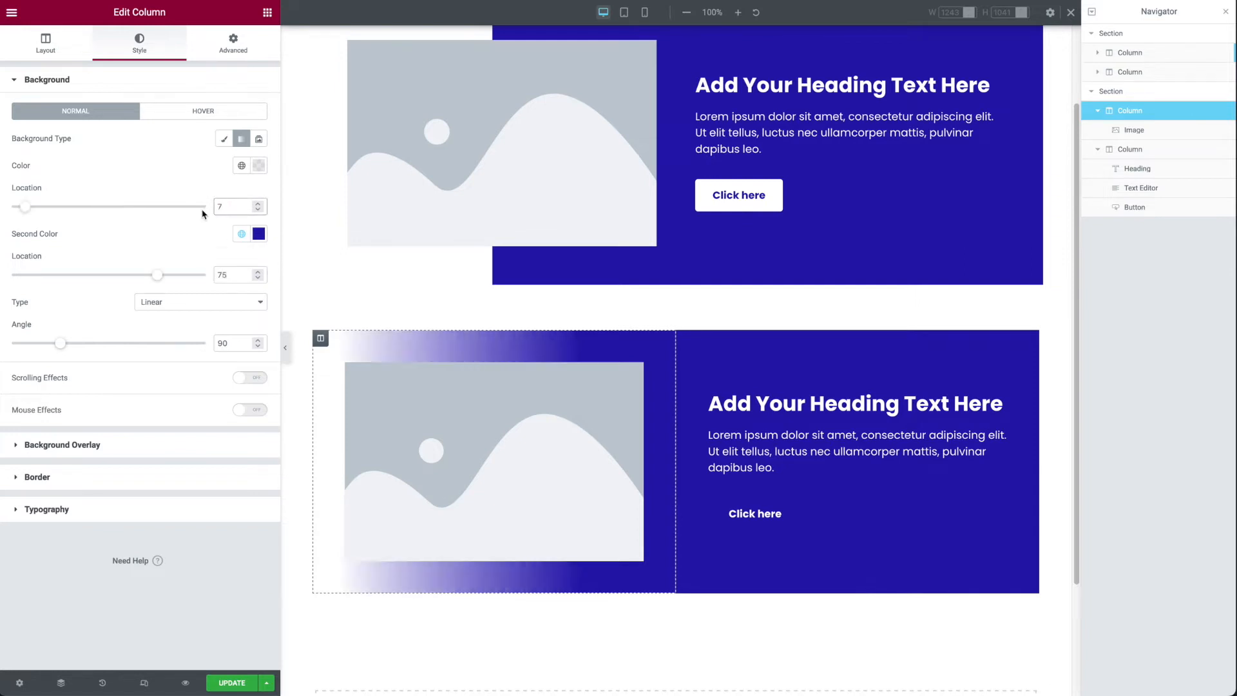
drag(23, 206, 157, 206)
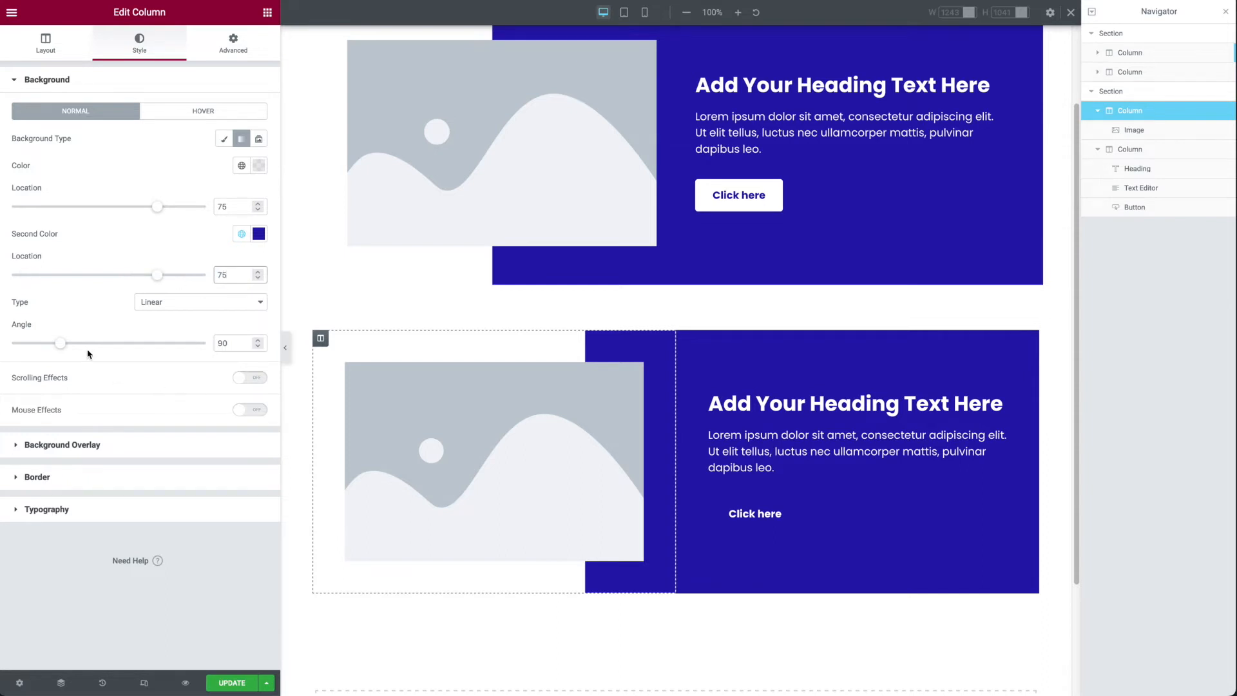
drag(61, 343, 55, 343)
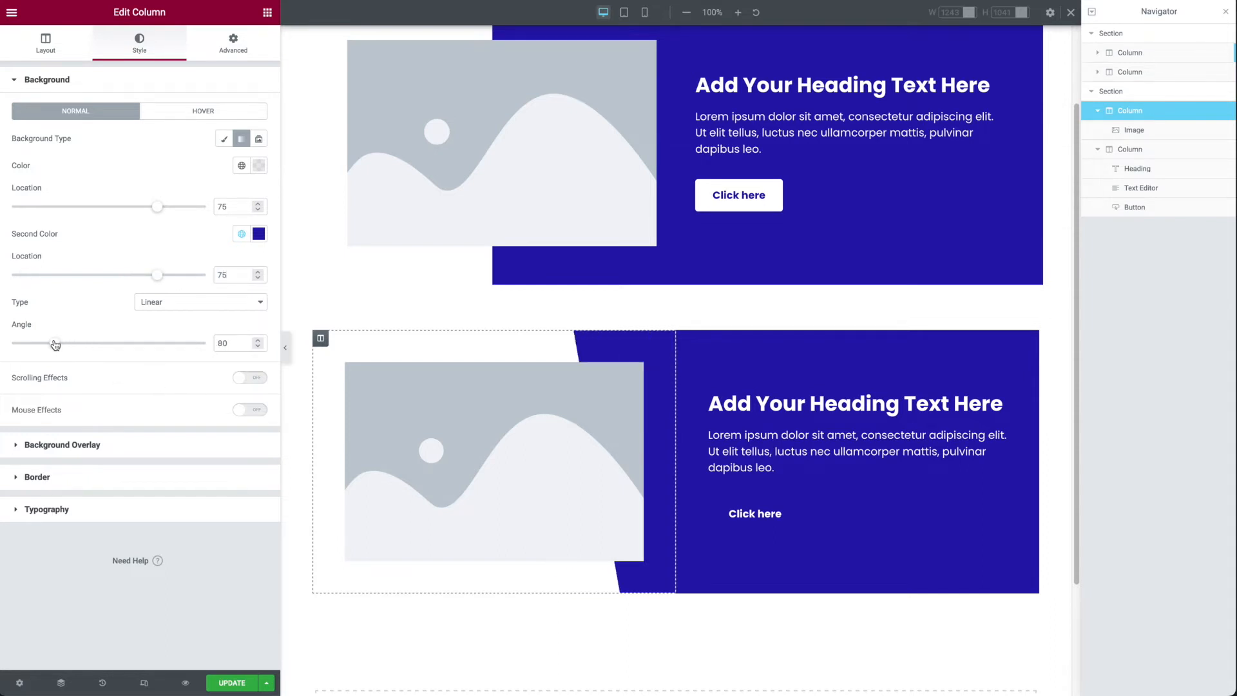
drag(58, 342, 71, 342)
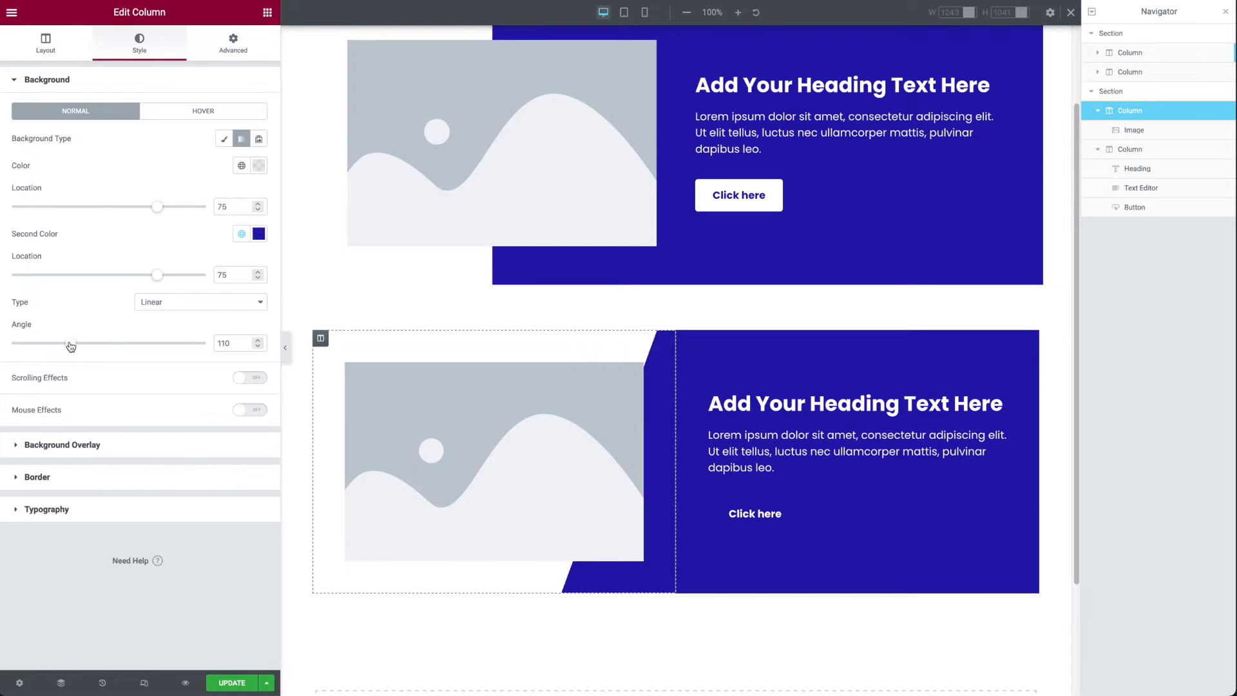
drag(67, 342, 63, 343)
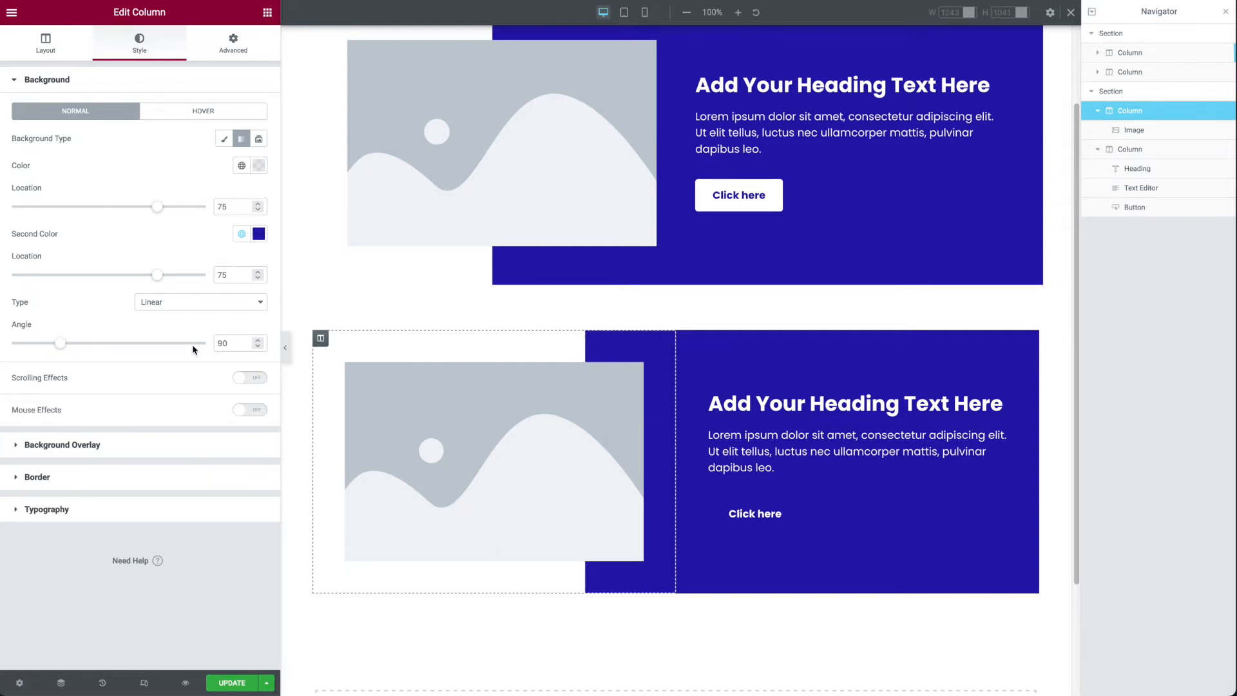
text(50)
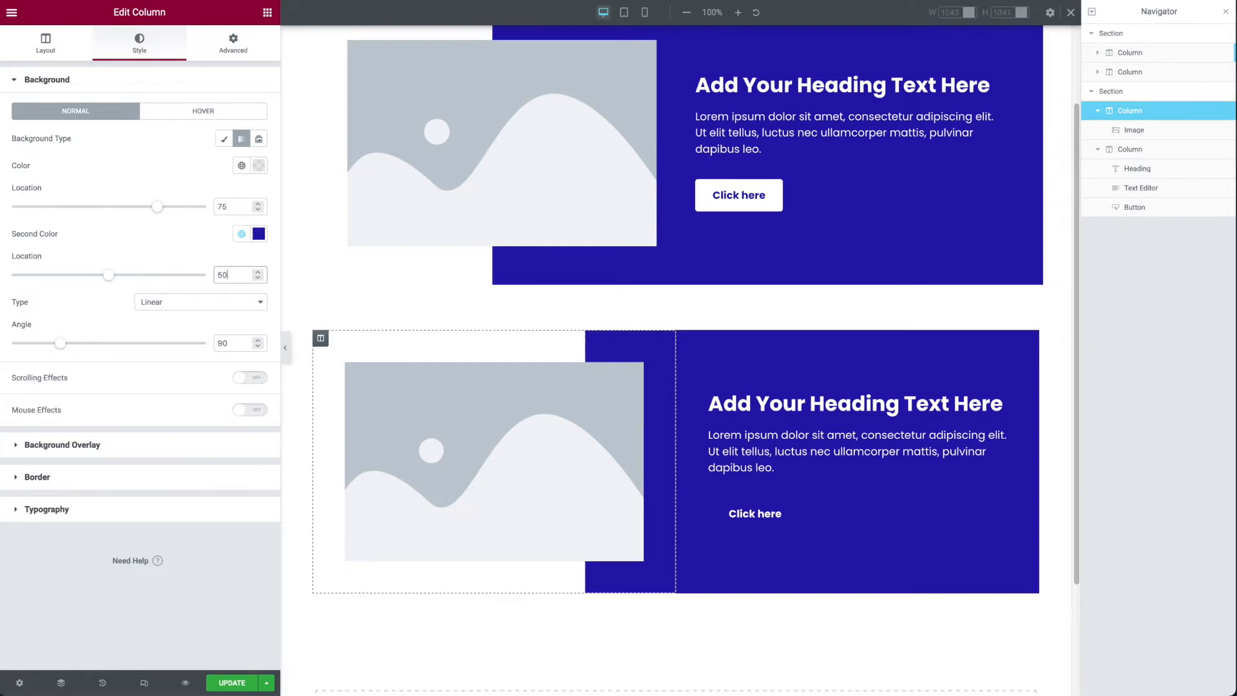
- Set the first gradient stop's location to 50 so the column splits exactly in half
click(234, 206)
text(50)
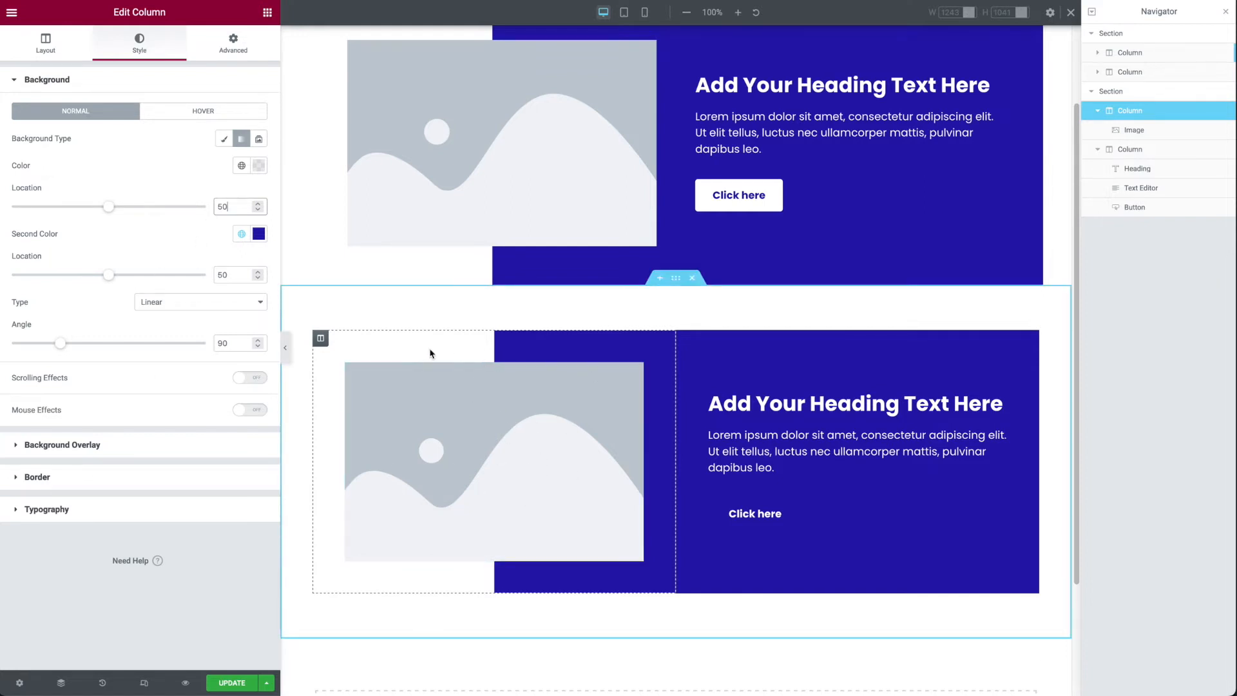
mouse_move(615, 406)
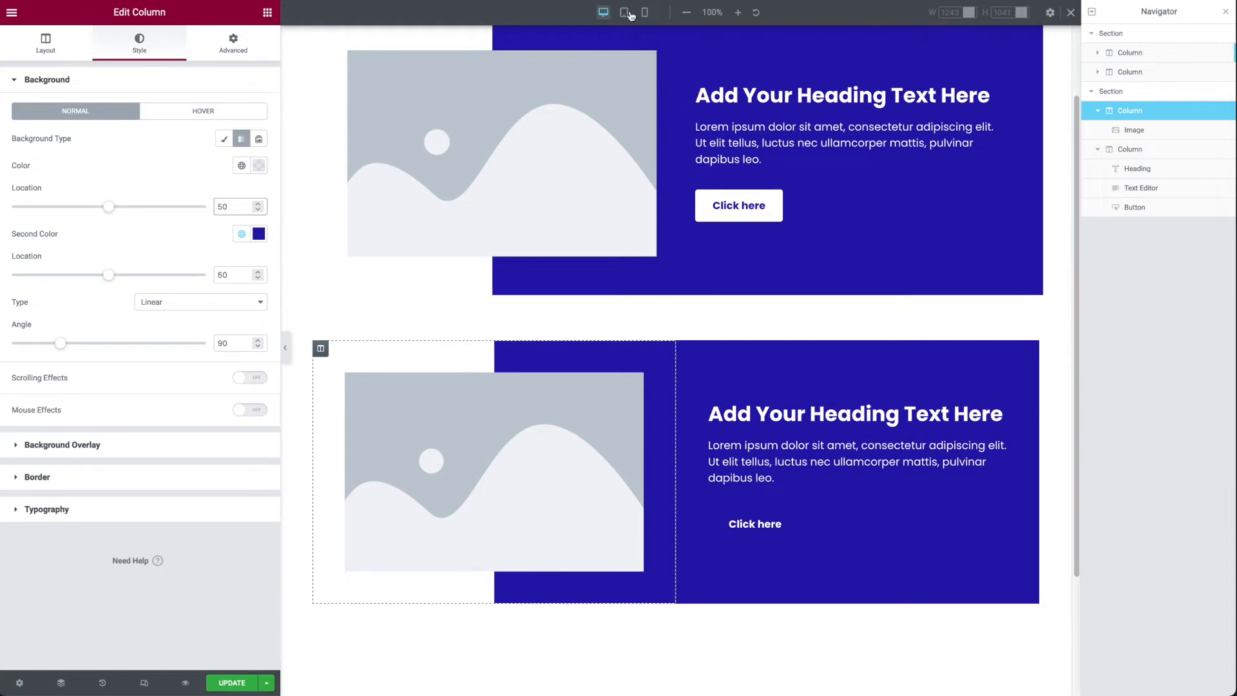
- Preview at tablet width and adjust the lower section's padding to 50
click(624, 12)
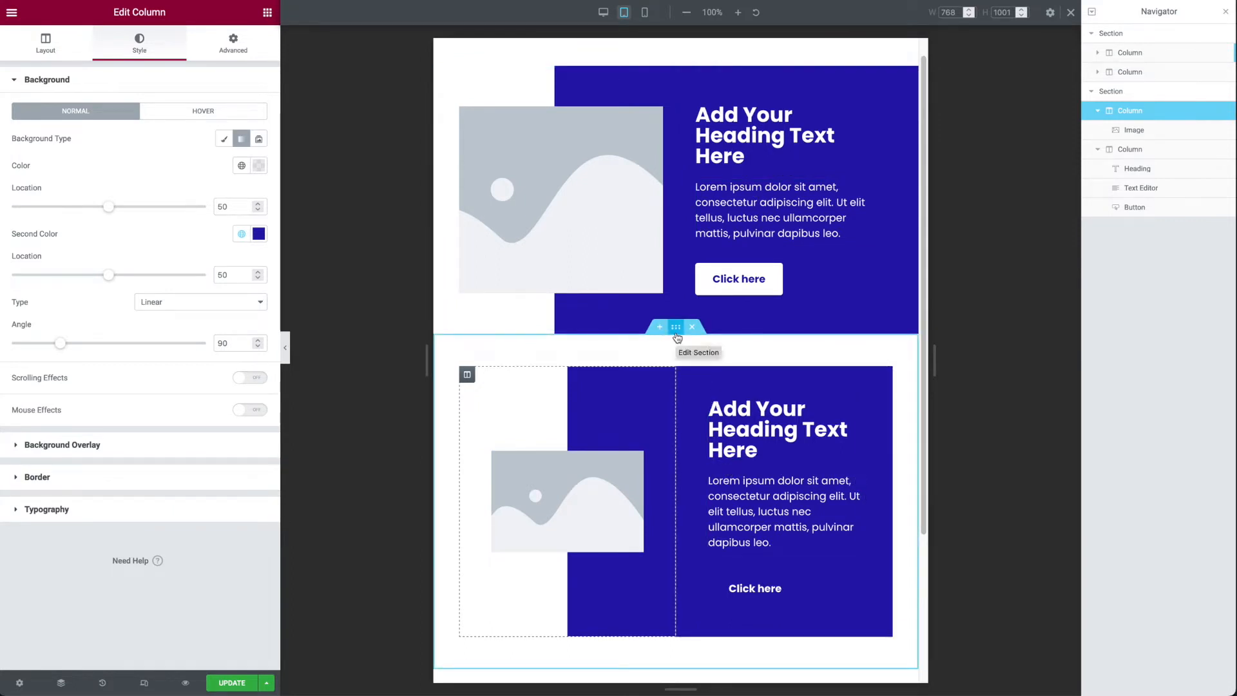
click(675, 326)
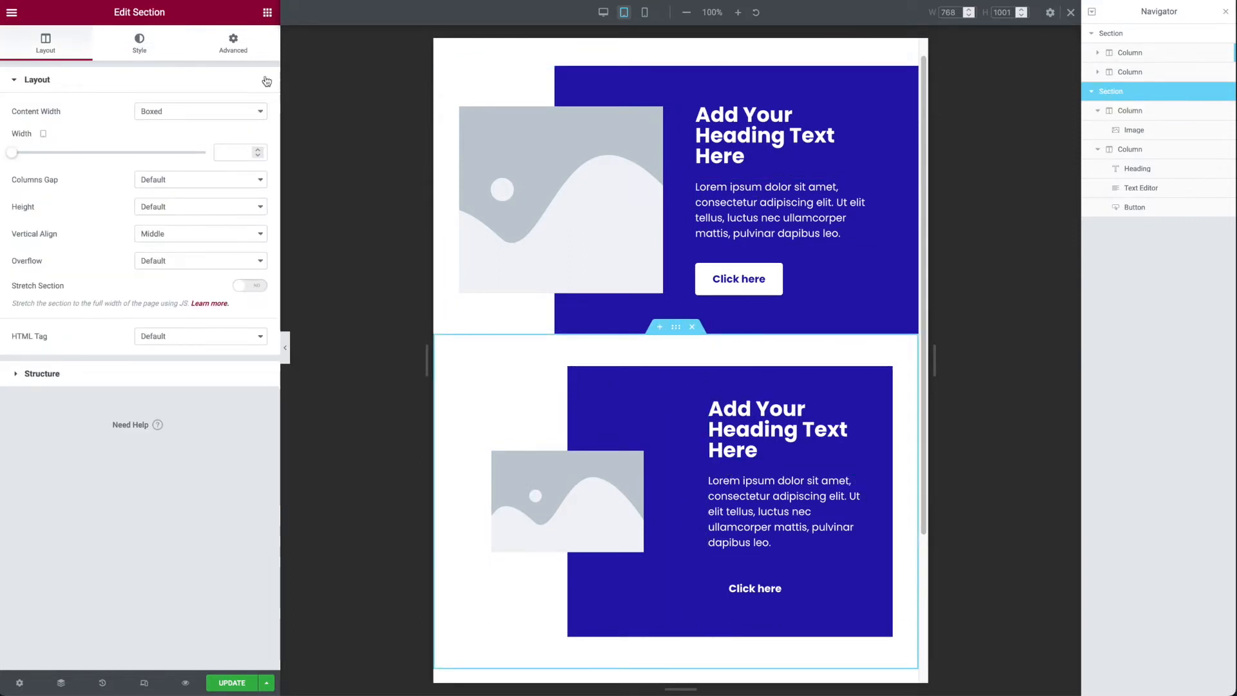
click(233, 39)
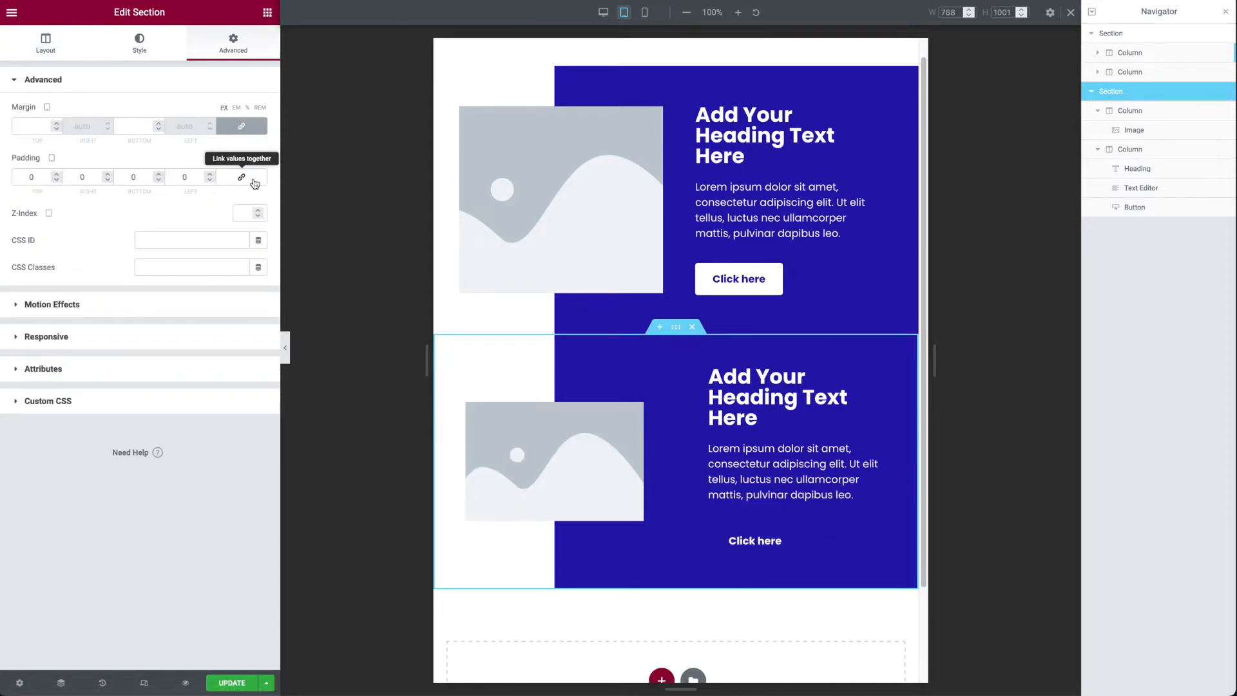
mouse_move(99, 144)
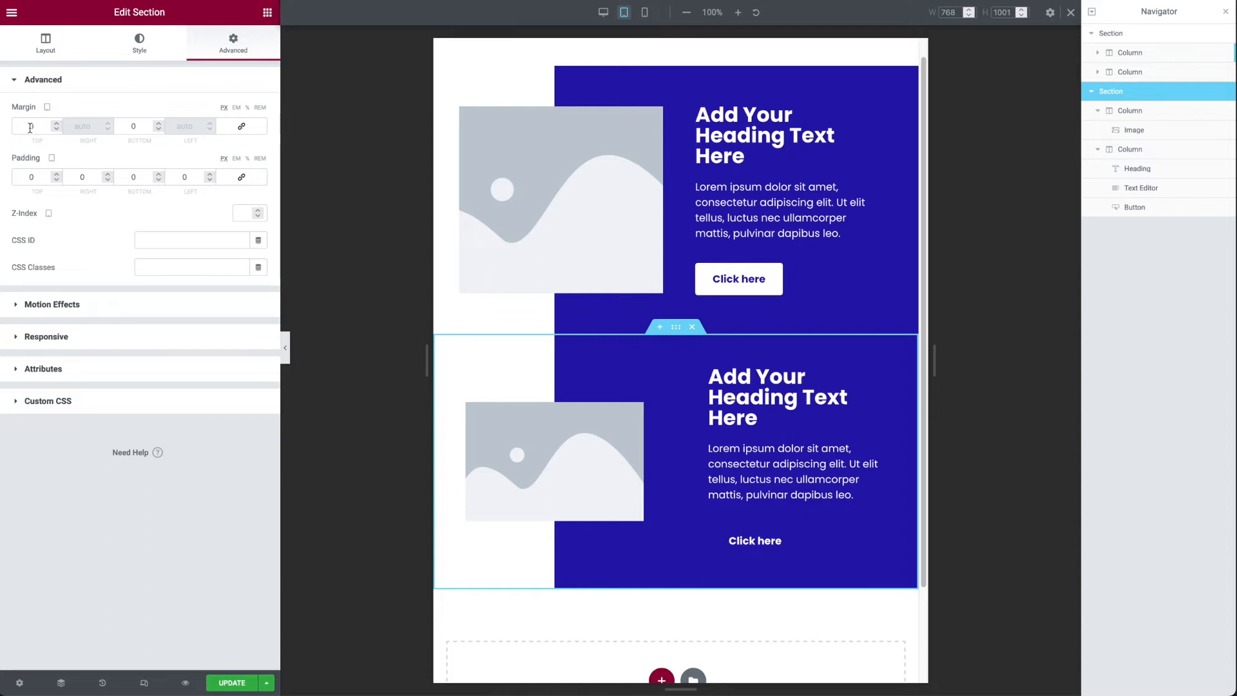
text(50)
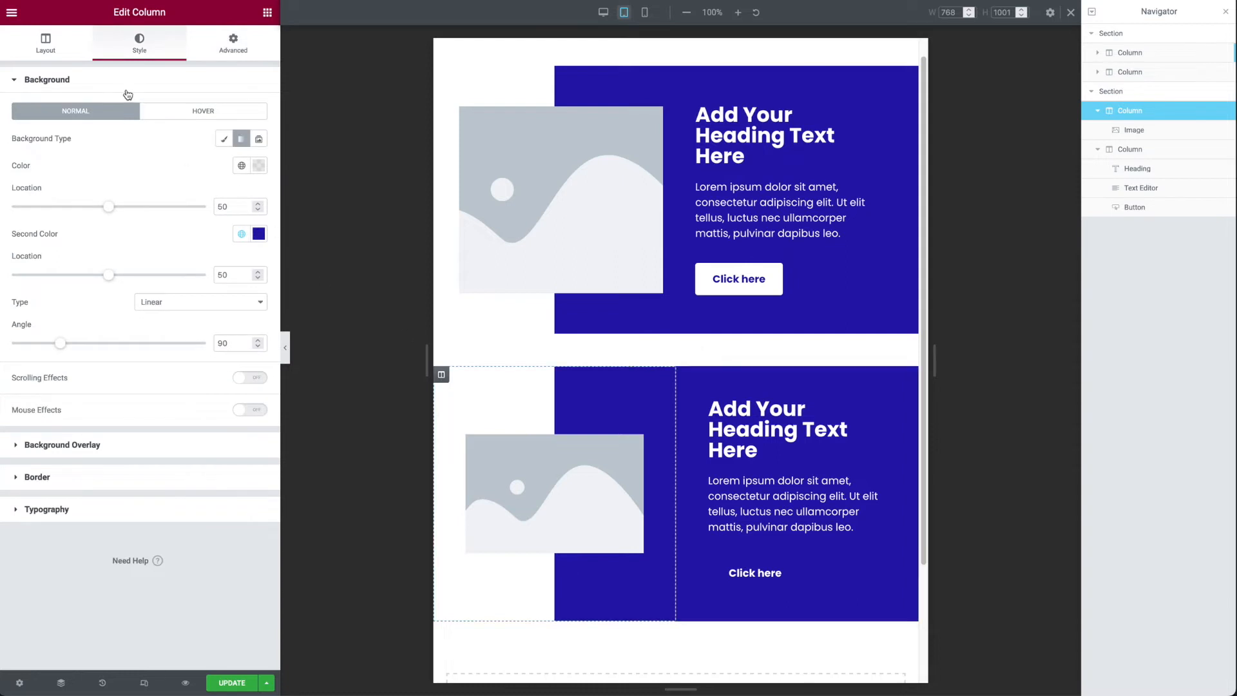
- Give the image column 50 px of left padding only, insetting the image from the page edge
click(232, 44)
text(0)
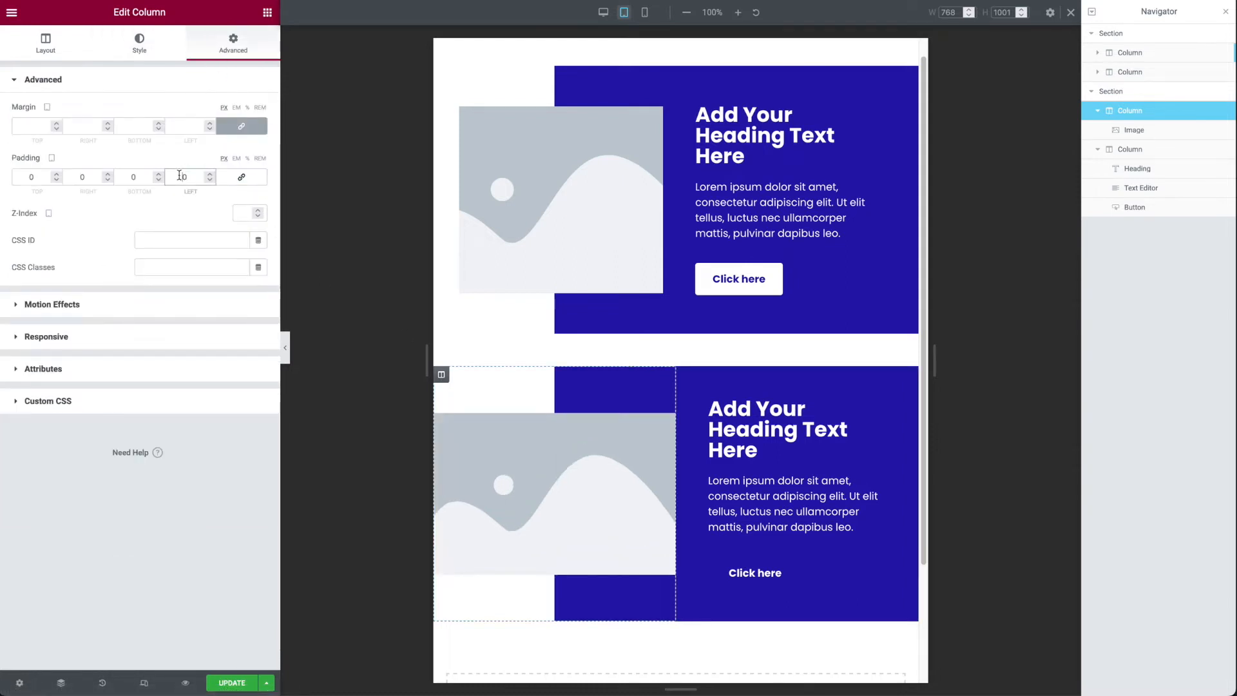
text(50)
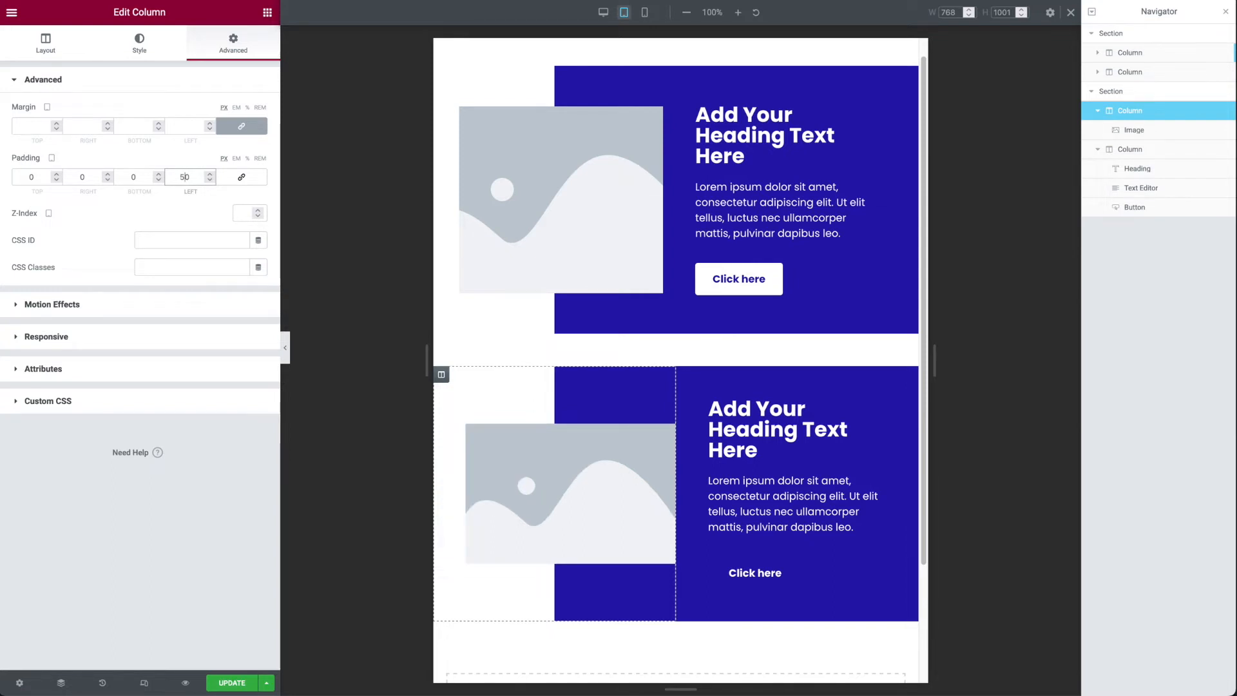
click(568, 494)
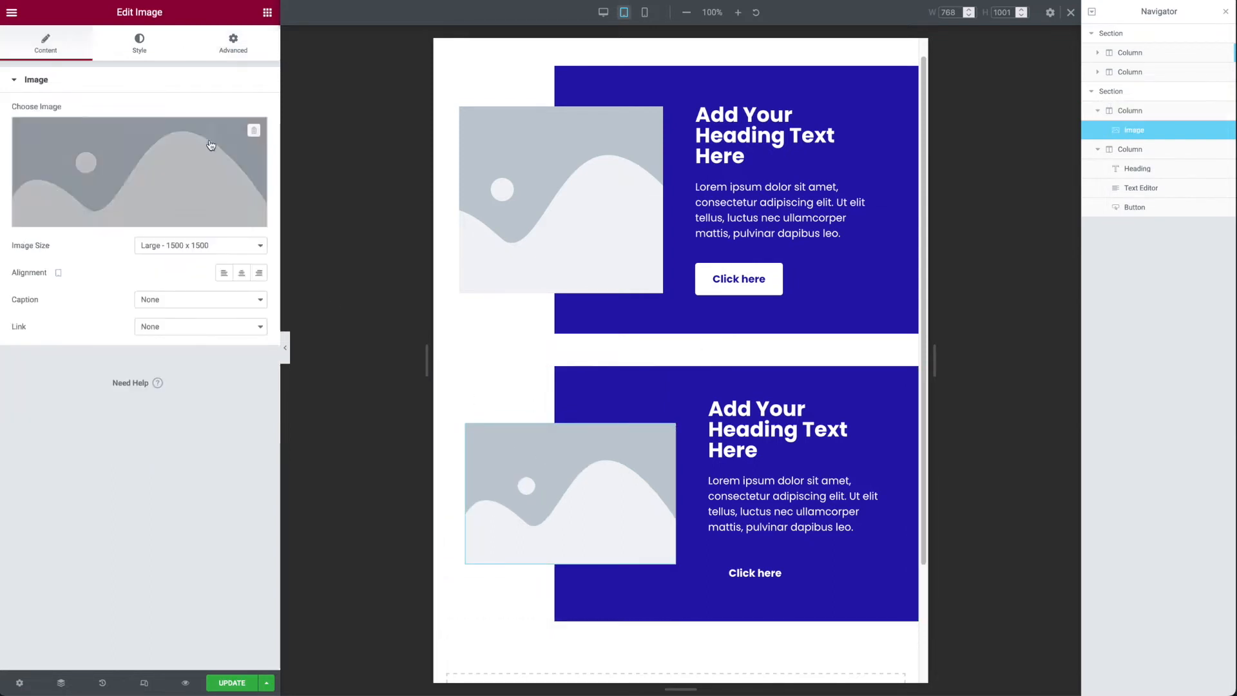
- Set the image to 300 px height with Object Fit Cover so it fills its box
click(139, 44)
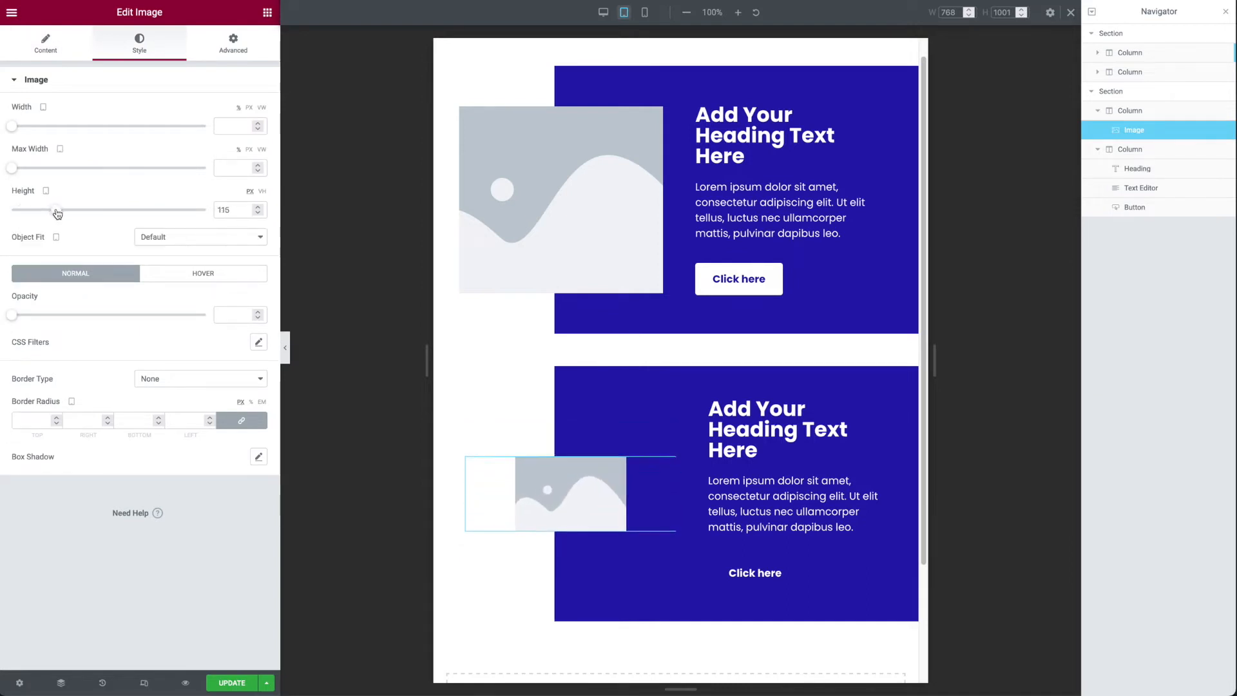
drag(57, 210, 137, 210)
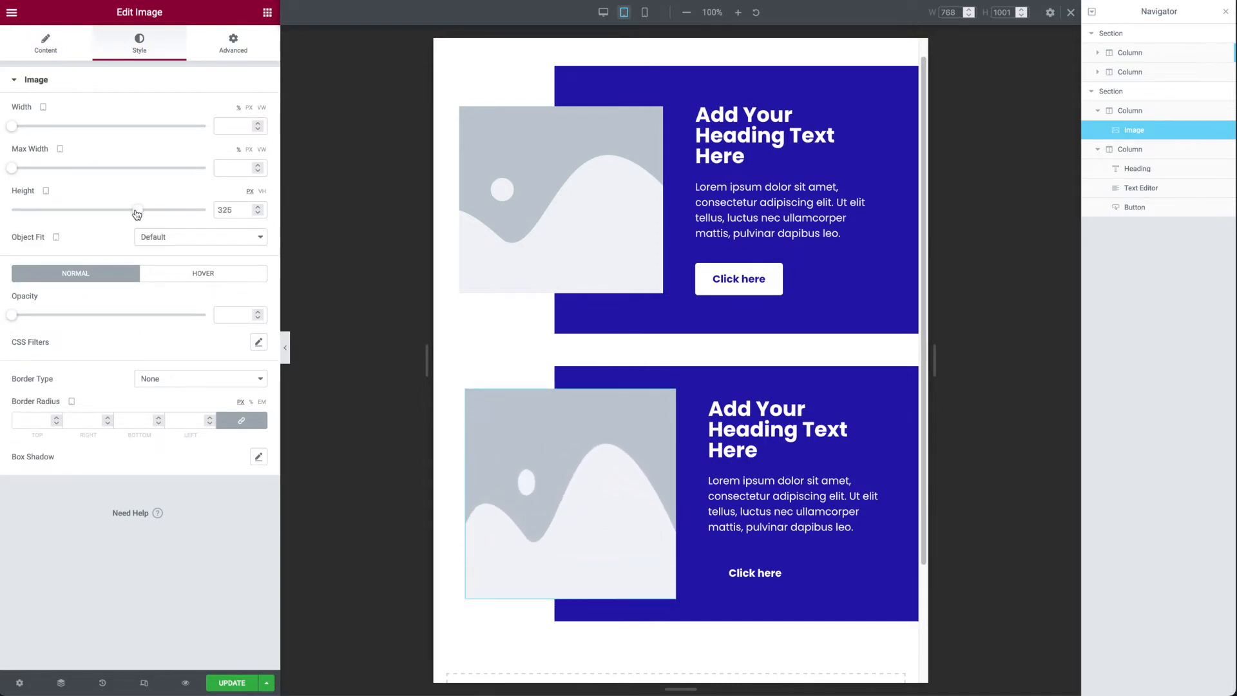
drag(136, 210, 121, 210)
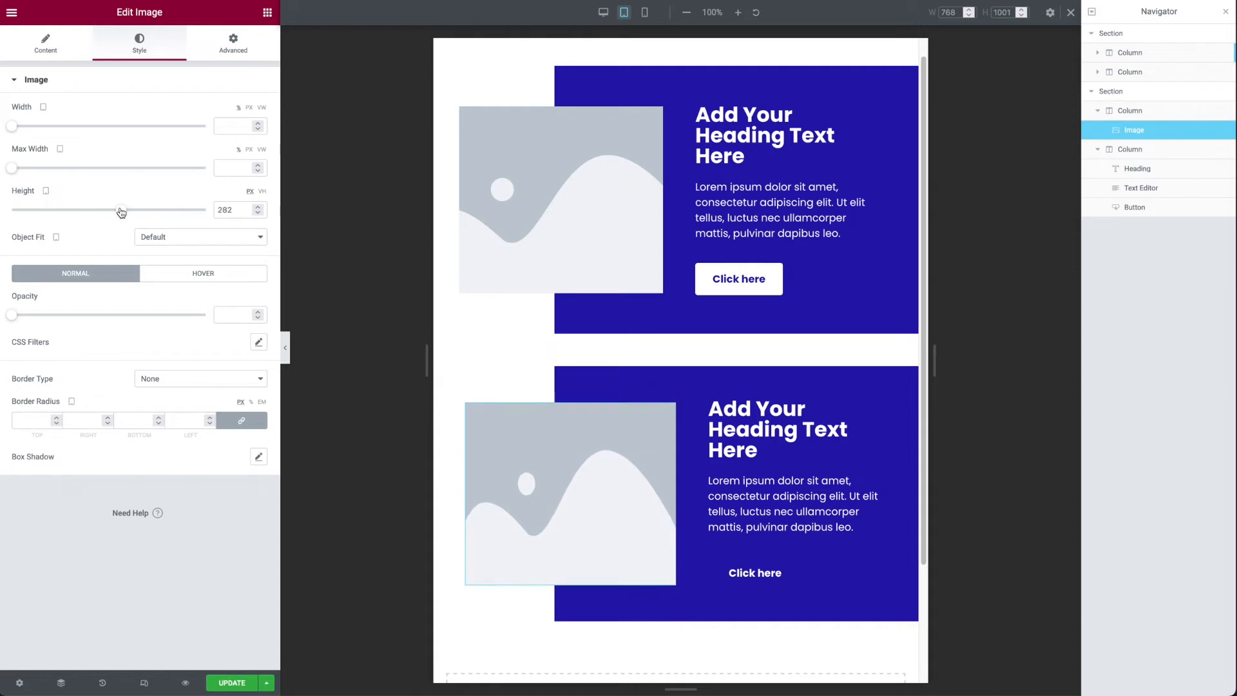
mouse_move(99, 235)
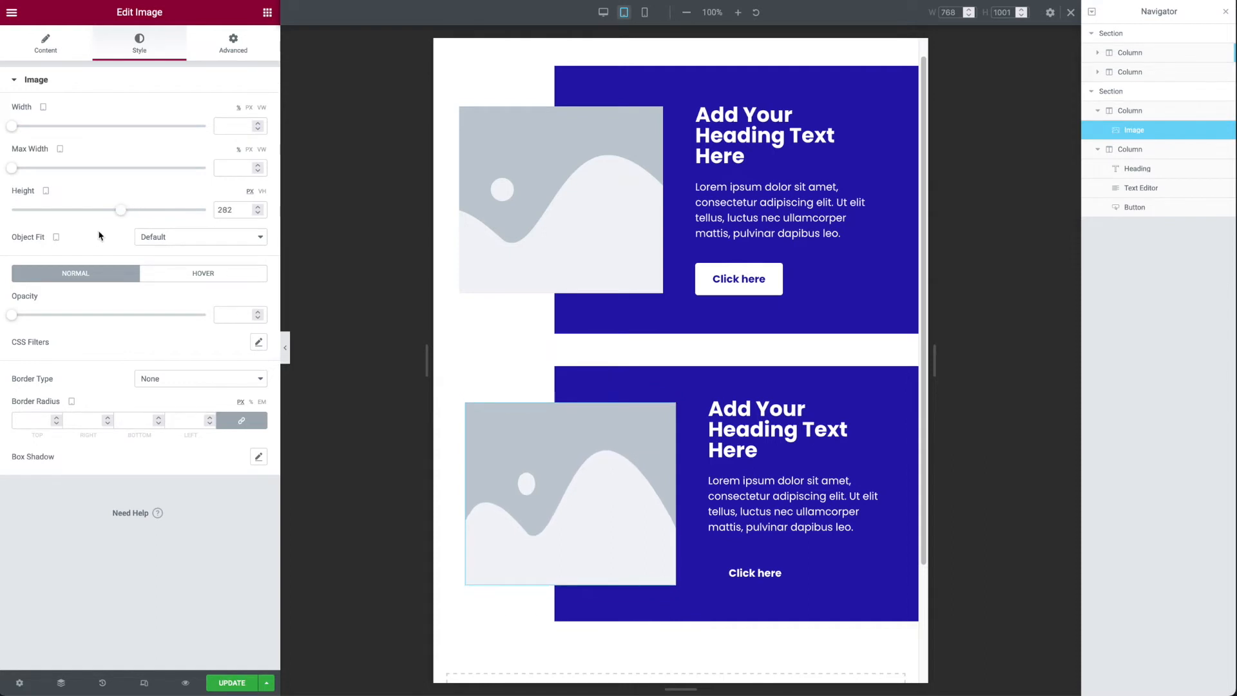
click(200, 237)
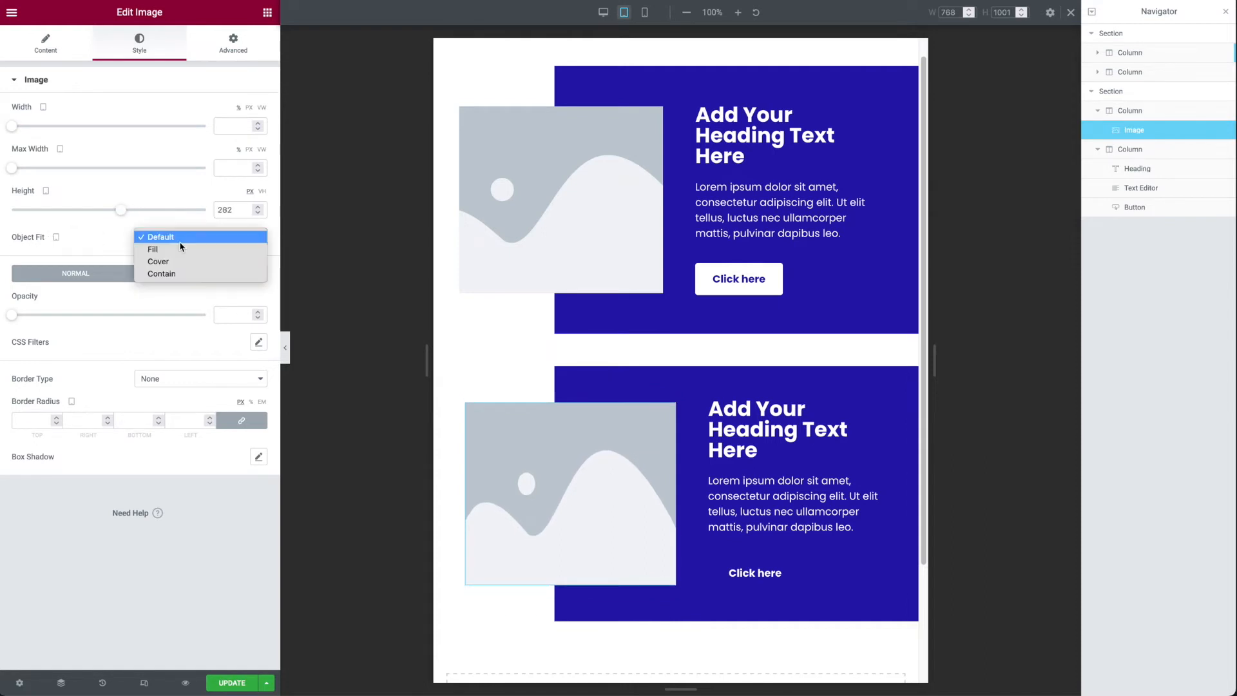
click(157, 262)
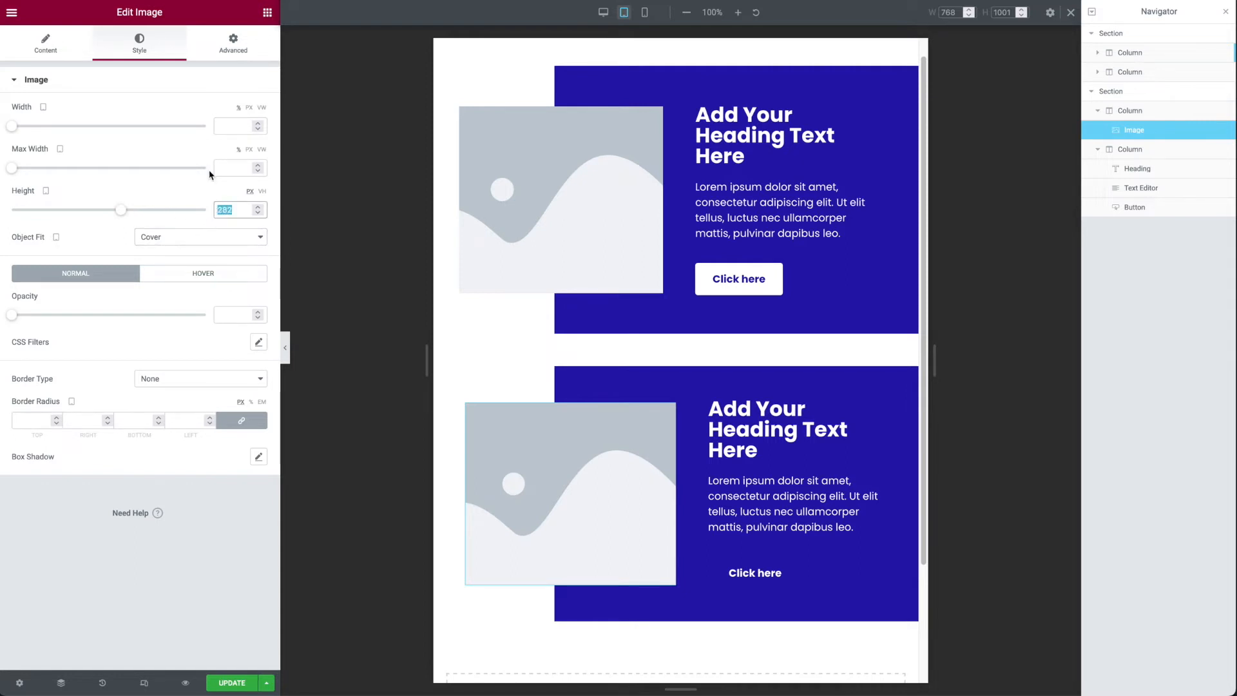
text(300)
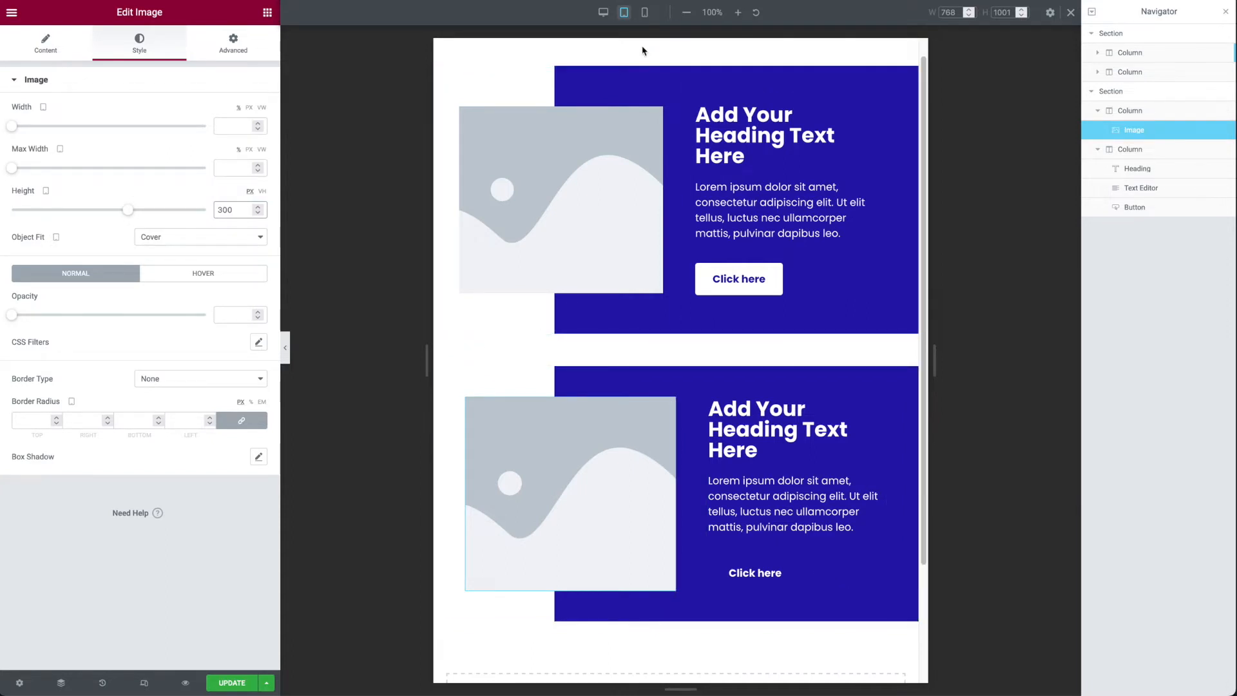
- Preview at mobile width and select the image column to review its 50/50 gradient background
click(644, 12)
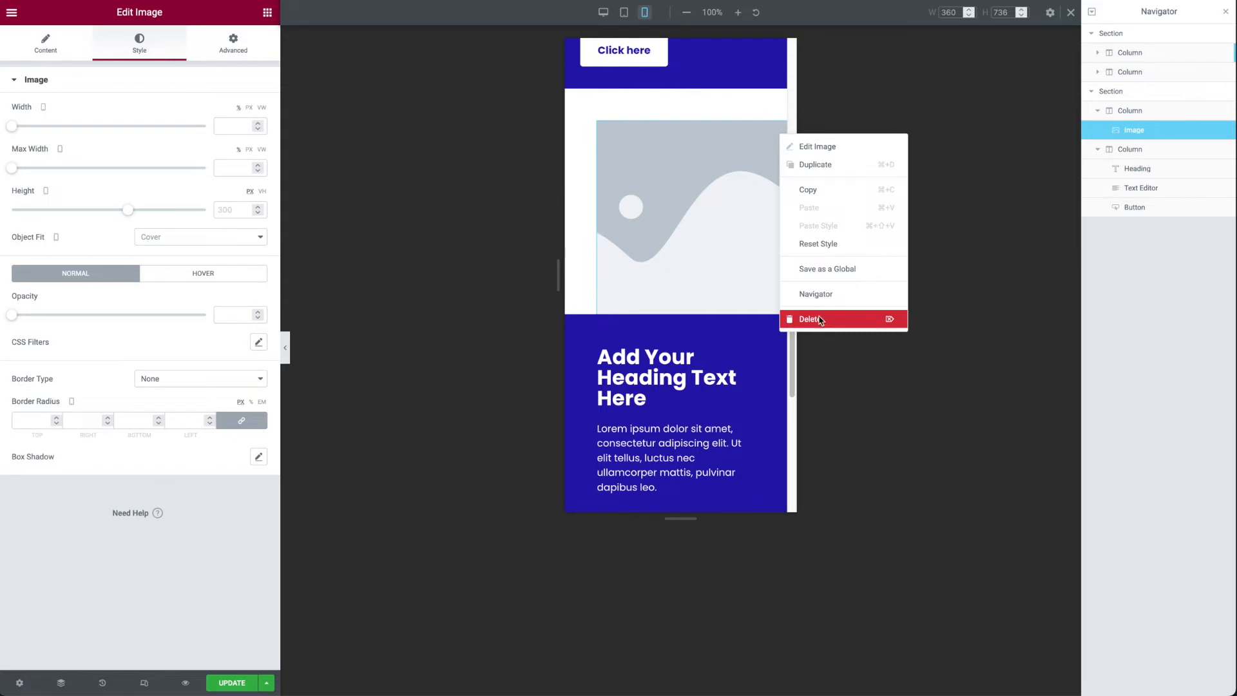
click(809, 319)
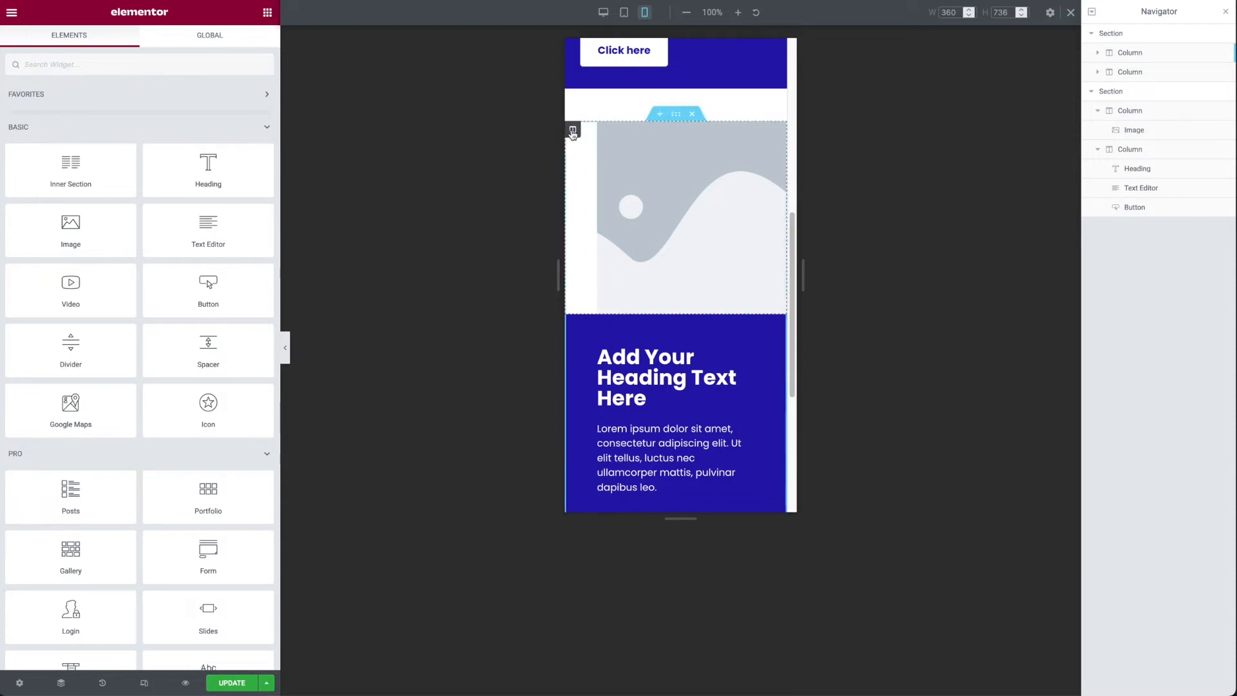
click(572, 129)
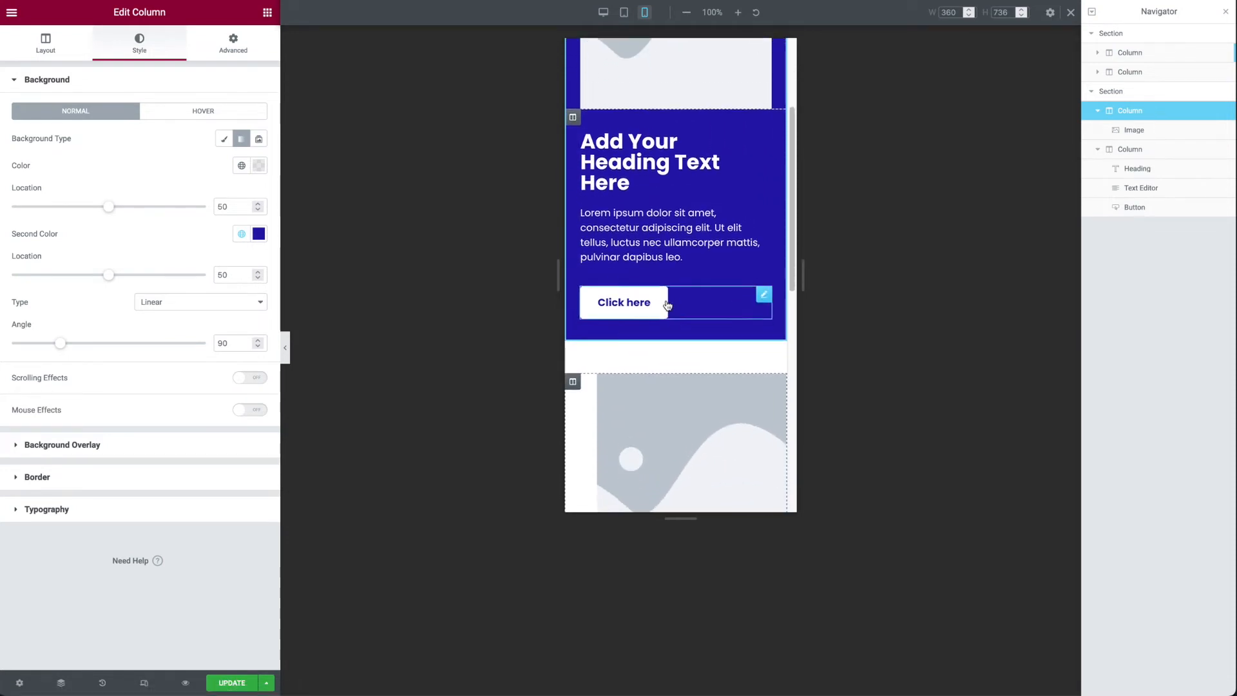
- Set the column's Horizontal Align to Center and its left padding to 0 on mobile
scroll(down, 3)
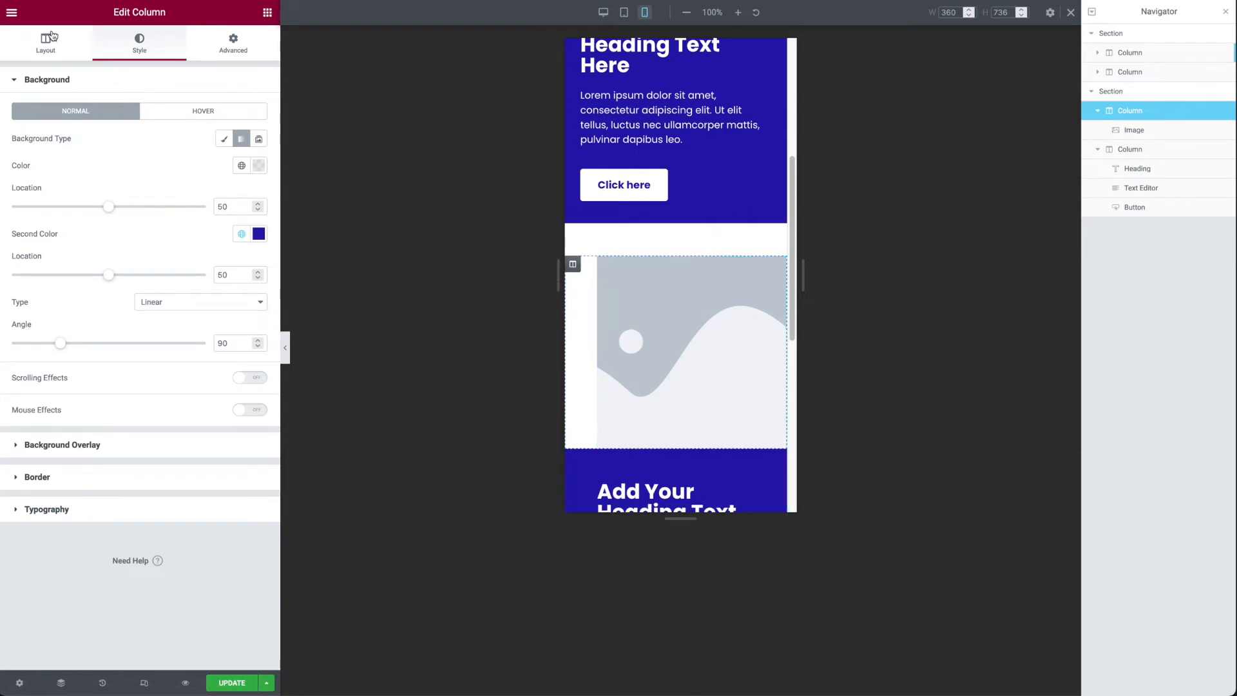
click(45, 40)
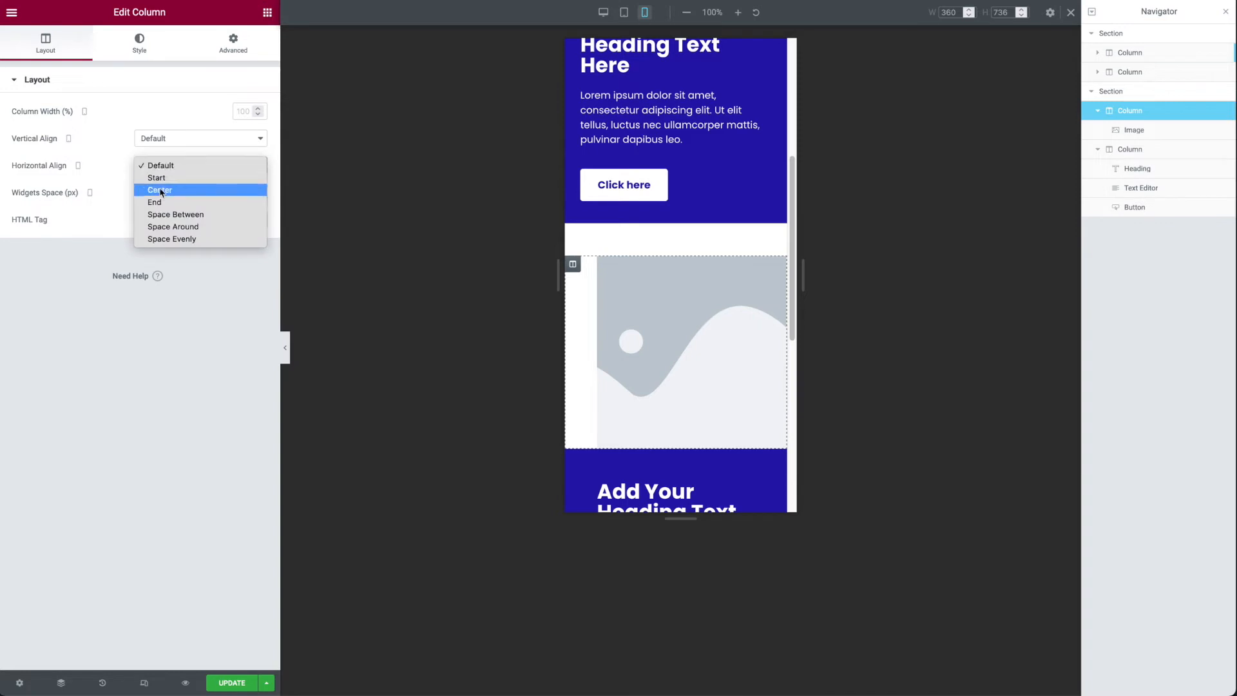
click(159, 189)
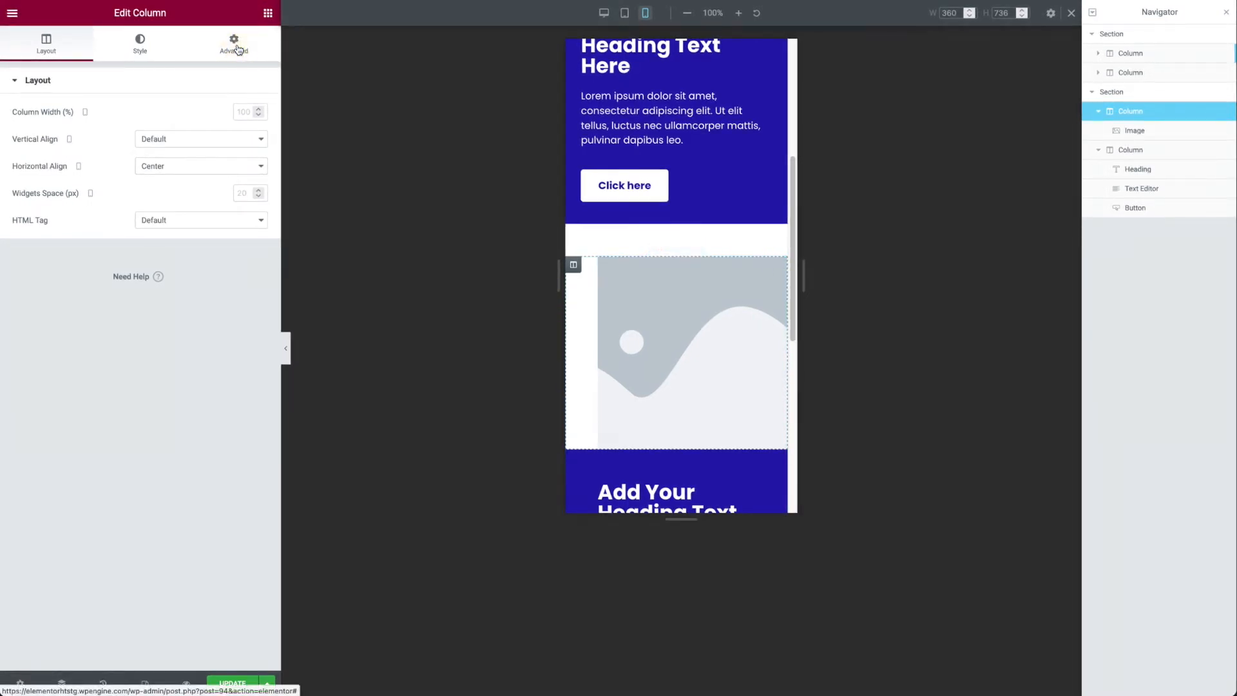
click(233, 44)
text(0)
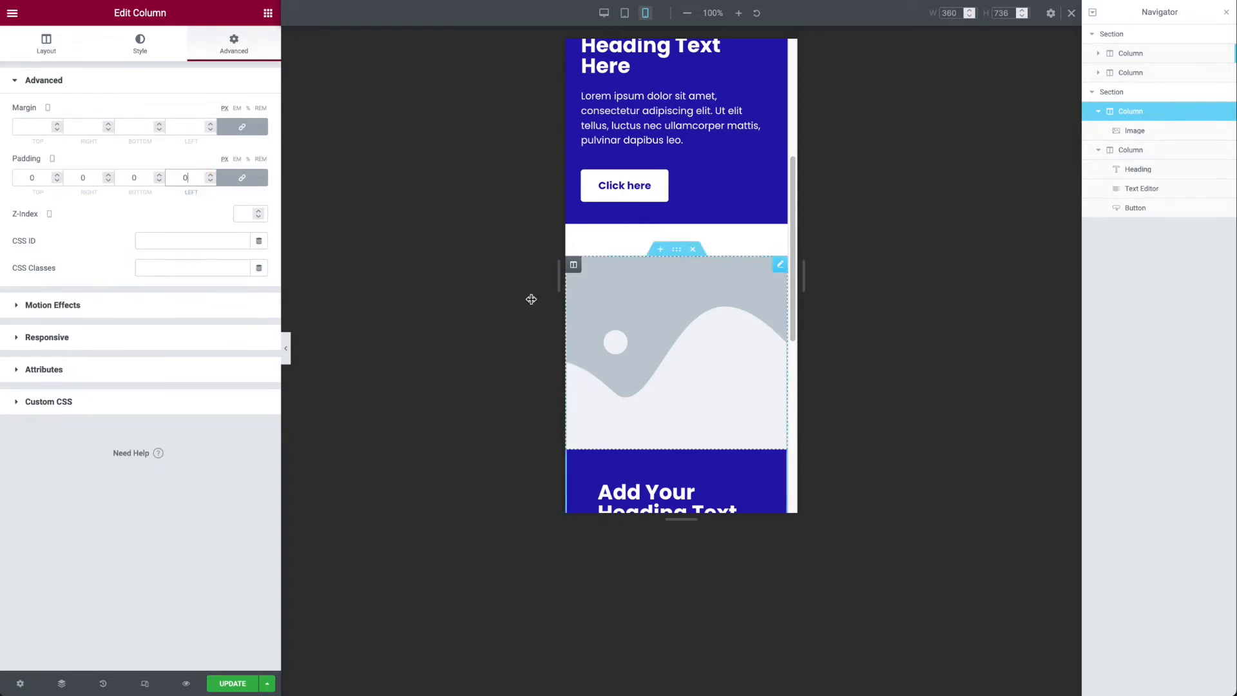
click(139, 44)
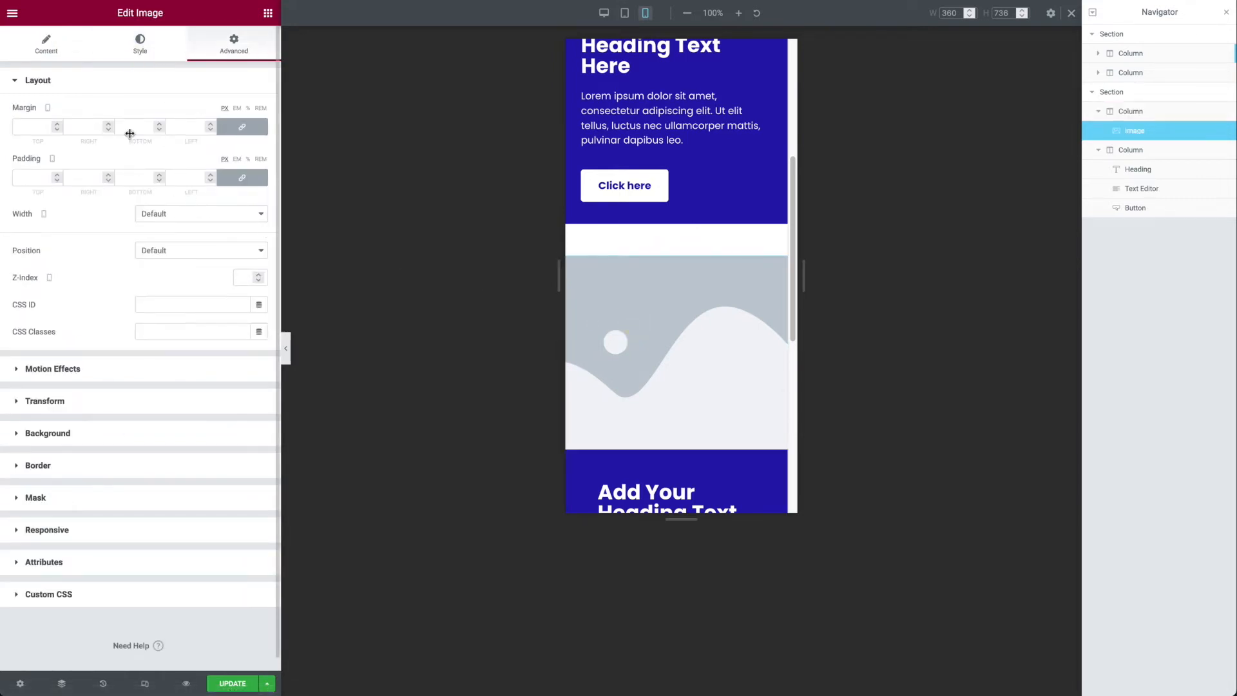
- Set the image's Max Width to 90% so a purple strip shows beside it
click(46, 45)
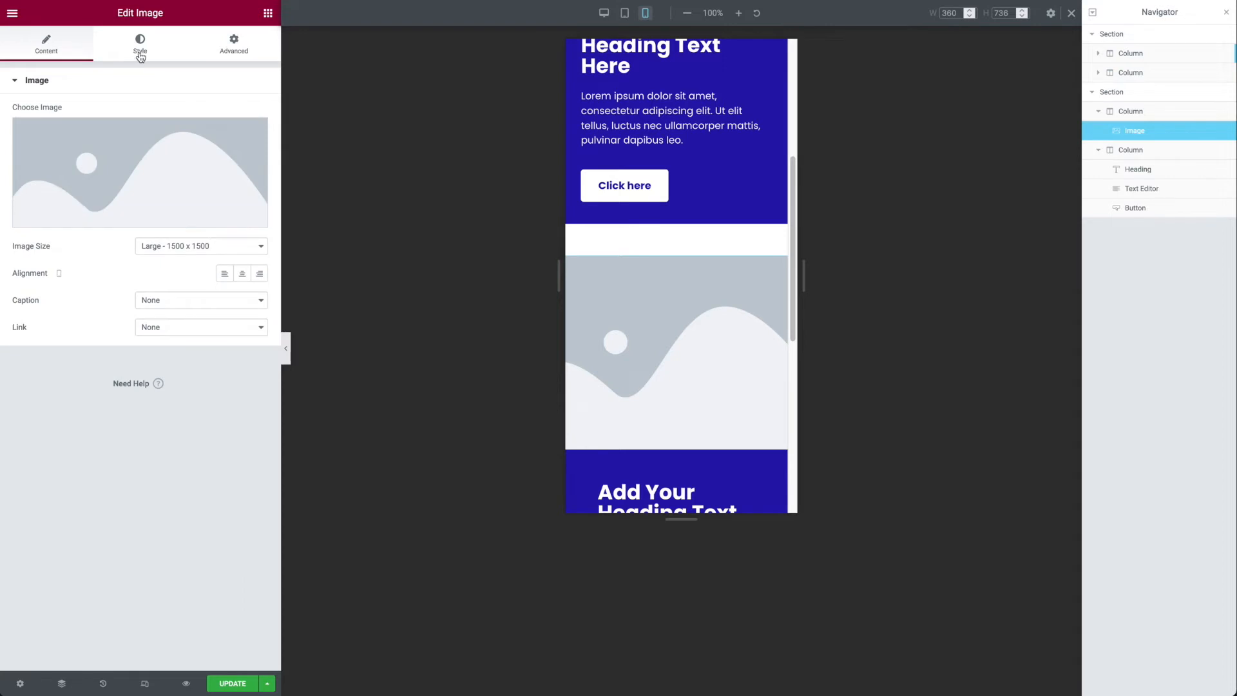
click(139, 44)
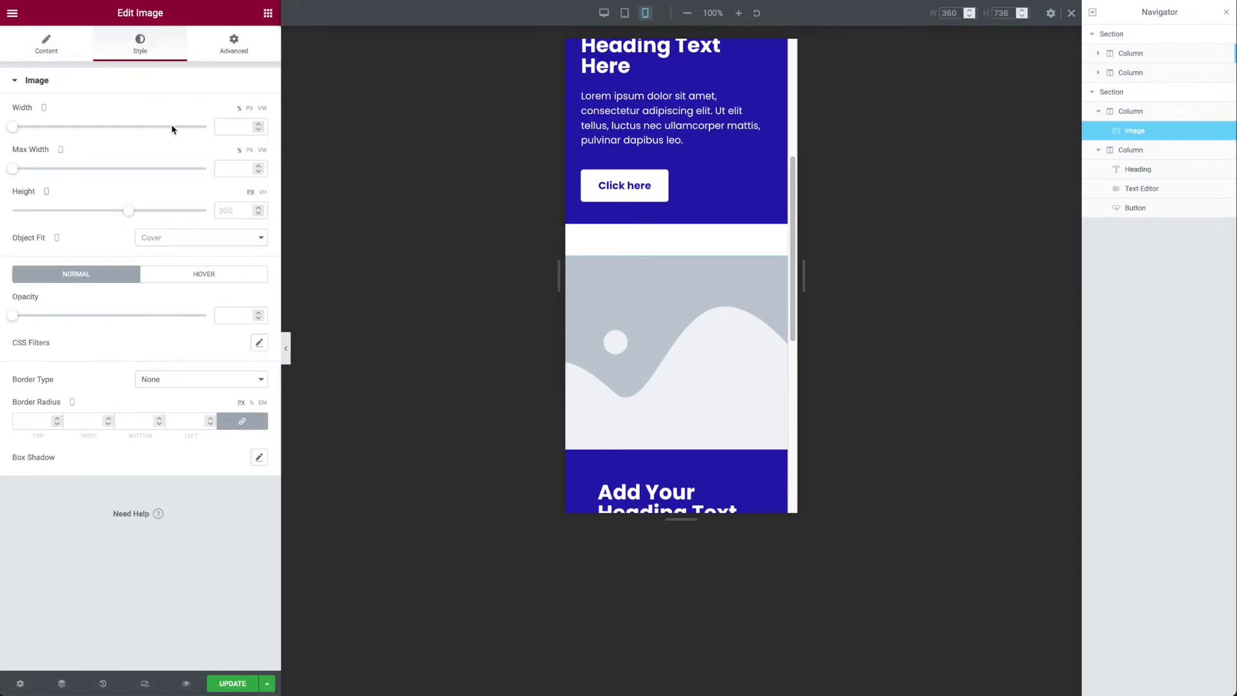
text(90)
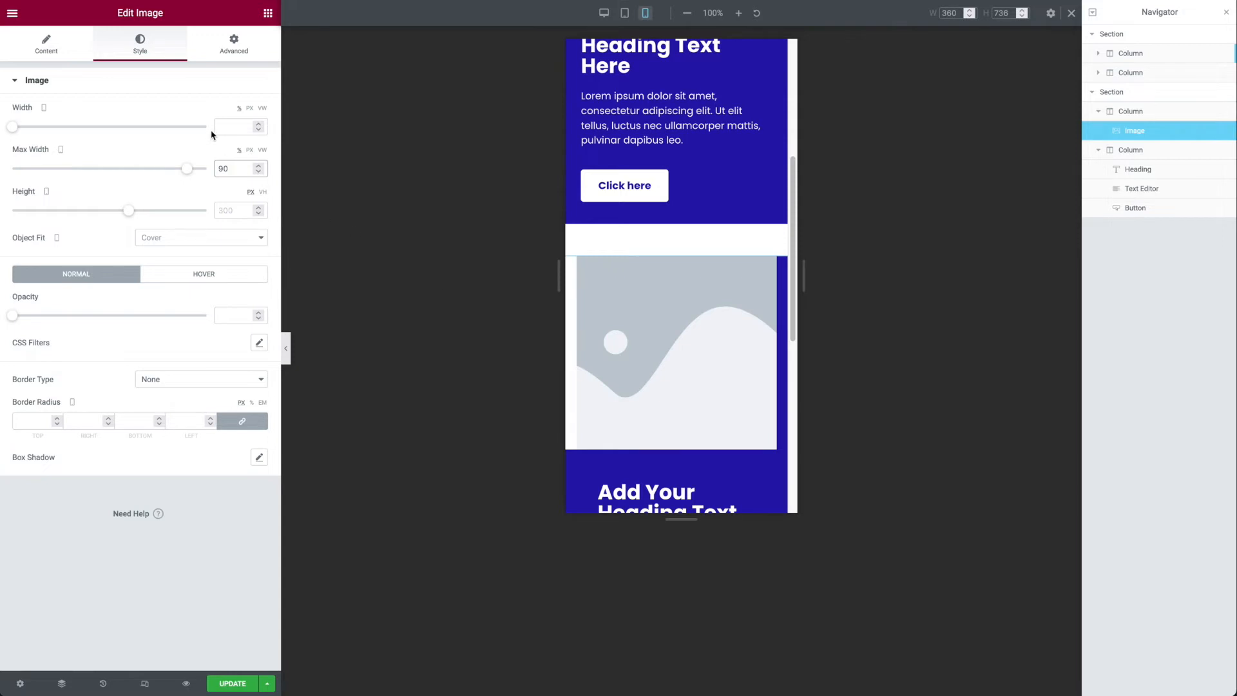
drag(186, 169, 166, 169)
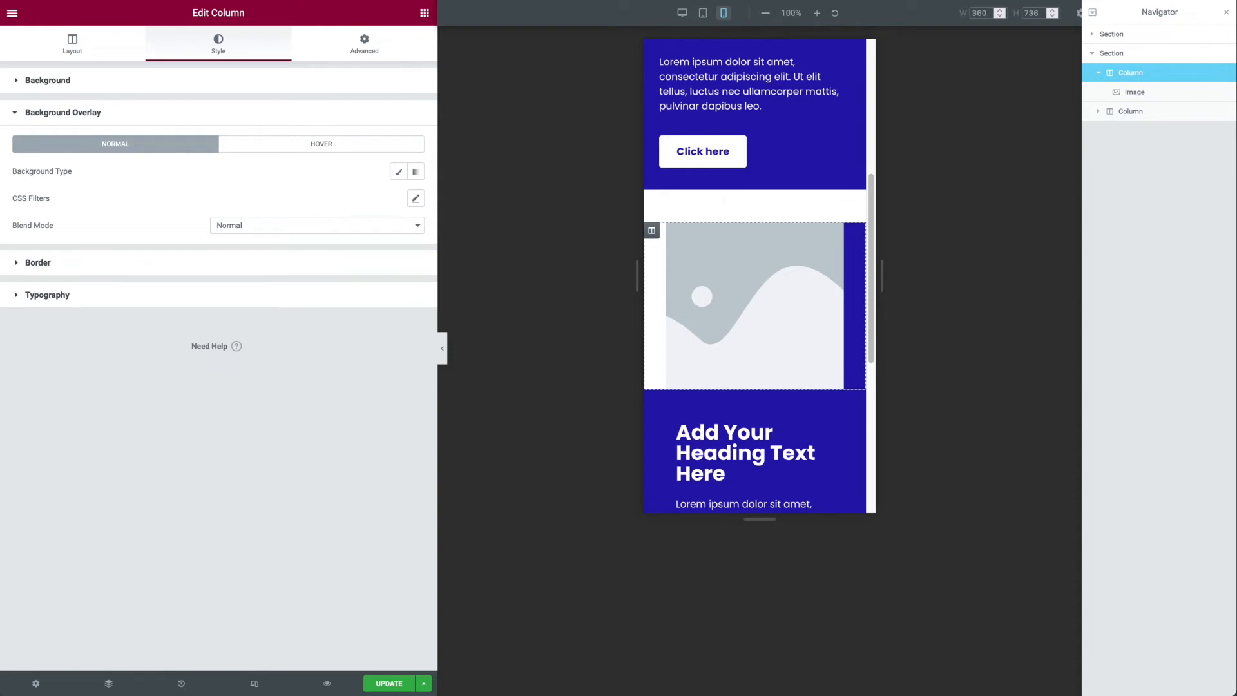
mouse_move(716, 252)
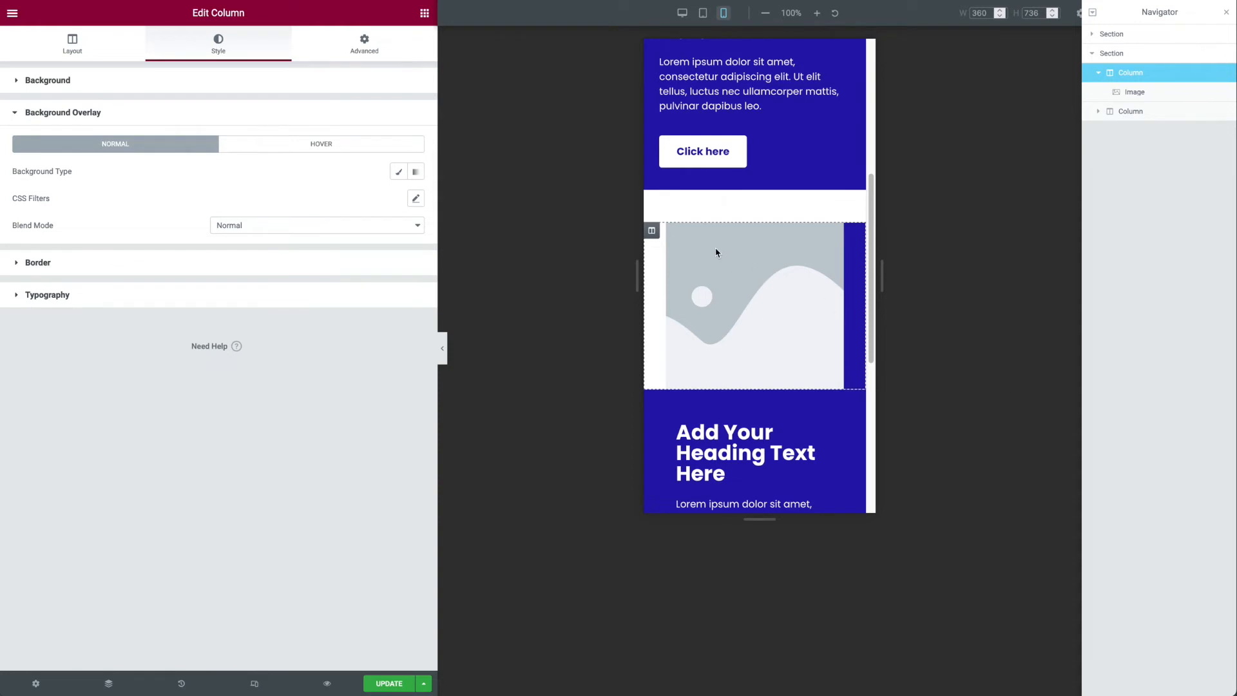
mouse_move(889, 355)
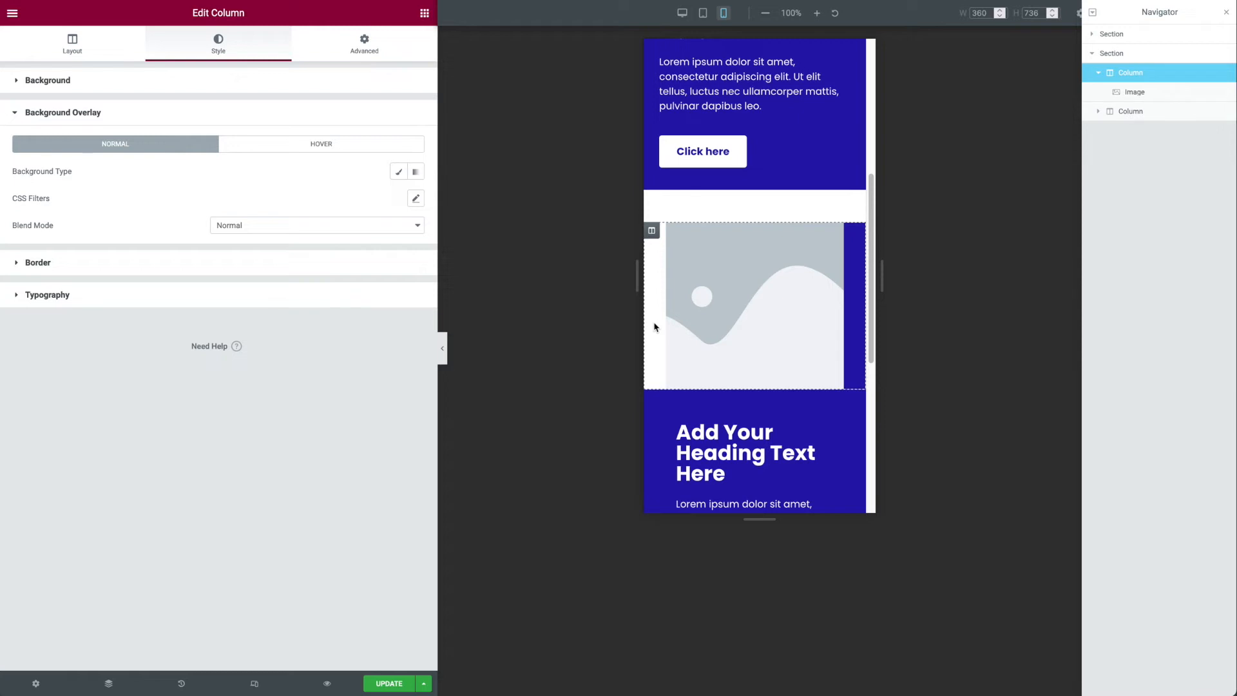
mouse_move(684, 280)
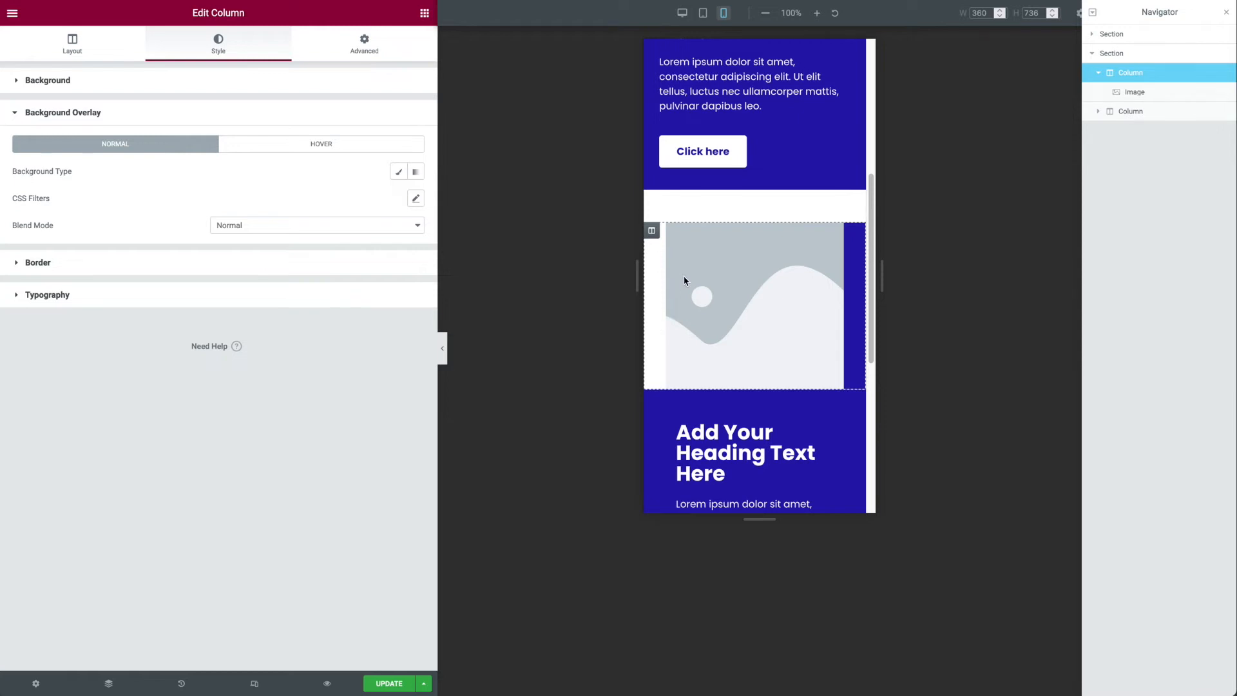
mouse_move(652, 244)
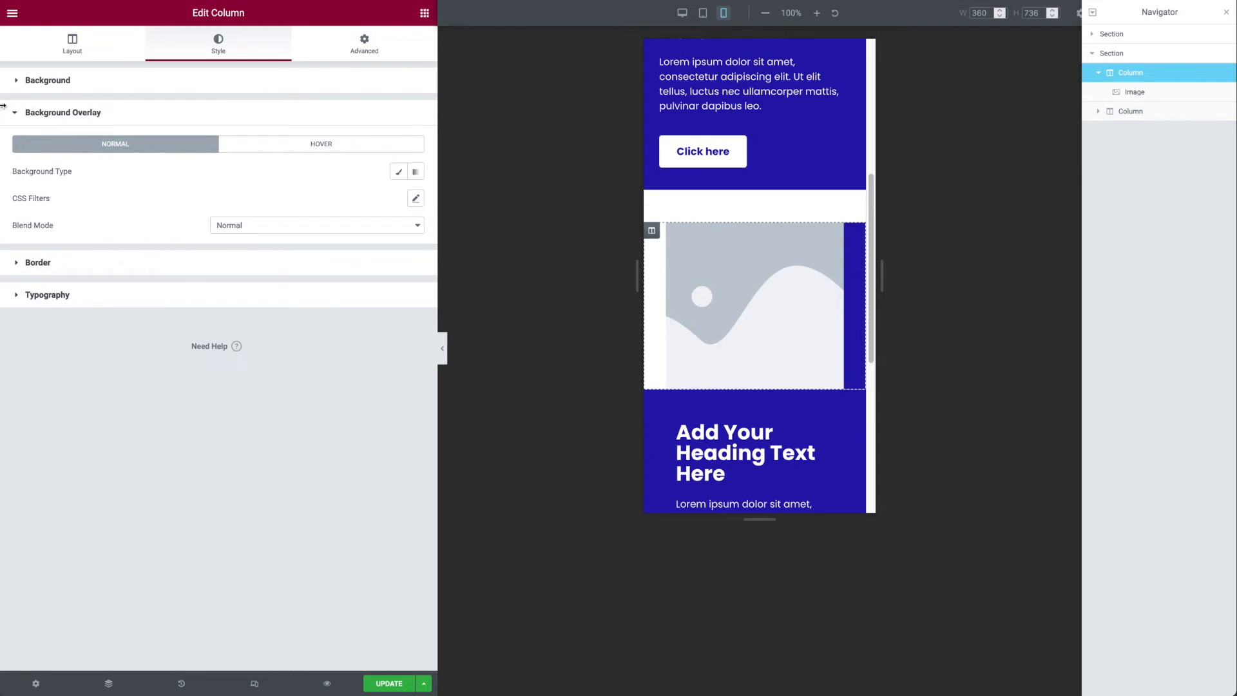
- Review the column's Background settings and expand its Background Overlay options
click(47, 80)
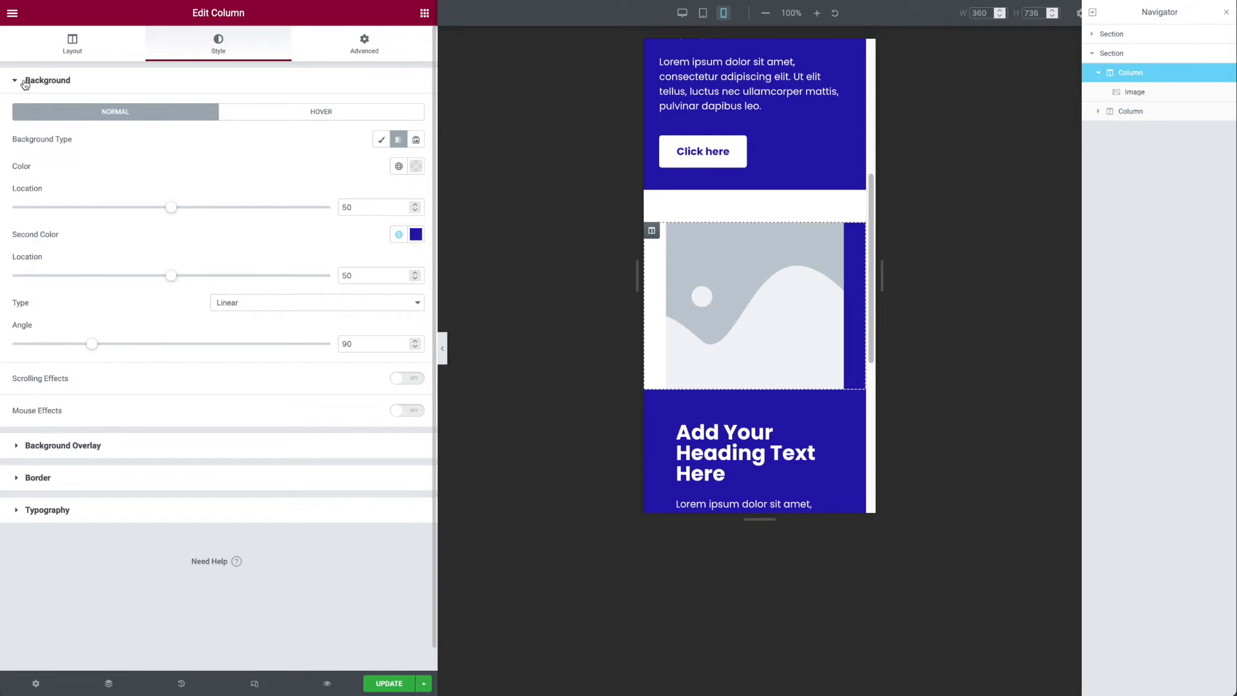
click(48, 80)
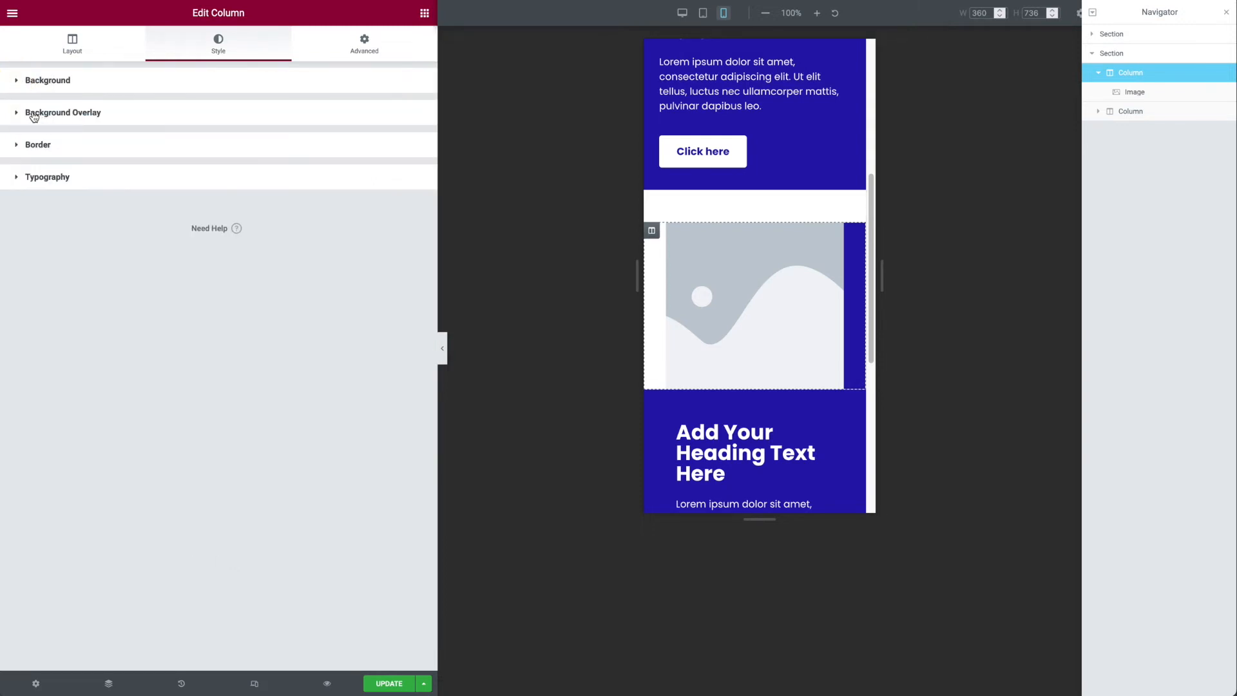
click(64, 112)
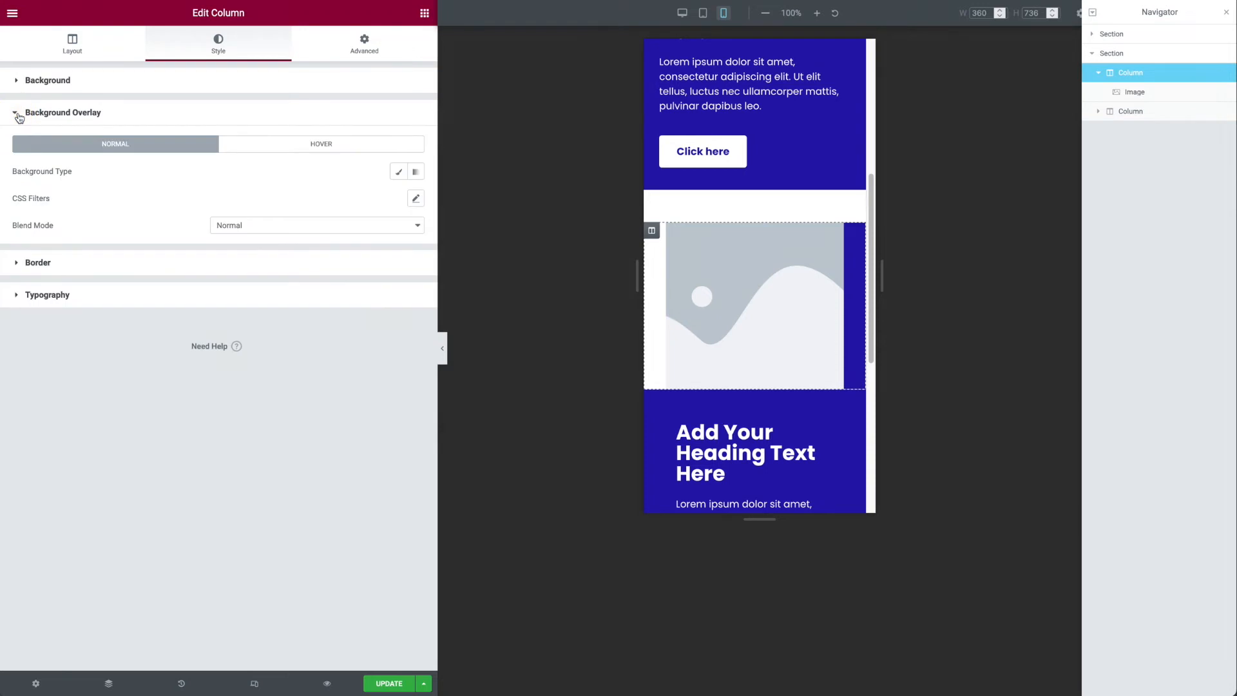
mouse_move(398, 171)
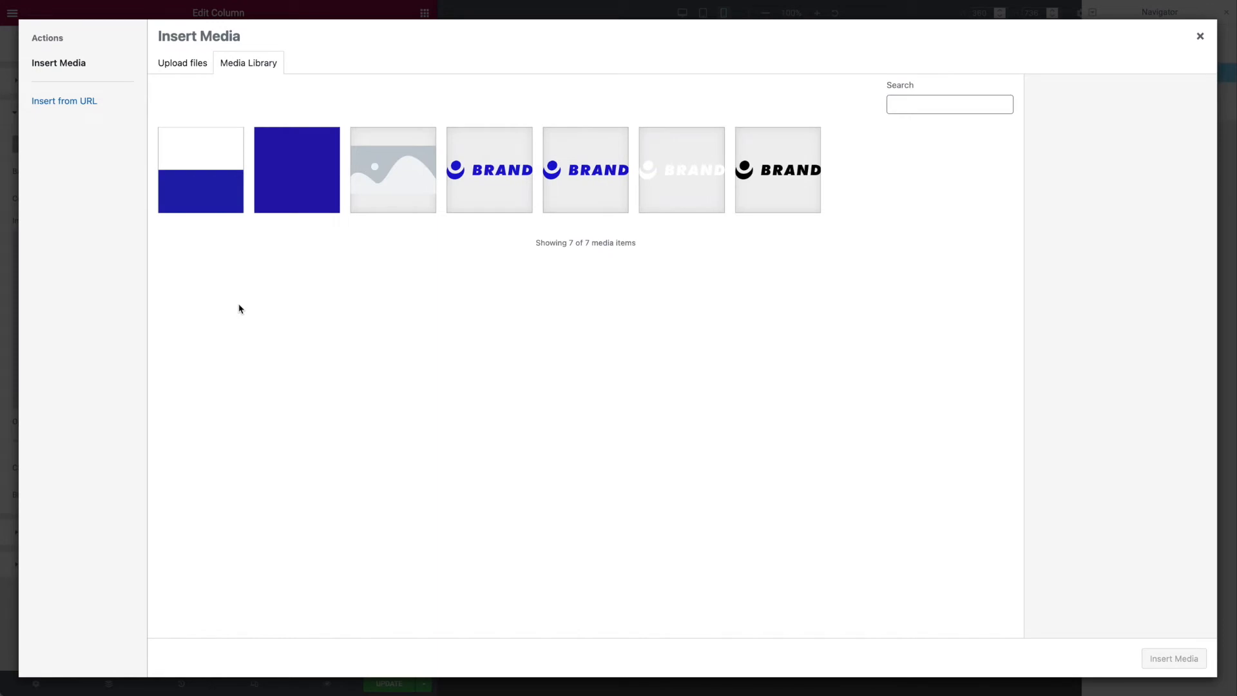
mouse_move(245, 308)
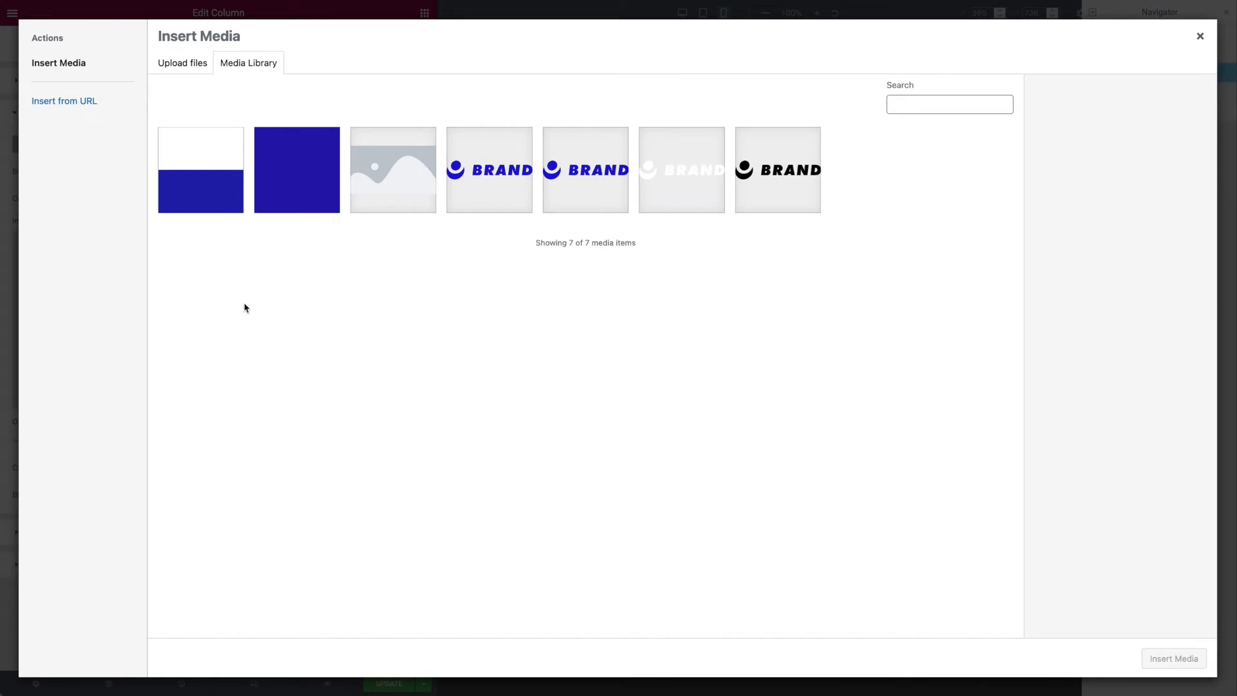
- Insert the solid purple pixel image as the column's background overlay
click(296, 168)
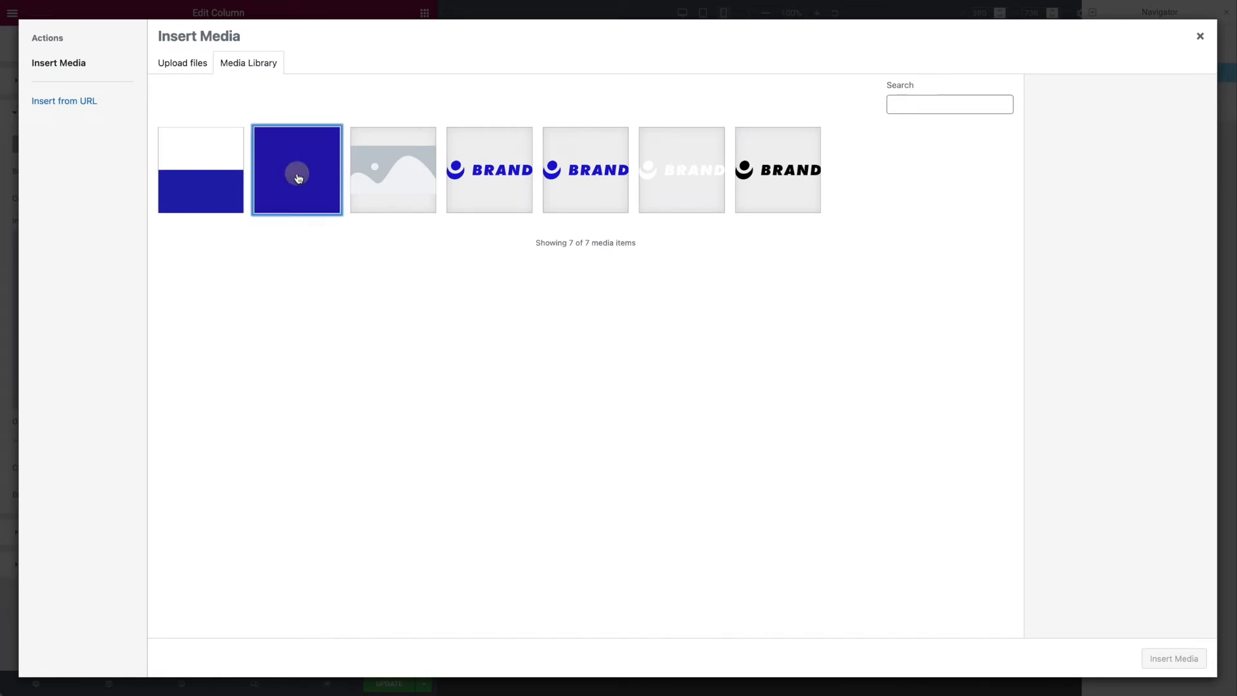
click(1172, 659)
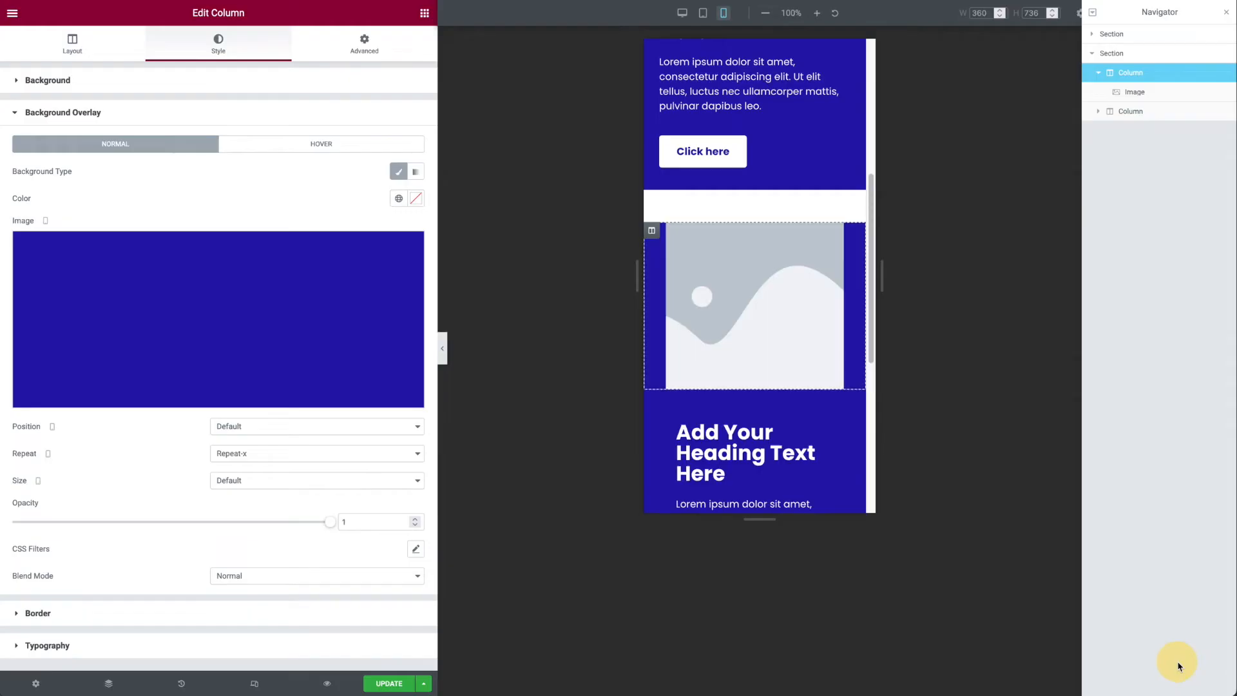
mouse_move(855, 560)
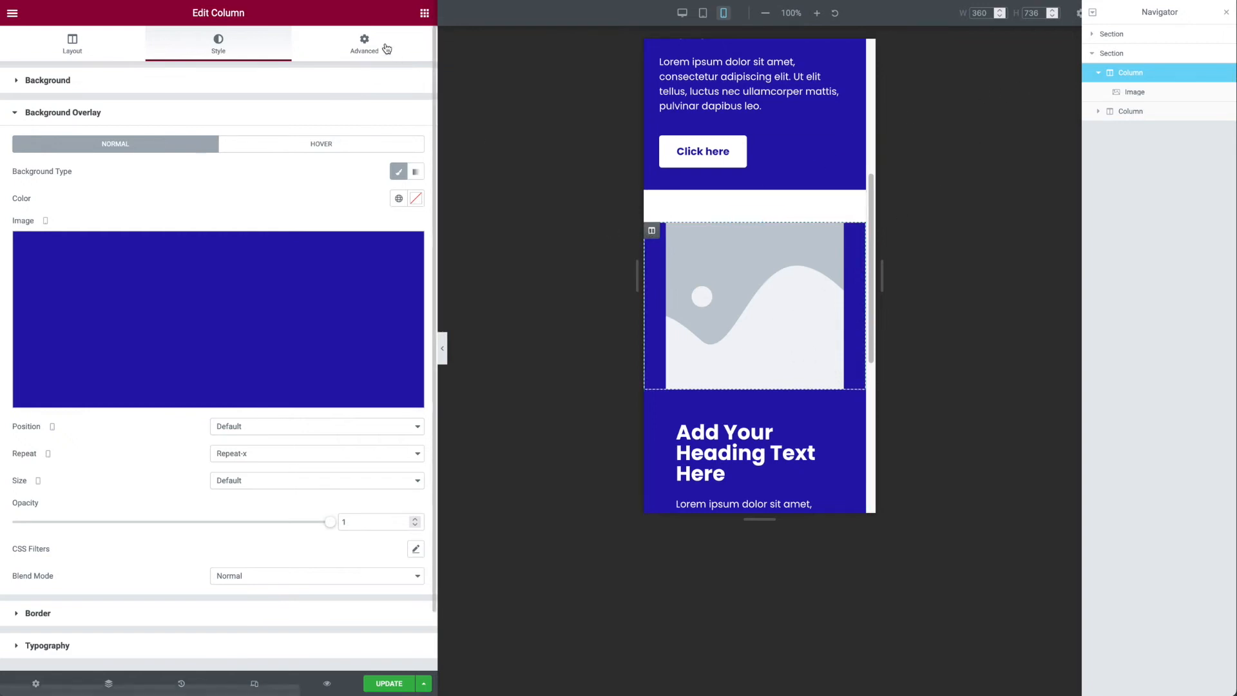
- Try a column top padding of 30, then set it back to 0
click(363, 44)
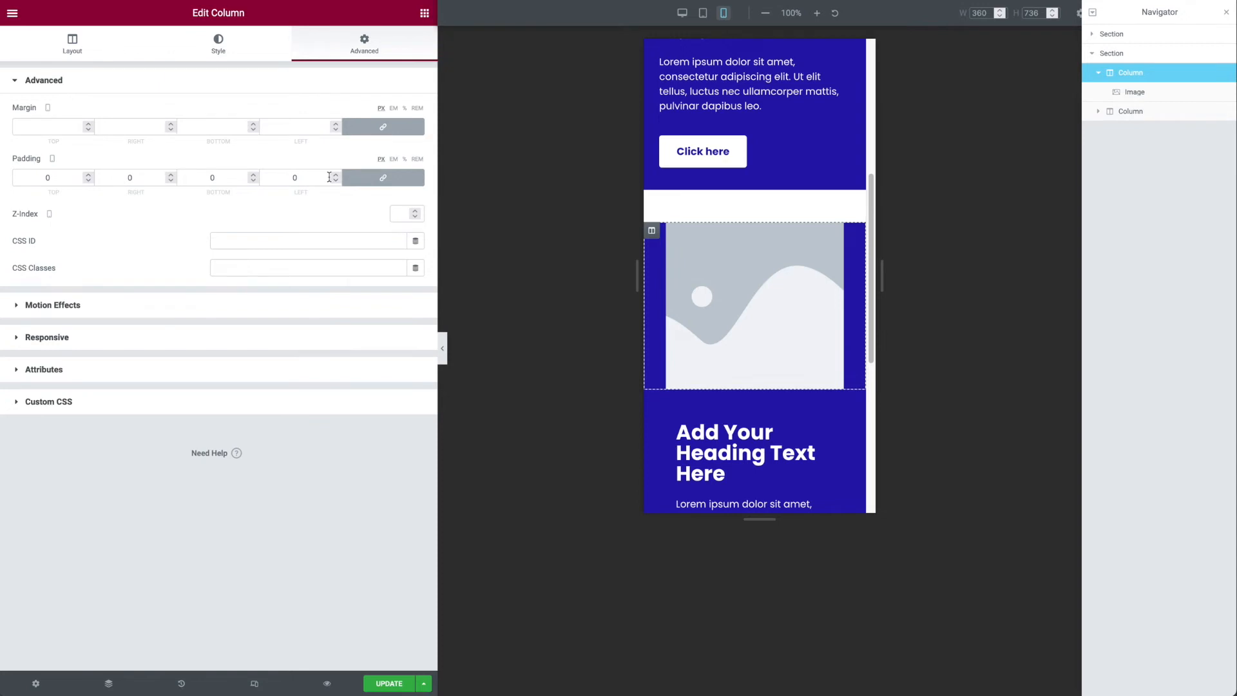
click(47, 176)
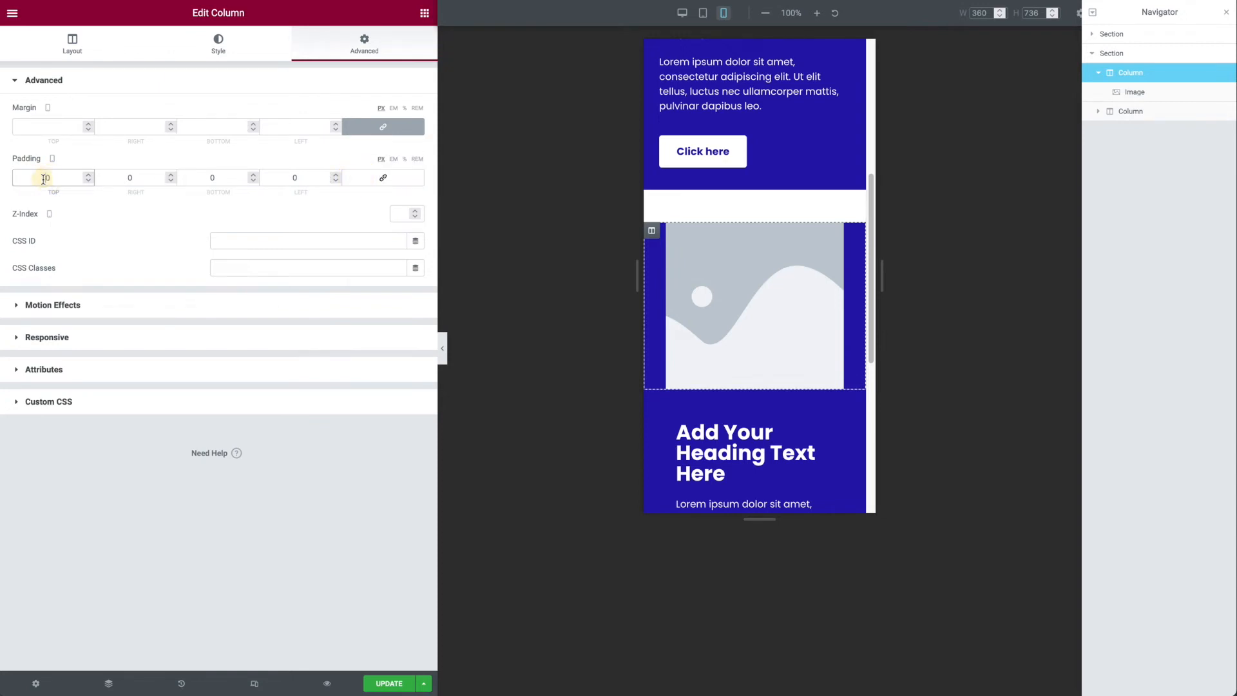
text(30)
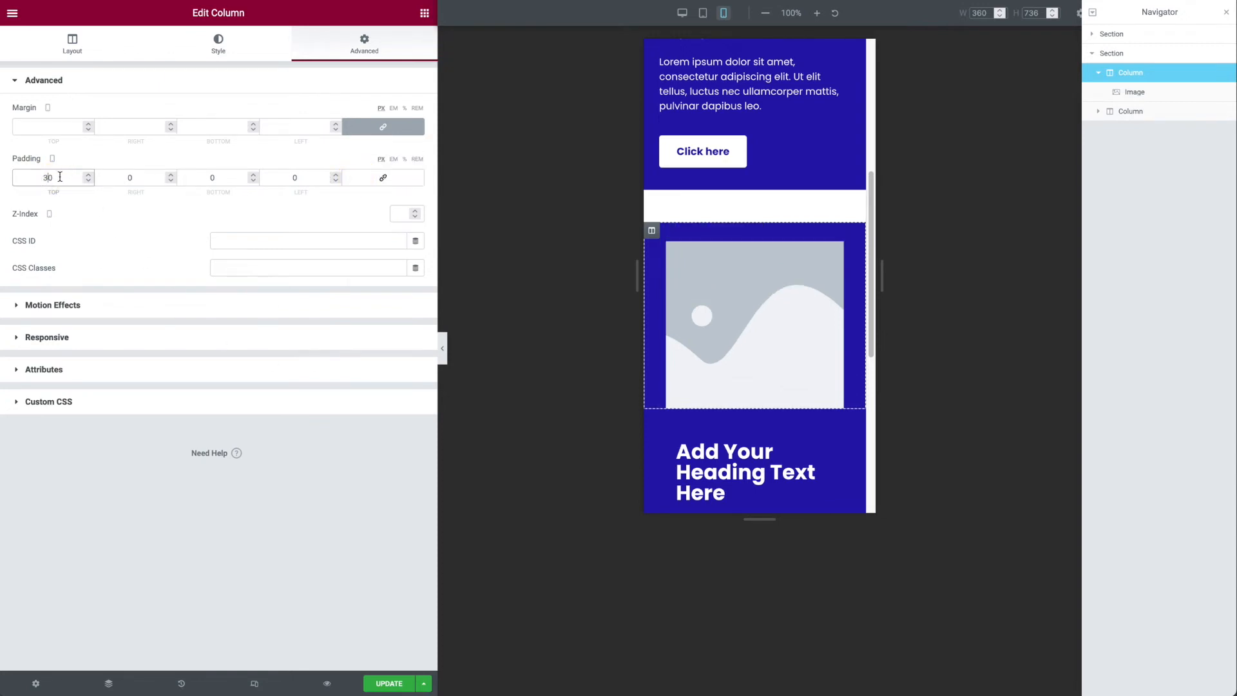
text(0)
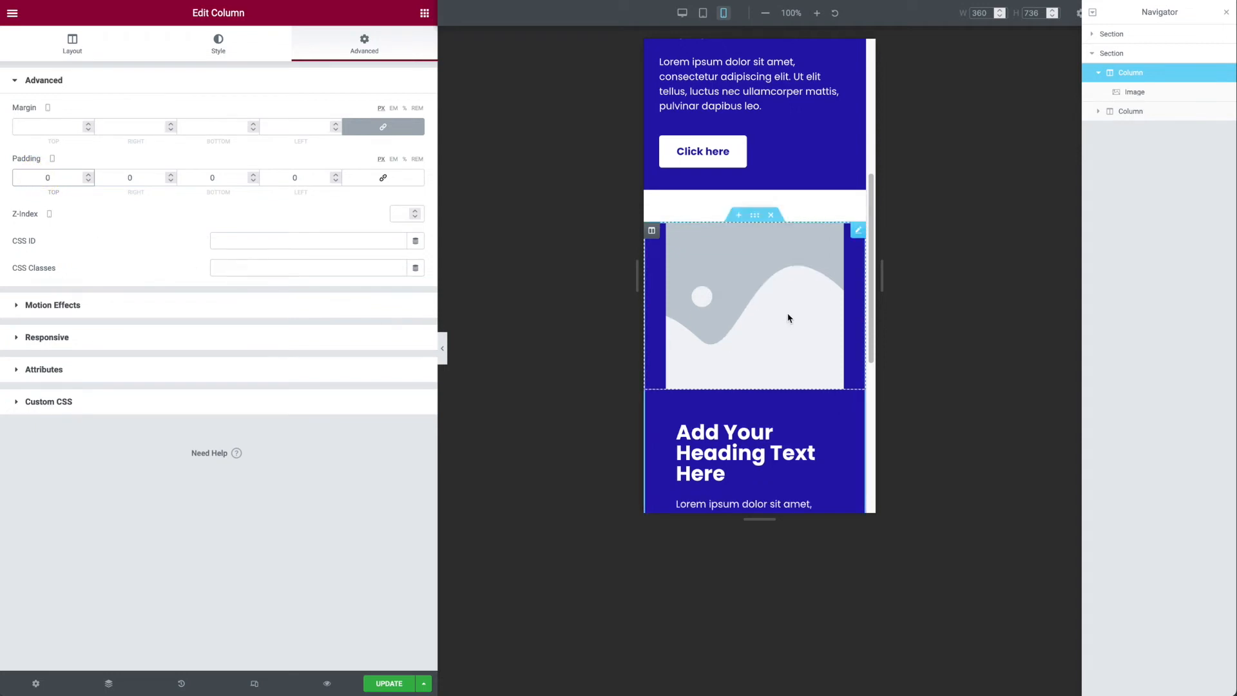
- Try image top margins of -140, -13 and -10 in its Advanced settings
click(858, 230)
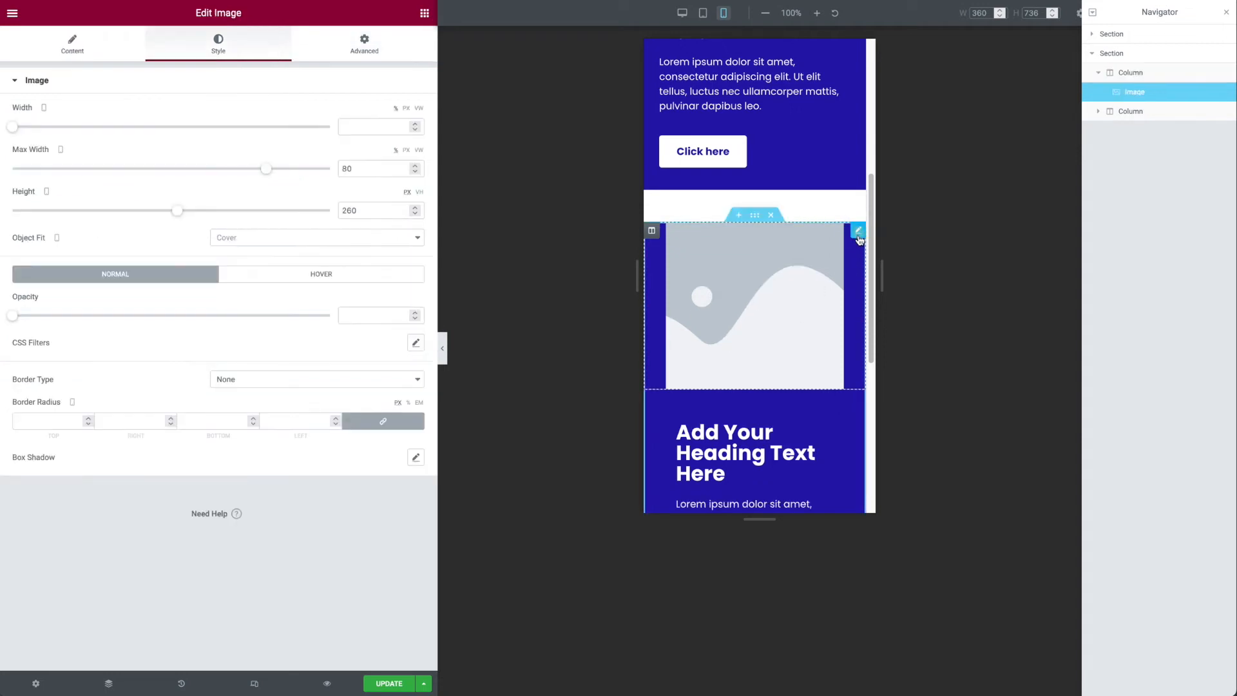
click(364, 44)
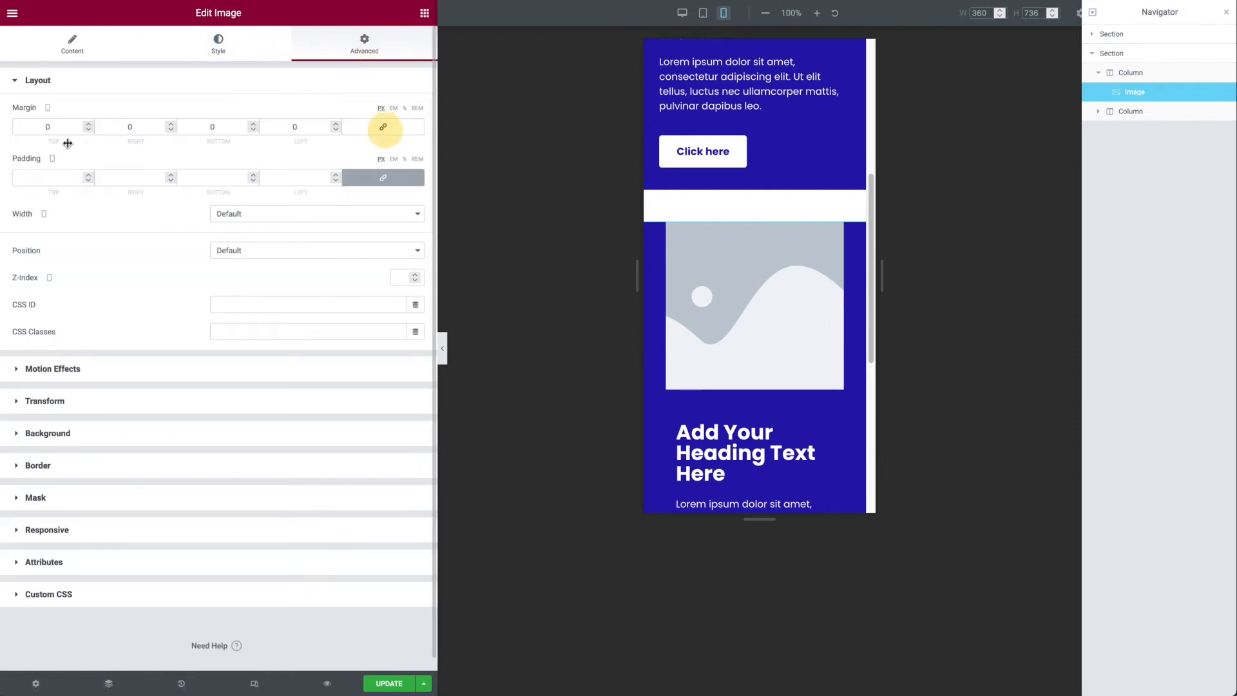
click(48, 126)
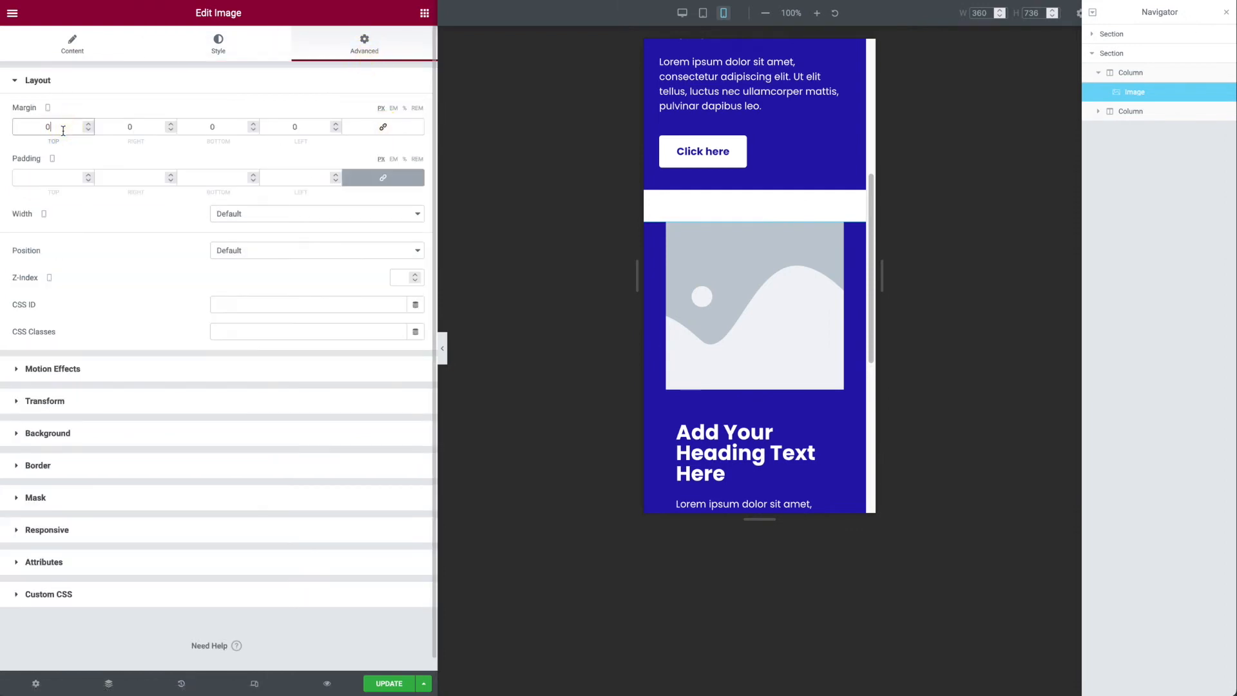
text(-140)
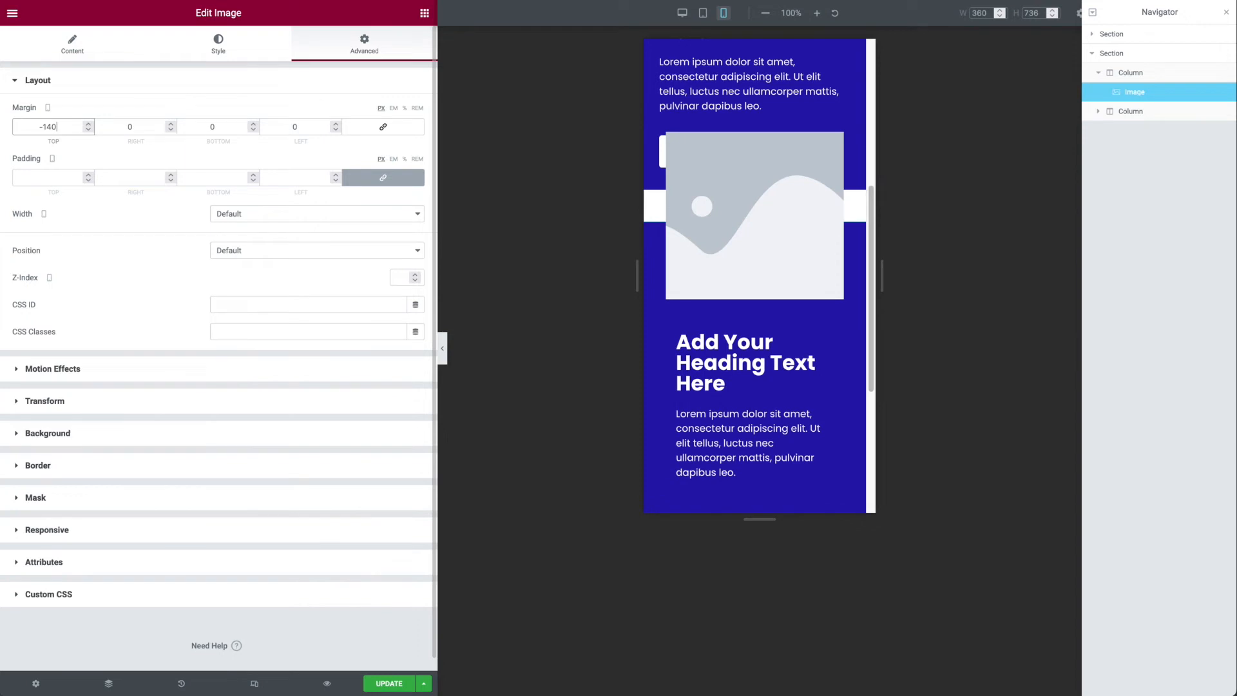
text(-13)
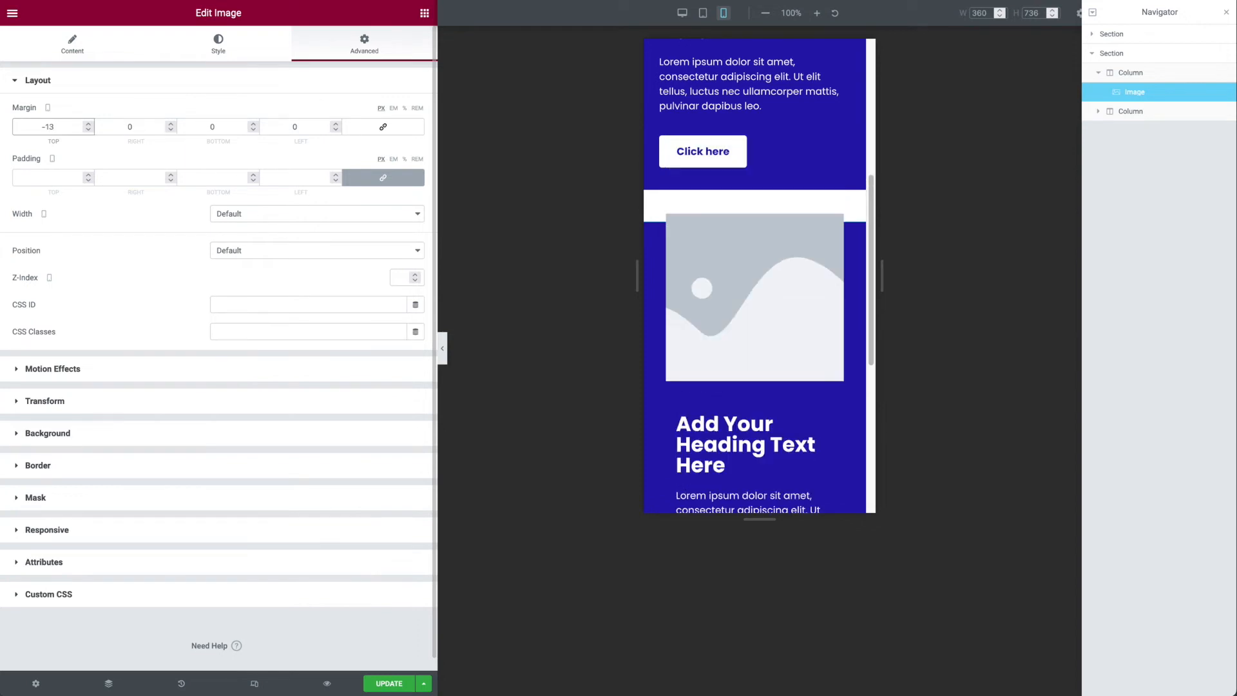
text(-10)
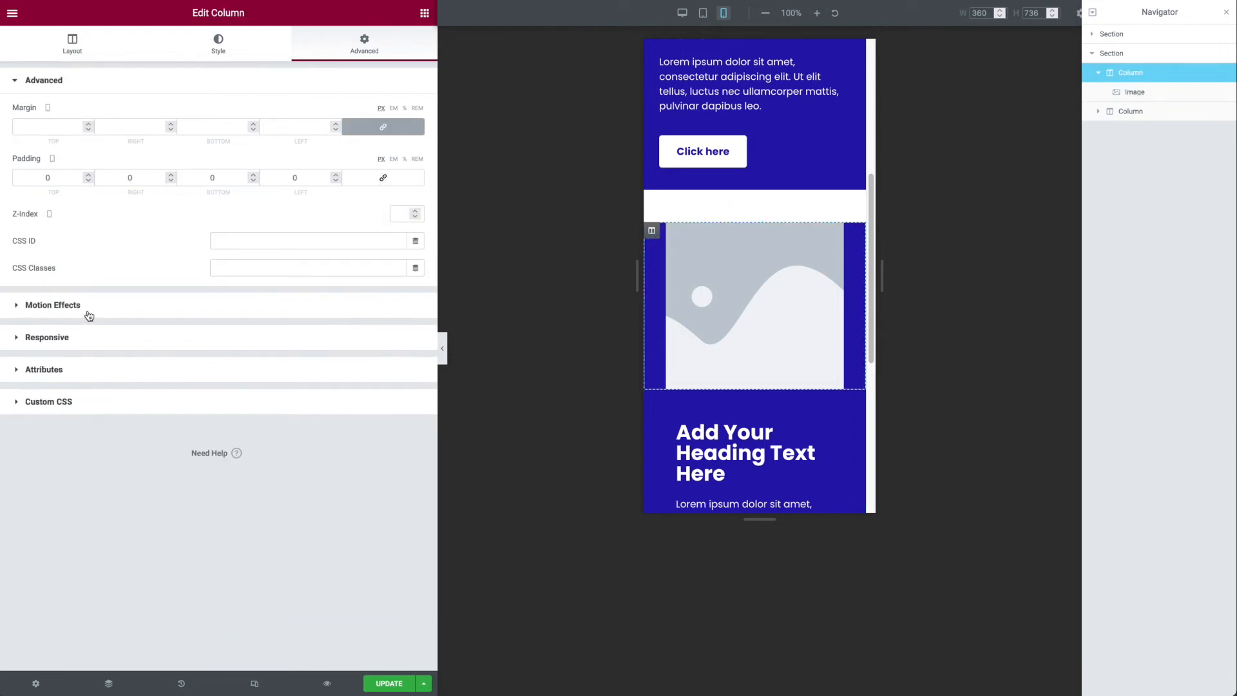
- Replace the overlay with the 50-50-purple image from the media library
click(218, 43)
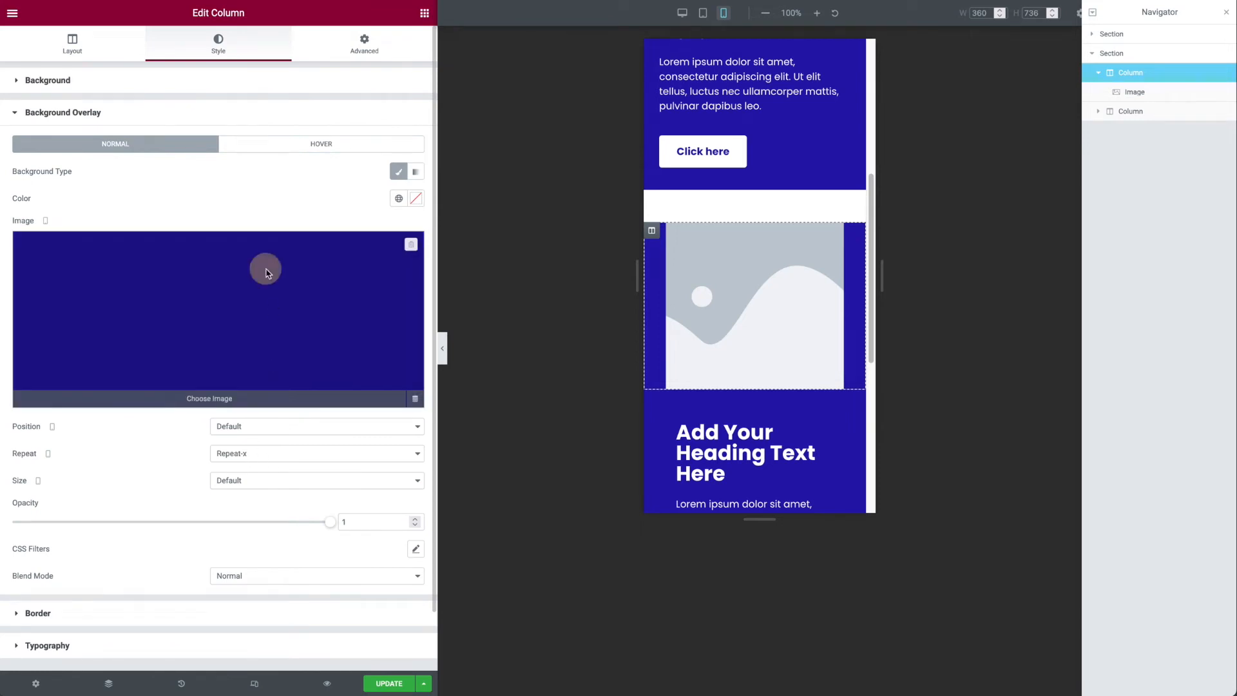
click(209, 398)
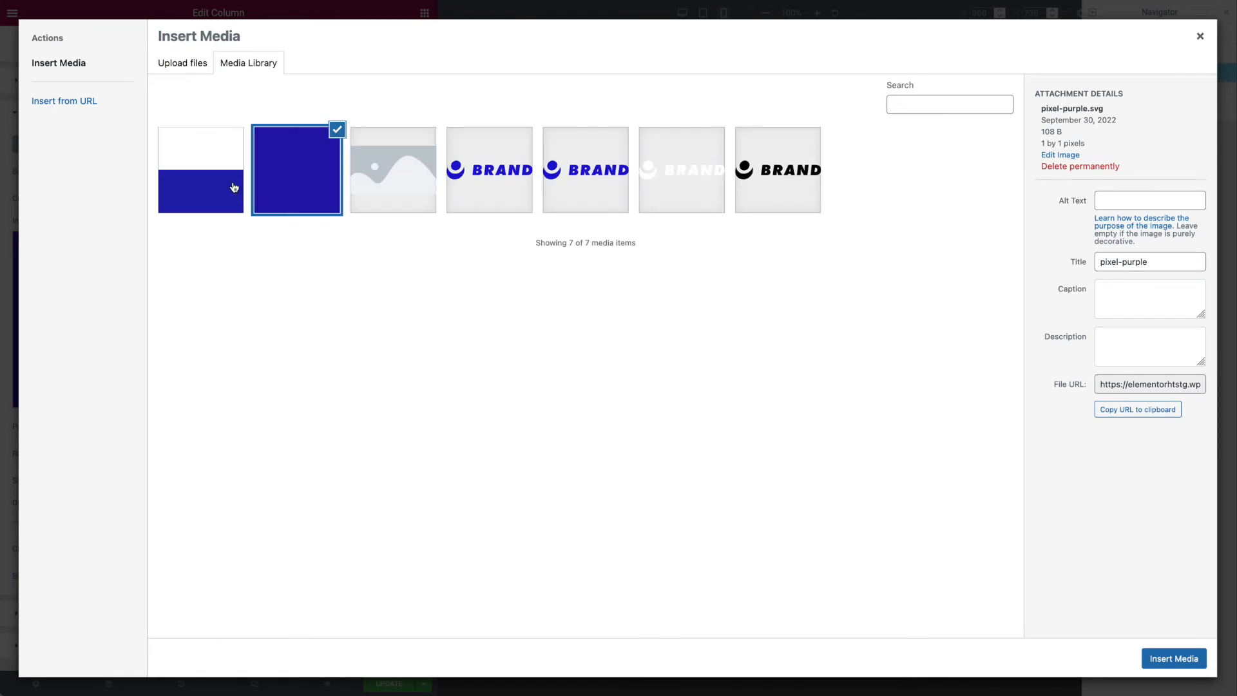
click(201, 169)
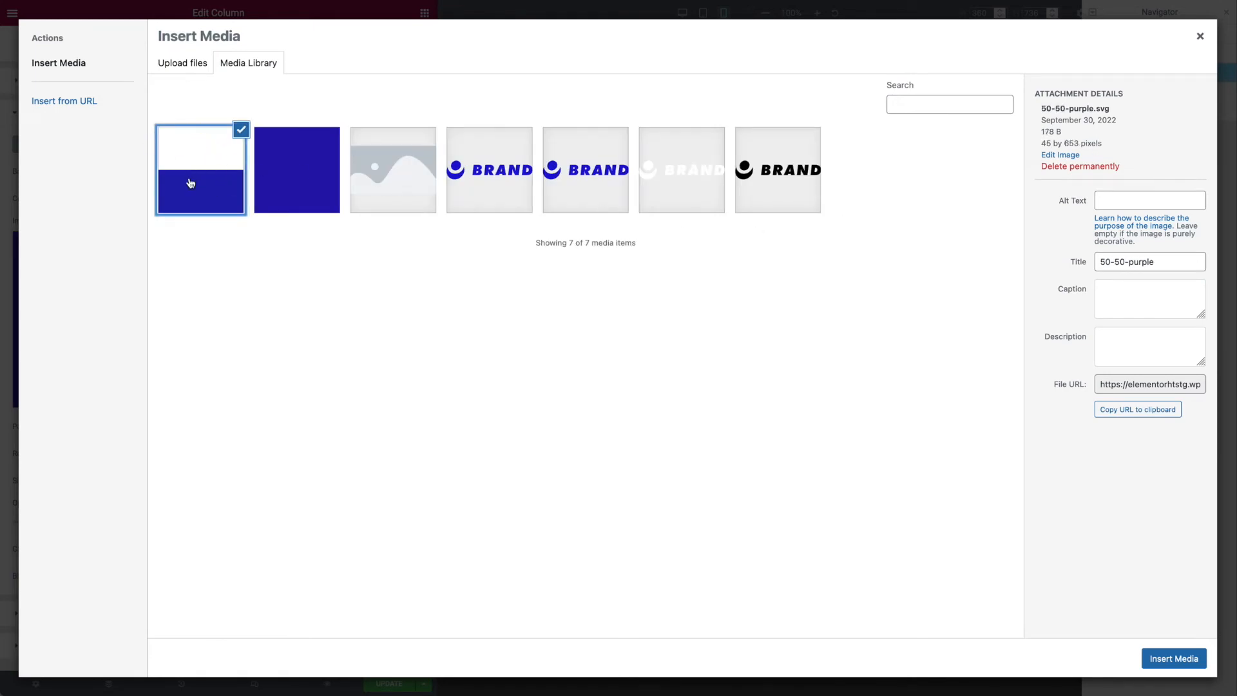
mouse_move(903, 445)
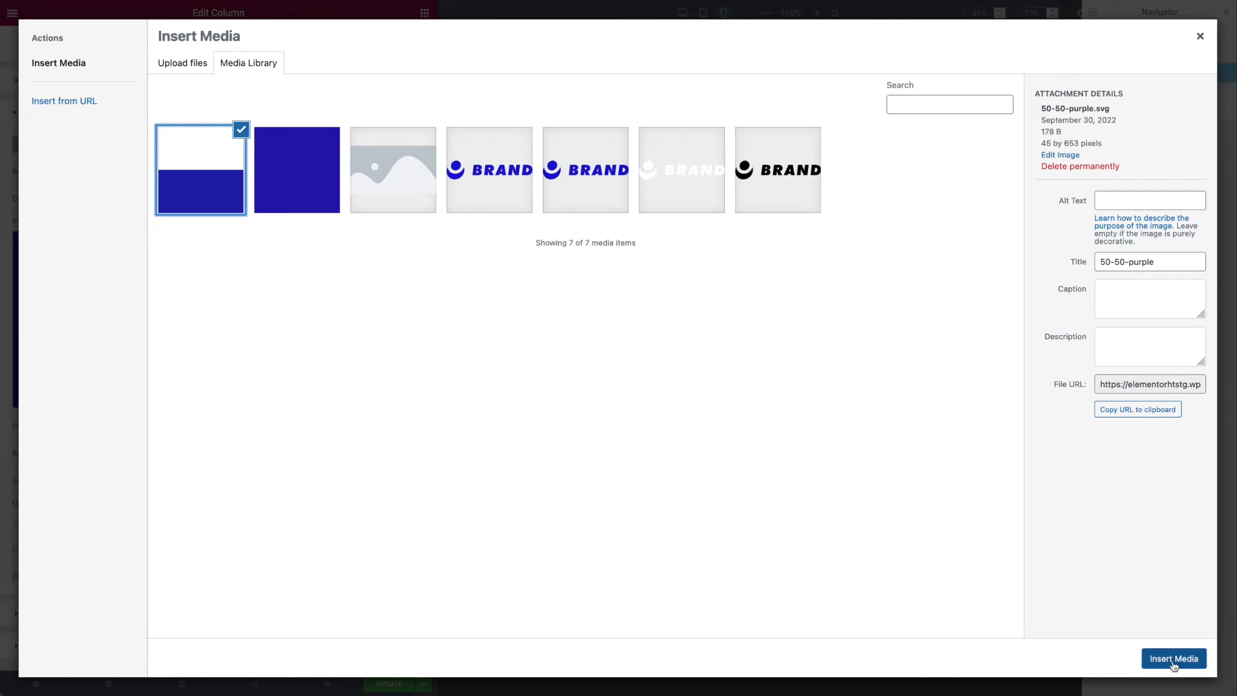
click(1172, 664)
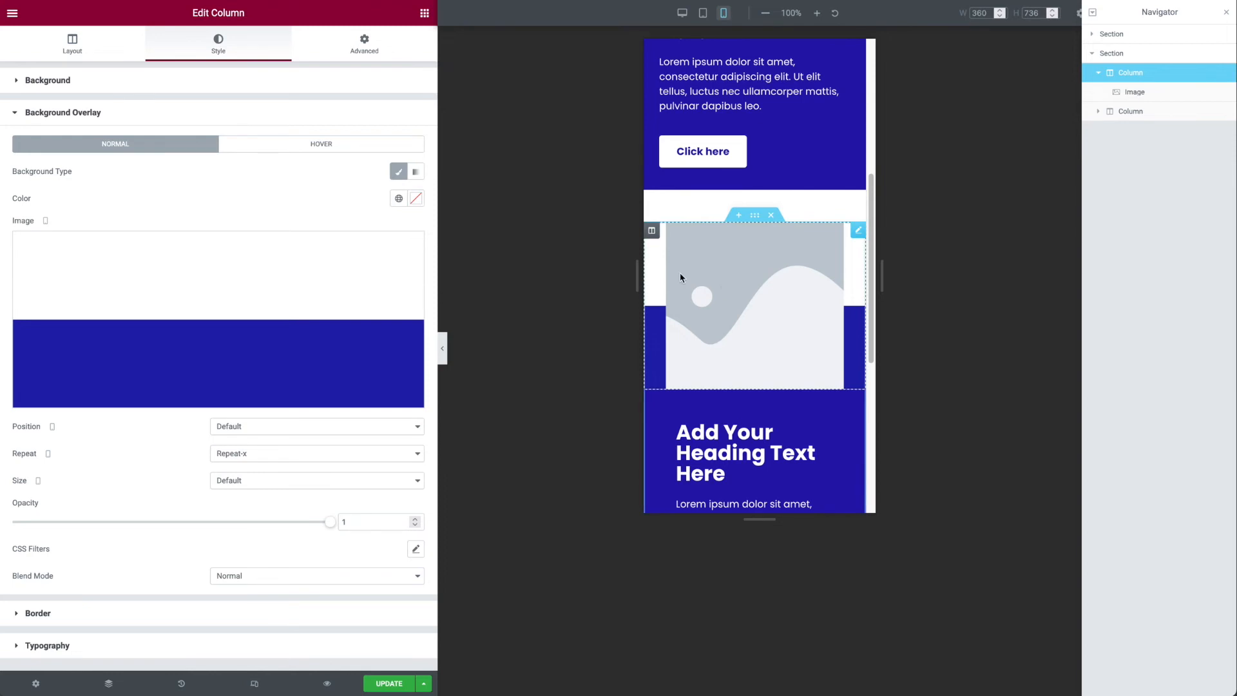
mouse_move(655, 353)
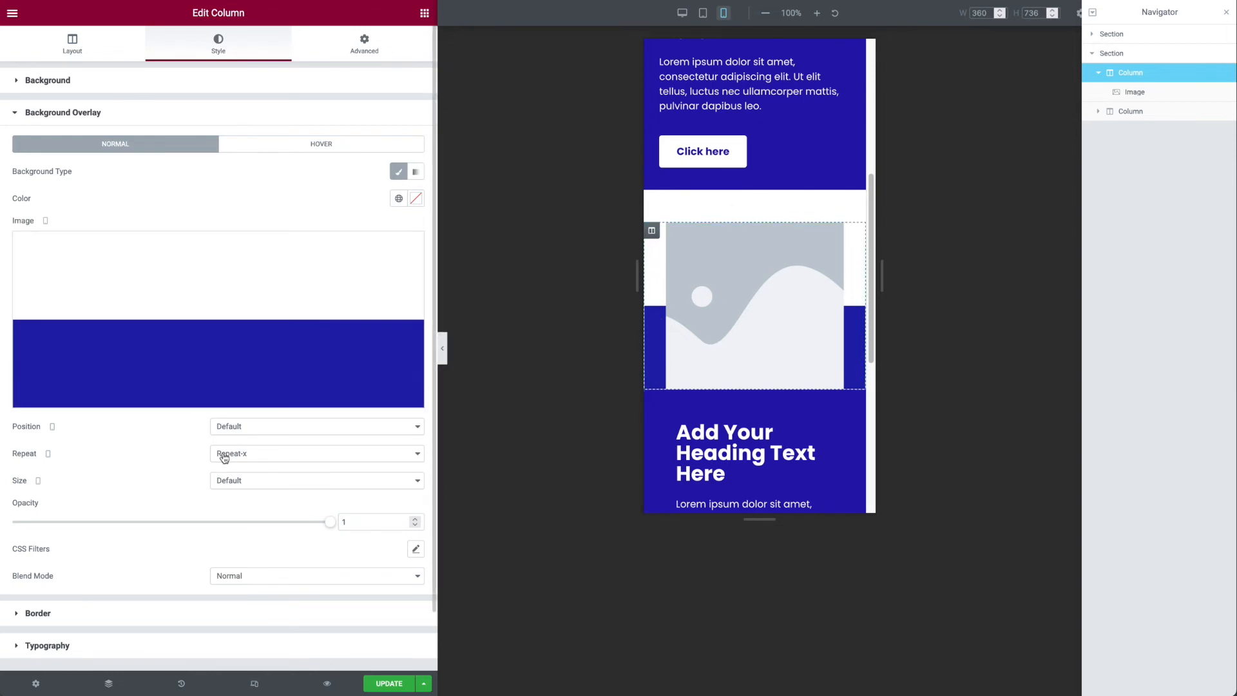
- Try Repeat-y, Default and No-repeat for the overlay, settle on Repeat, then select the upper section's column
click(316, 452)
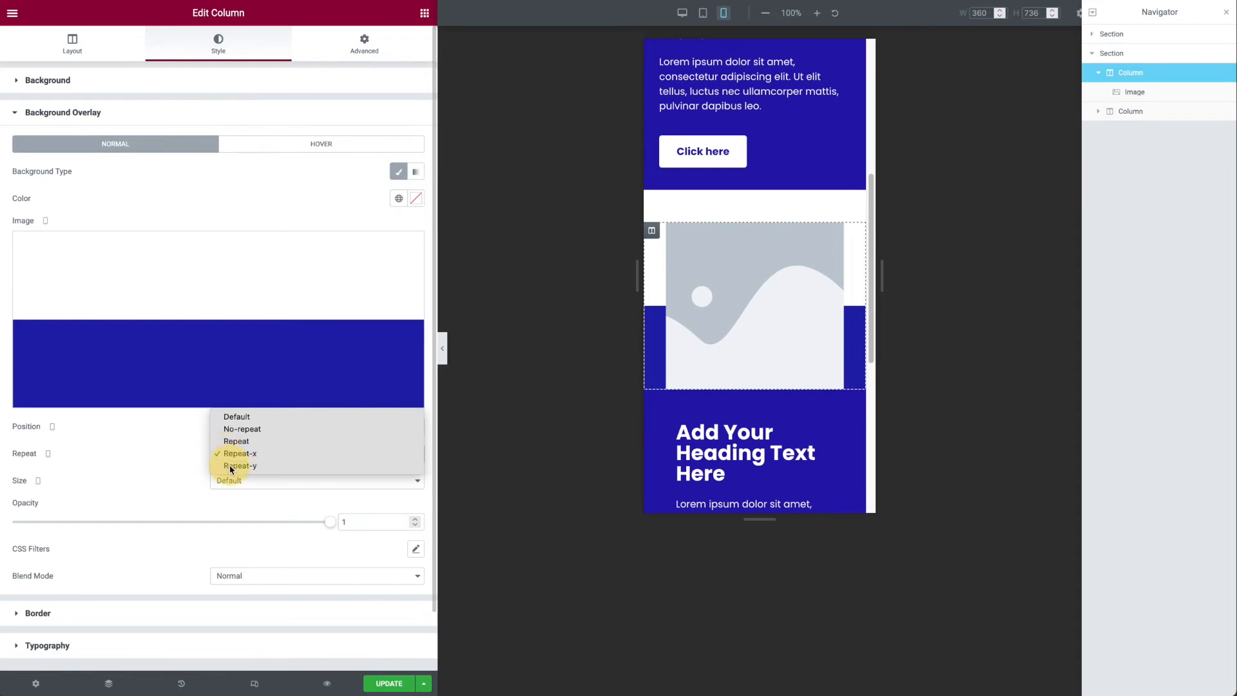
click(240, 465)
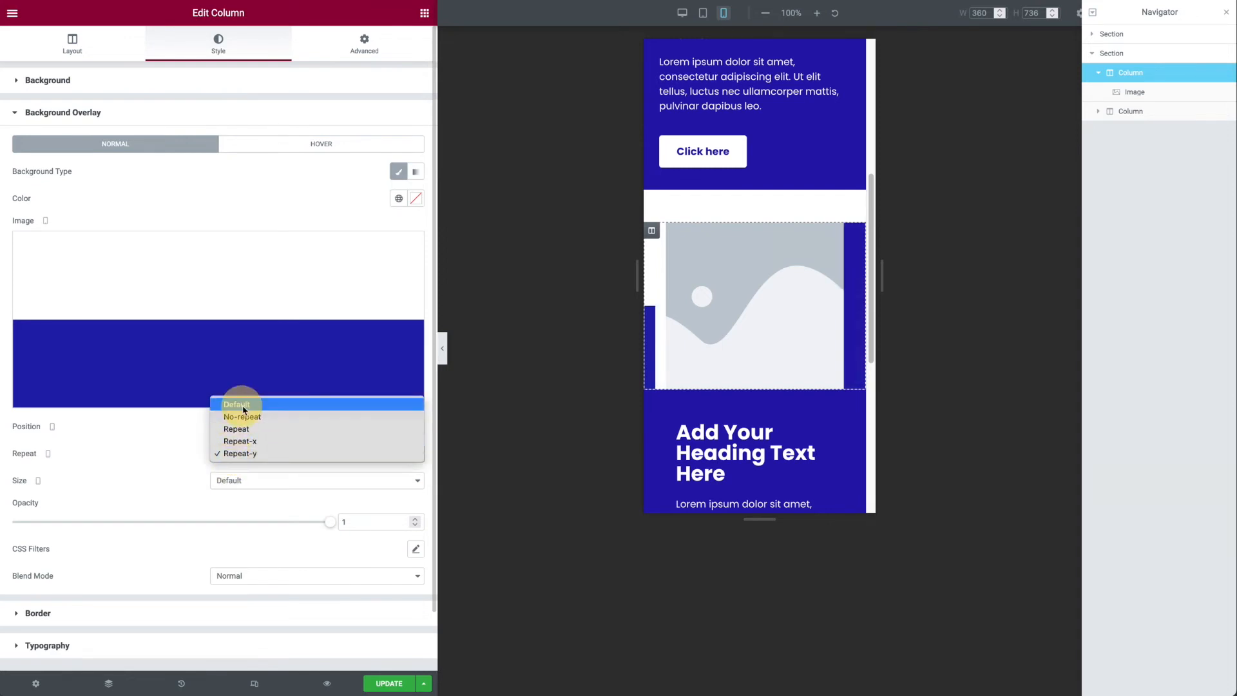
click(235, 403)
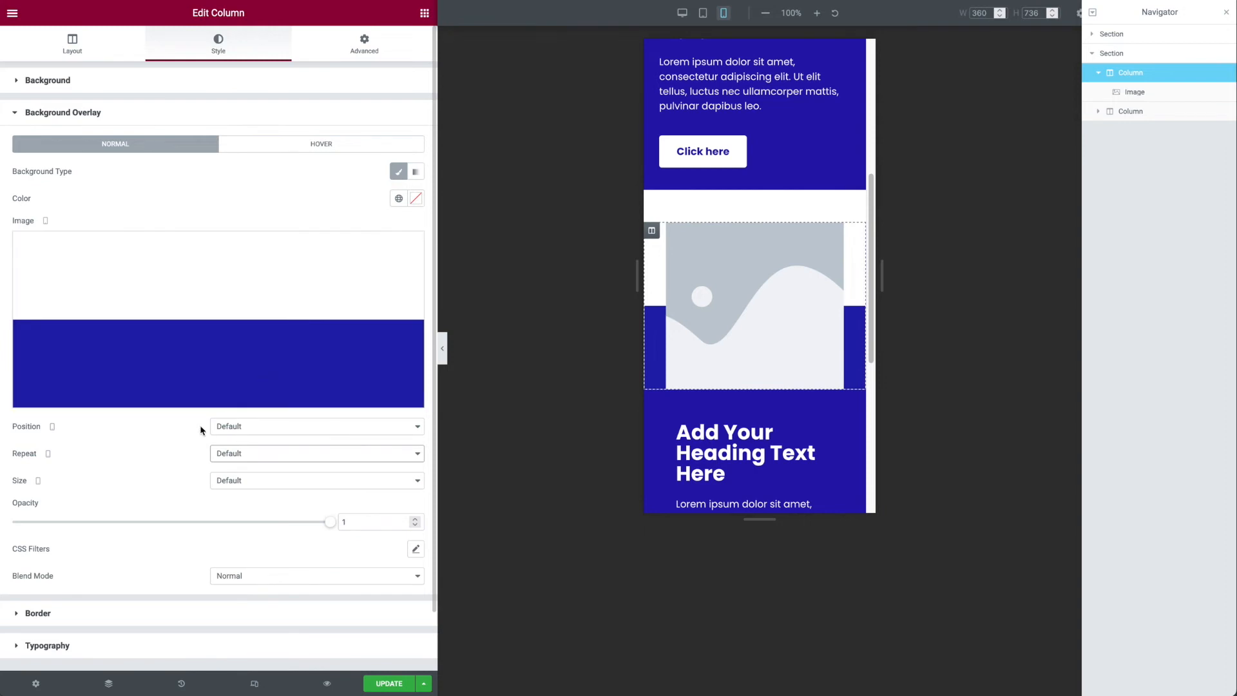
click(315, 452)
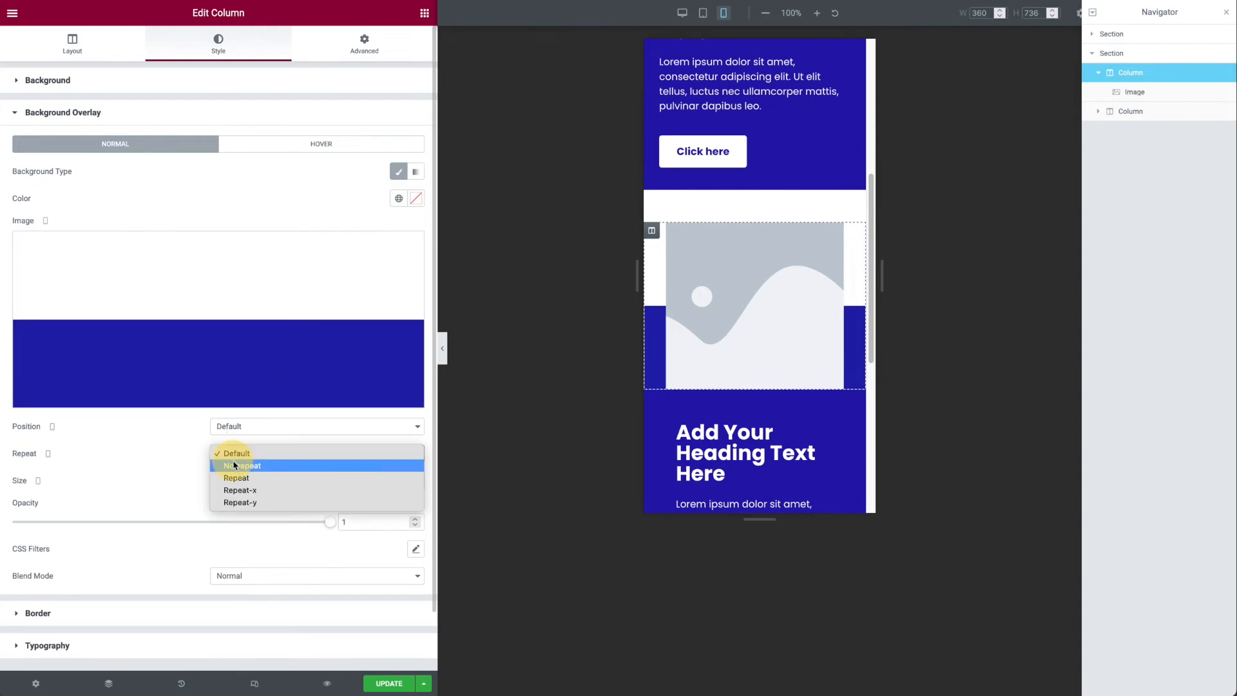
click(243, 465)
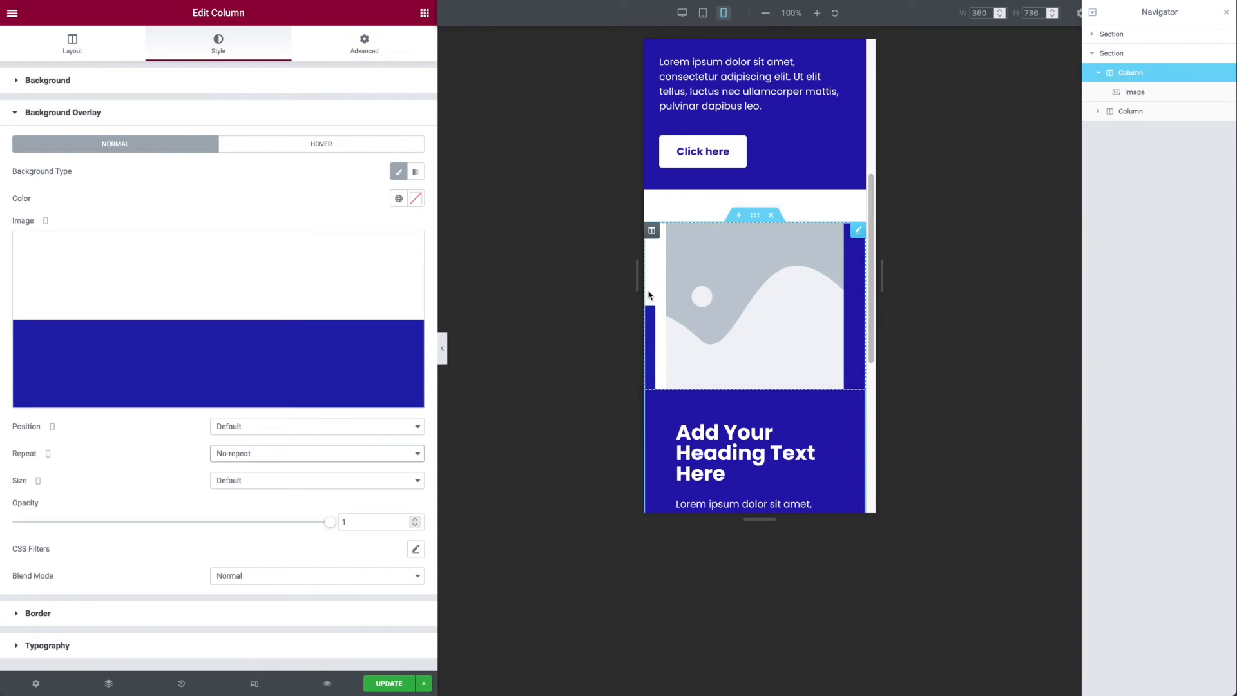
mouse_move(845, 300)
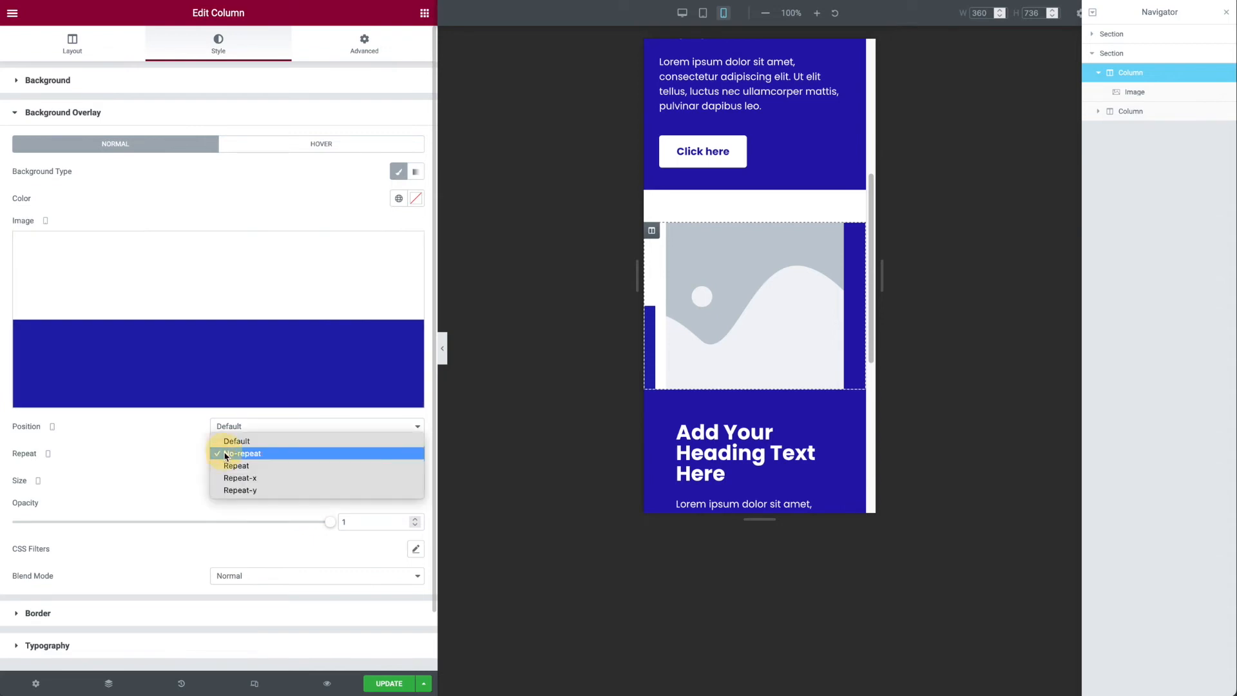
click(234, 465)
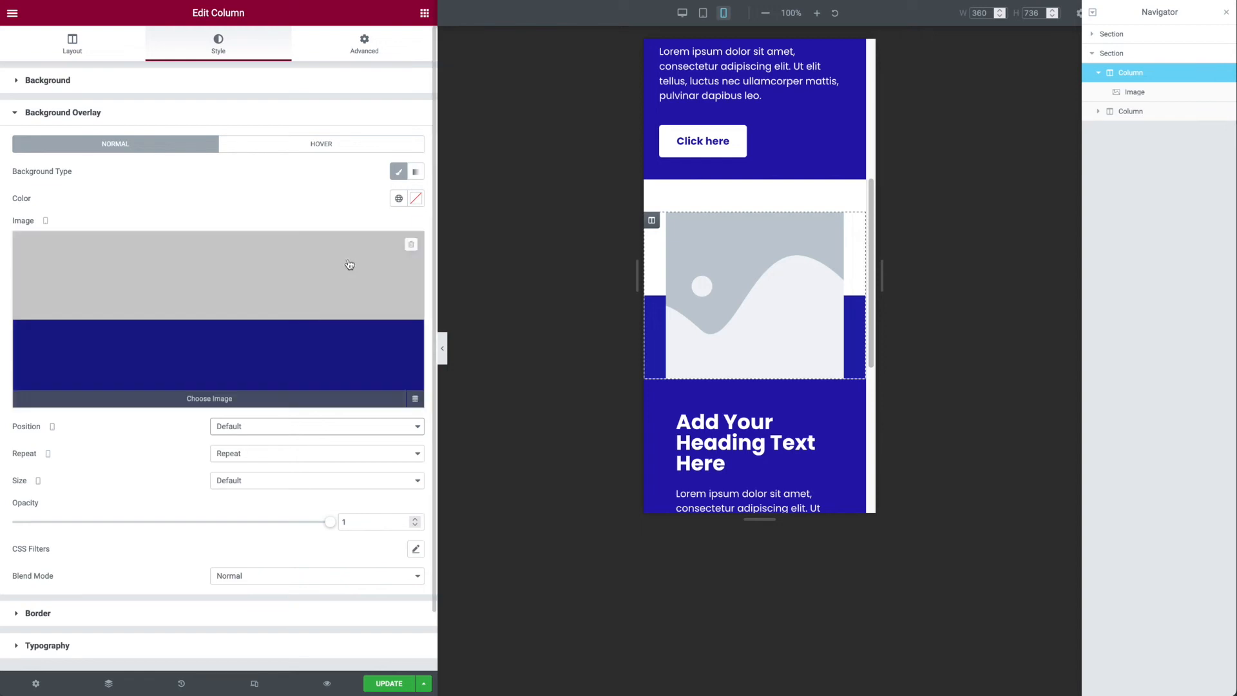
click(398, 171)
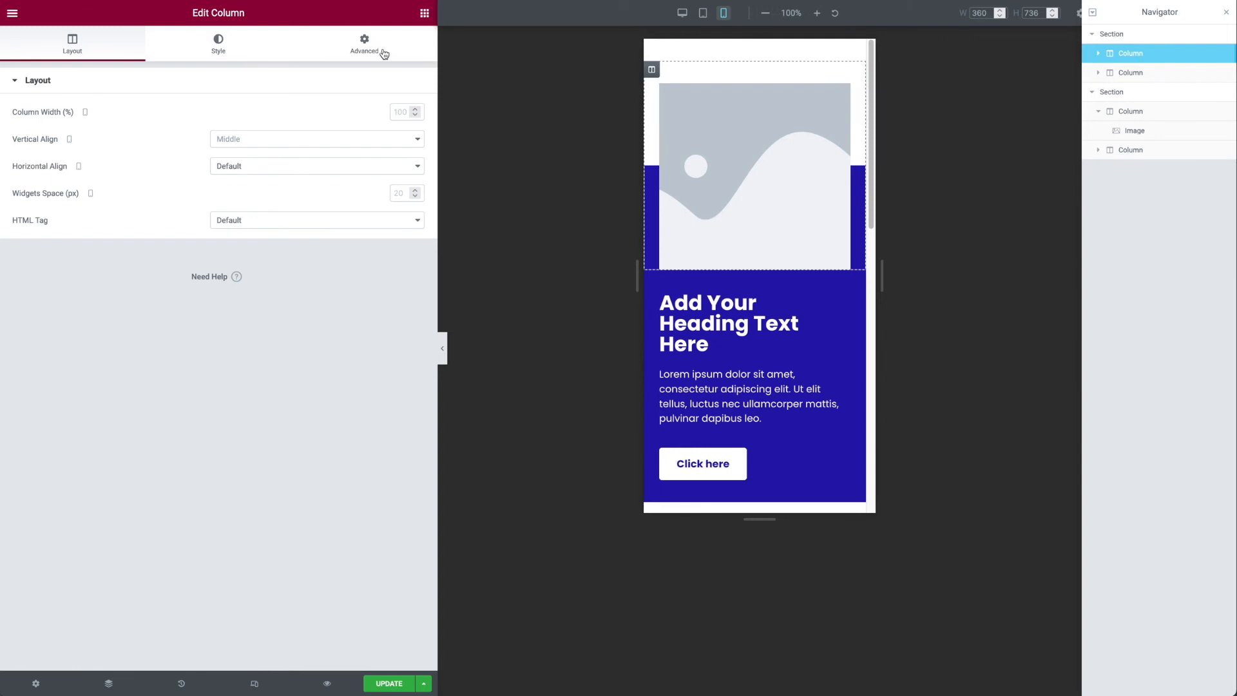
- Review the mobile-only .gradient-rotate .elementor-widget-wrap linear-gradient rule in the column's Custom CSS
click(363, 44)
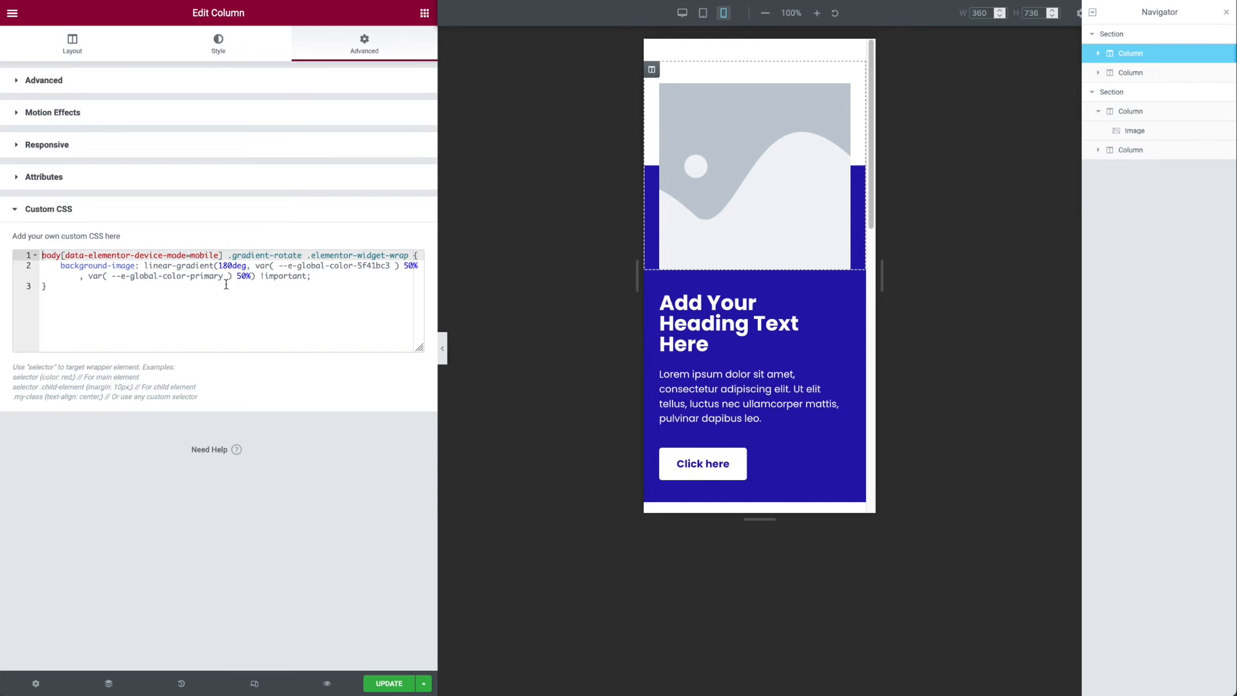
click(227, 255)
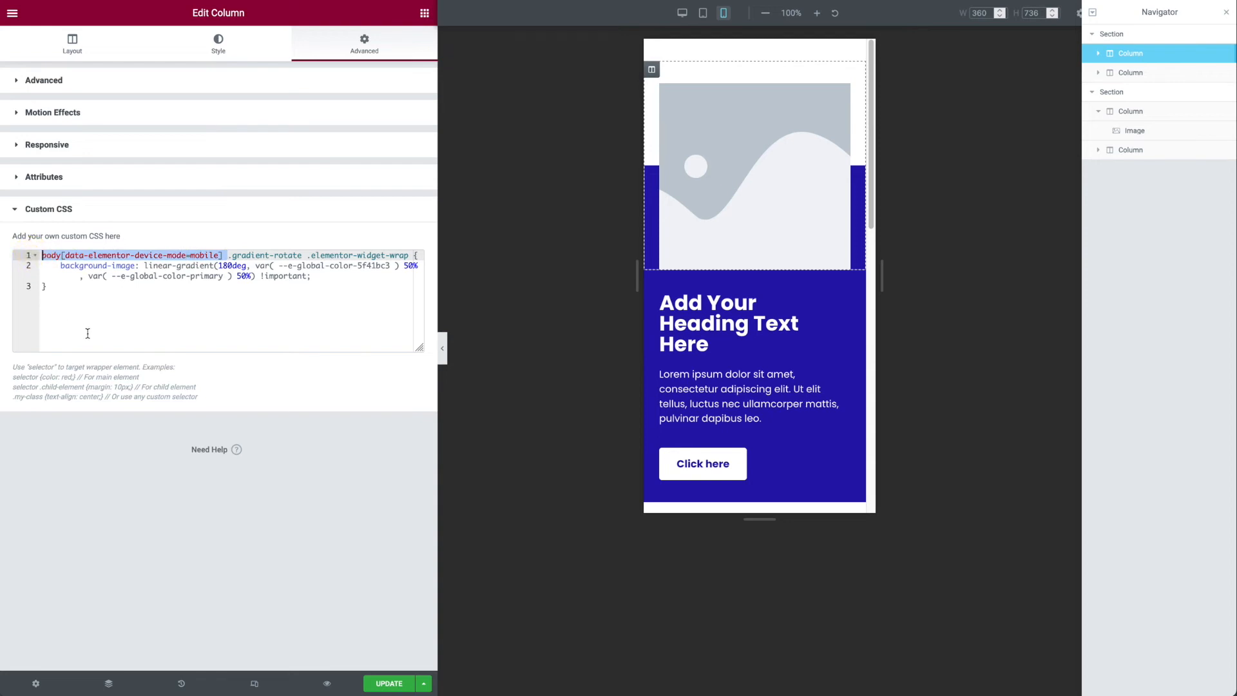
mouse_move(152, 304)
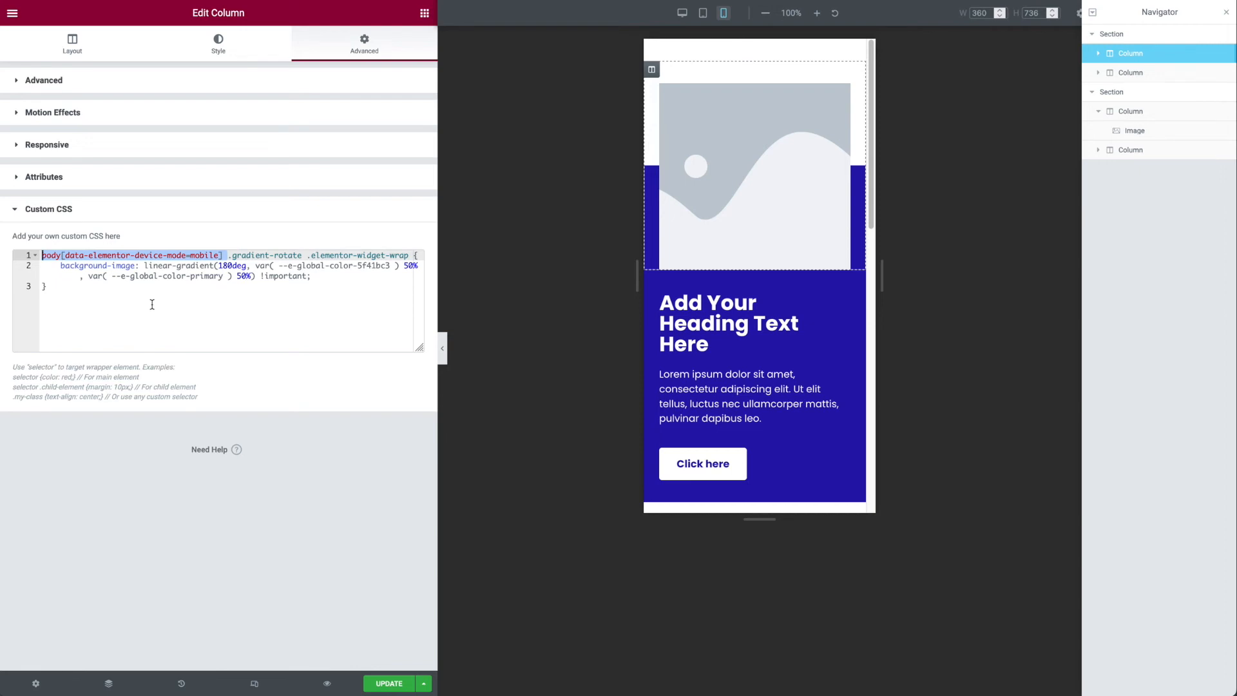
mouse_move(173, 300)
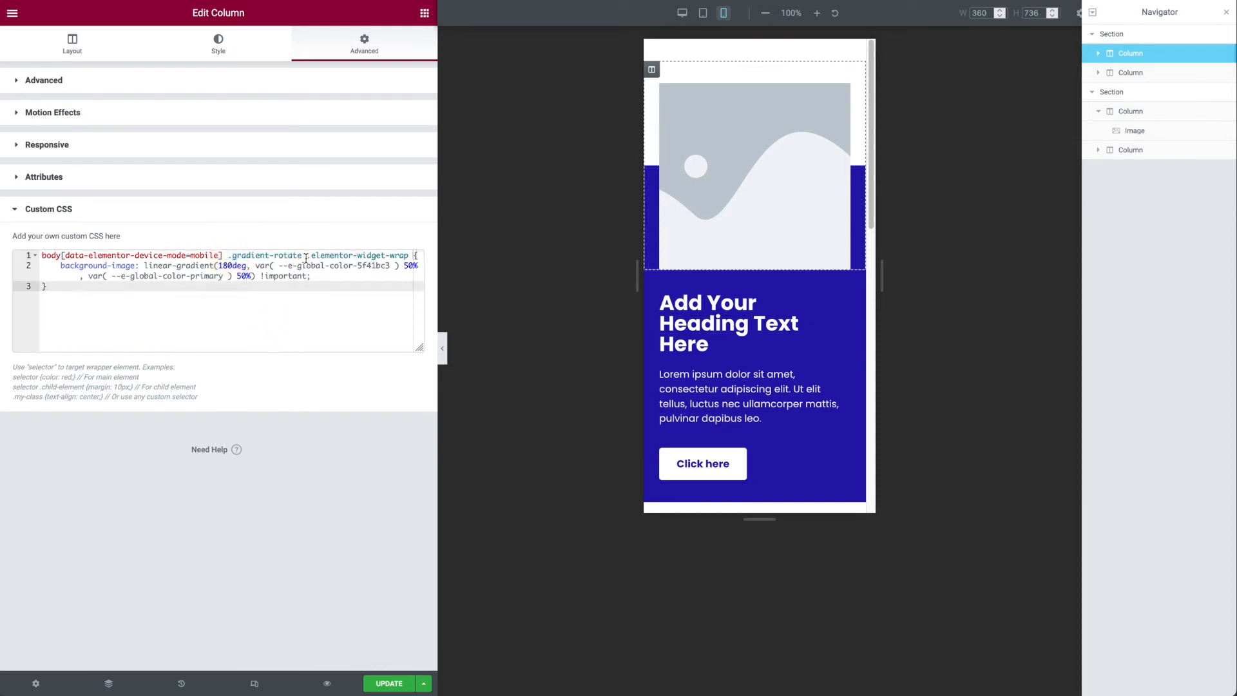
double_click(356, 255)
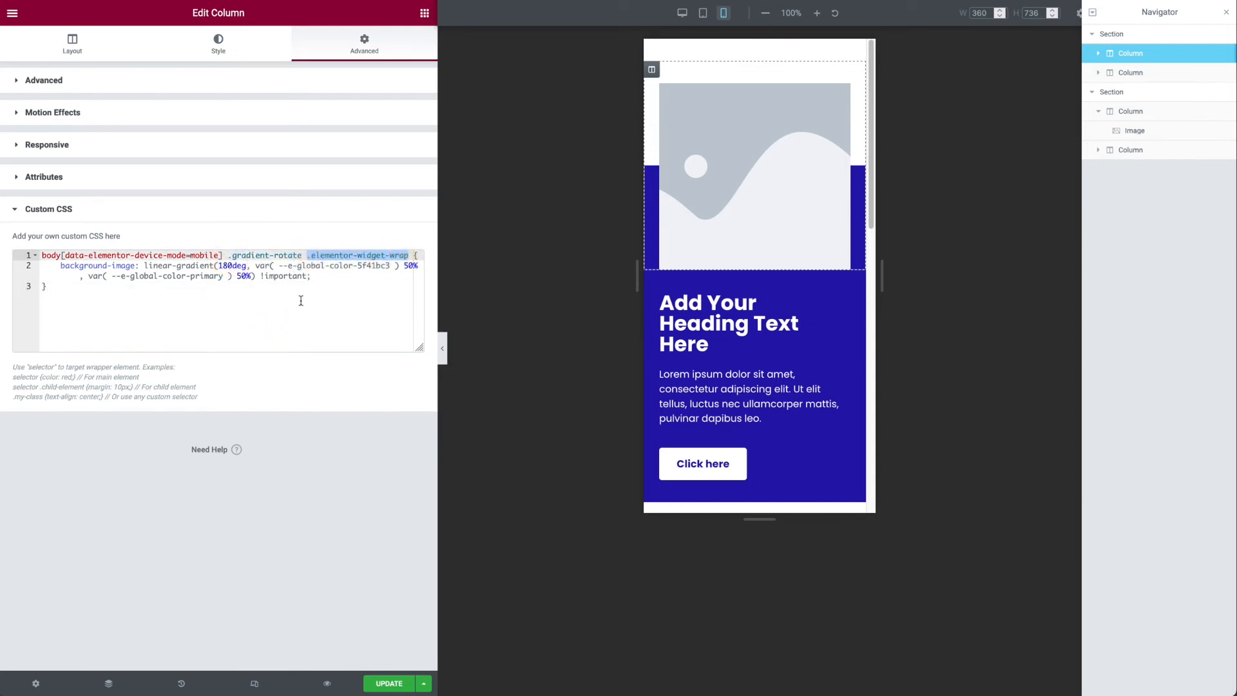
click(312, 276)
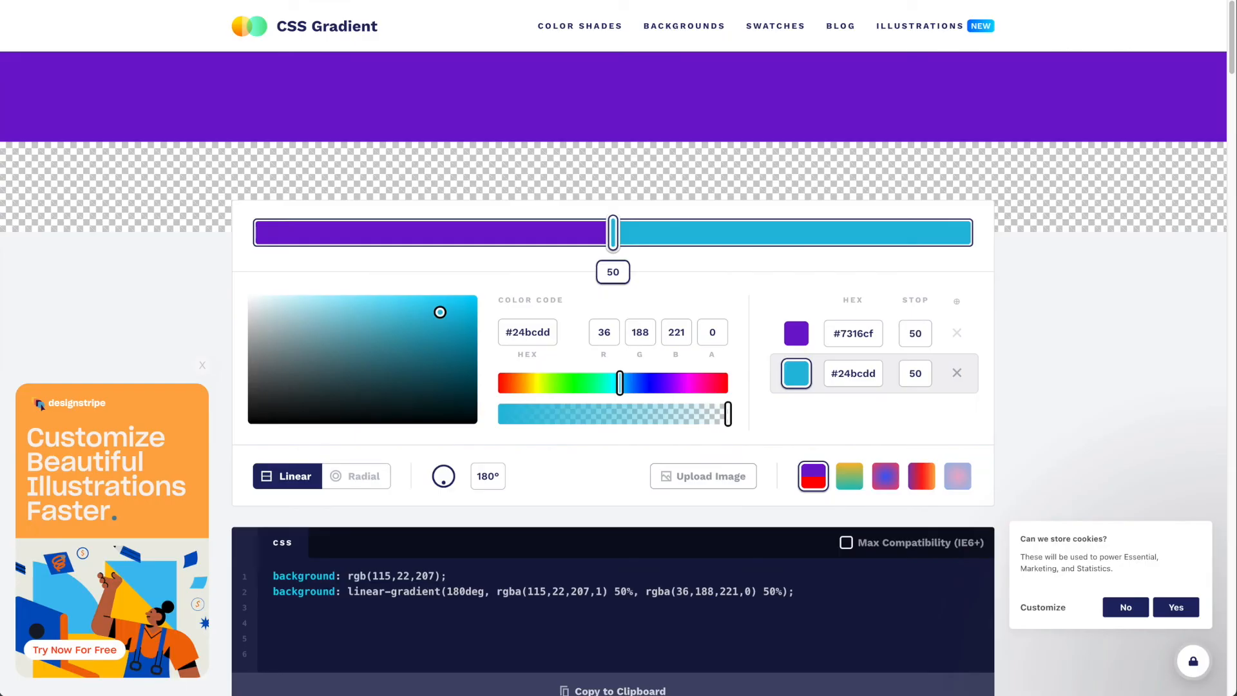
mouse_move(343, 58)
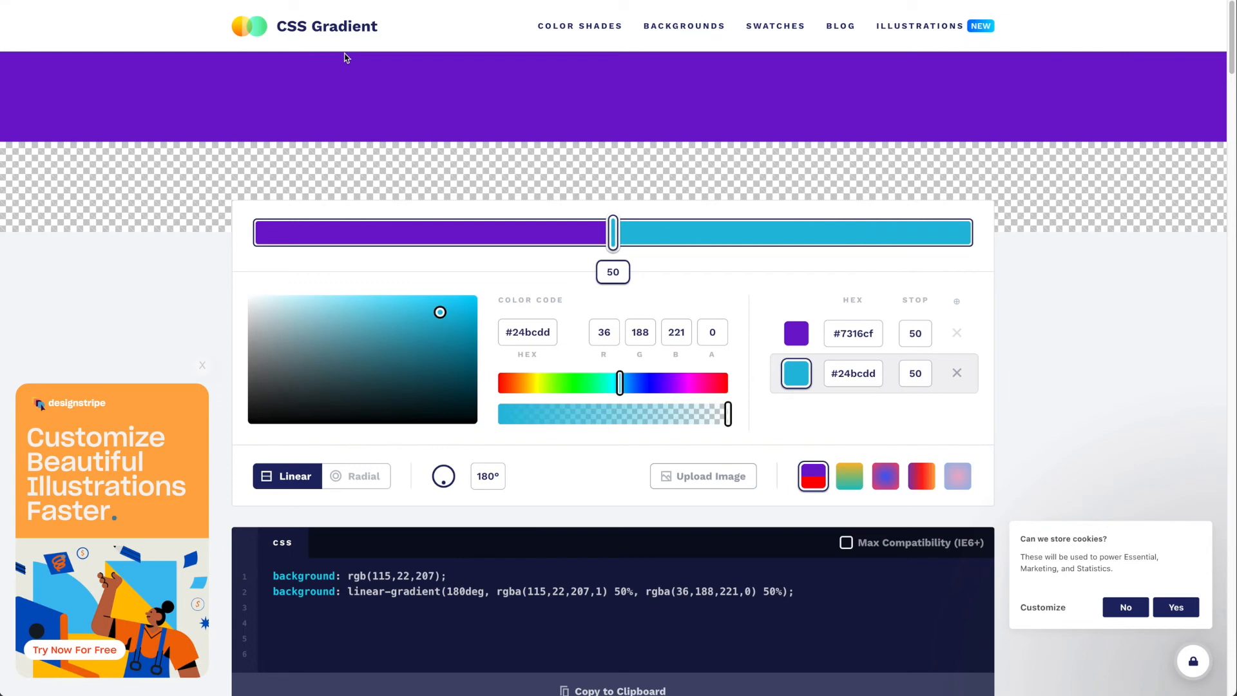
mouse_move(693, 356)
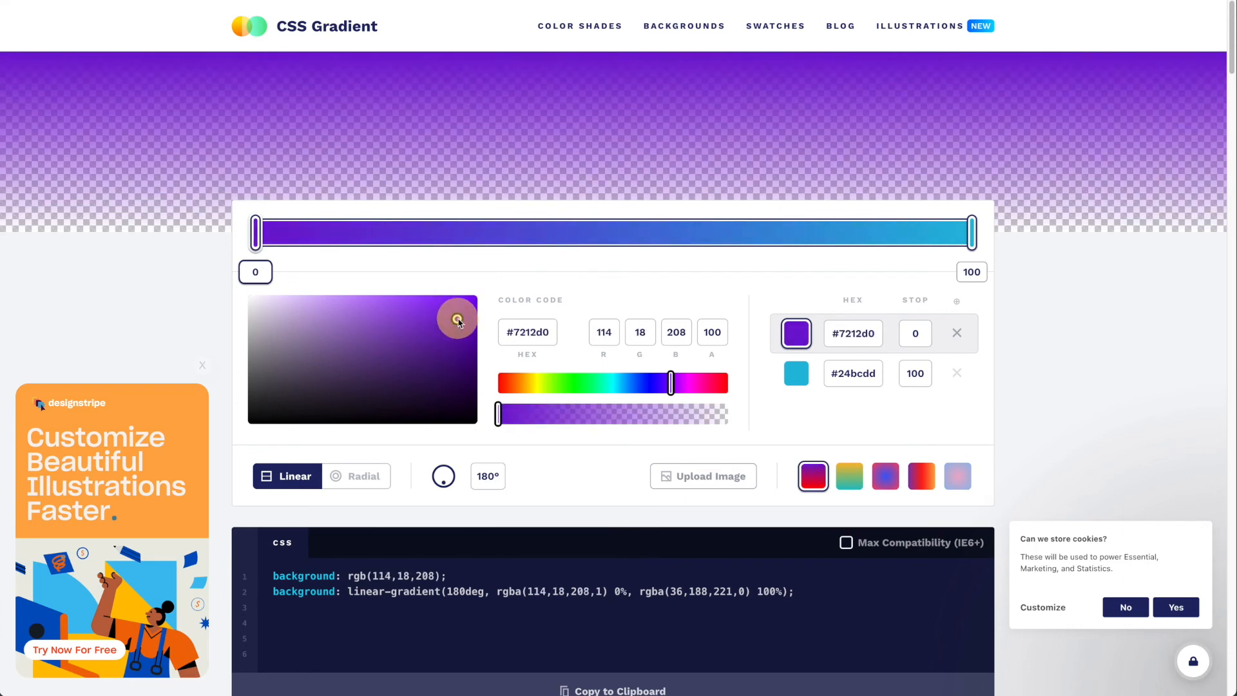
- Set the gradient colours to purple #931a88 and transparent white on cssgradient.io
drag(670, 384, 644, 384)
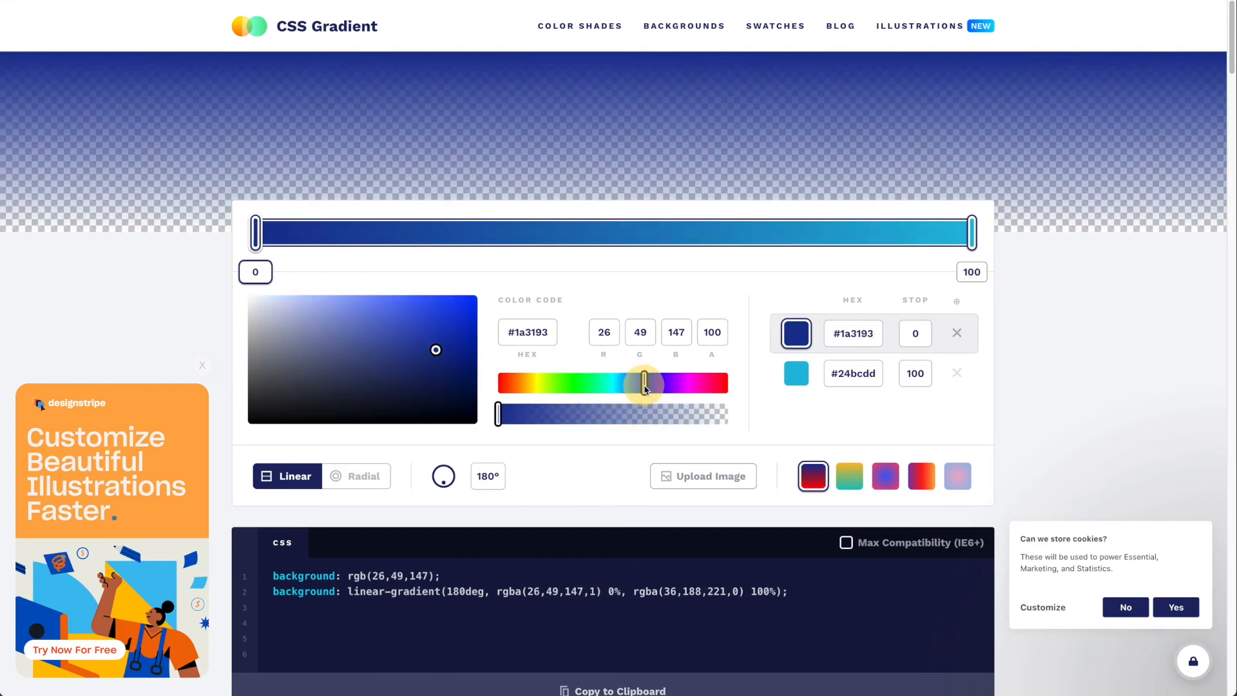
drag(646, 384, 543, 384)
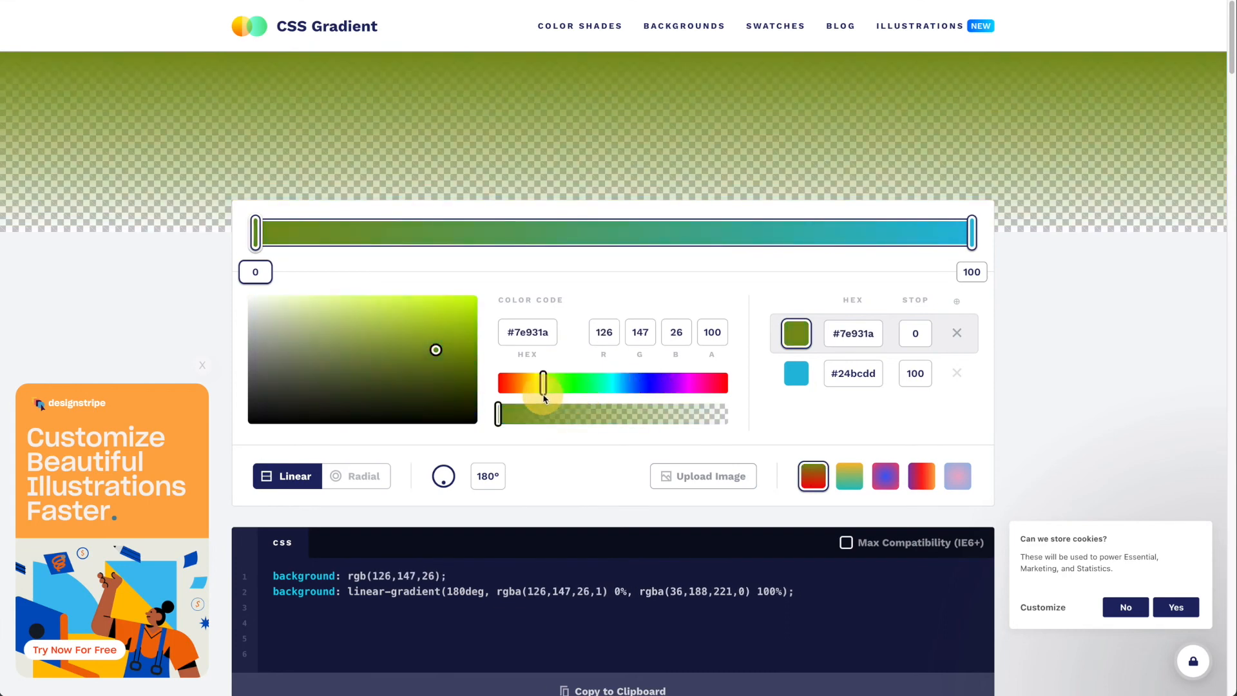
drag(544, 383, 693, 383)
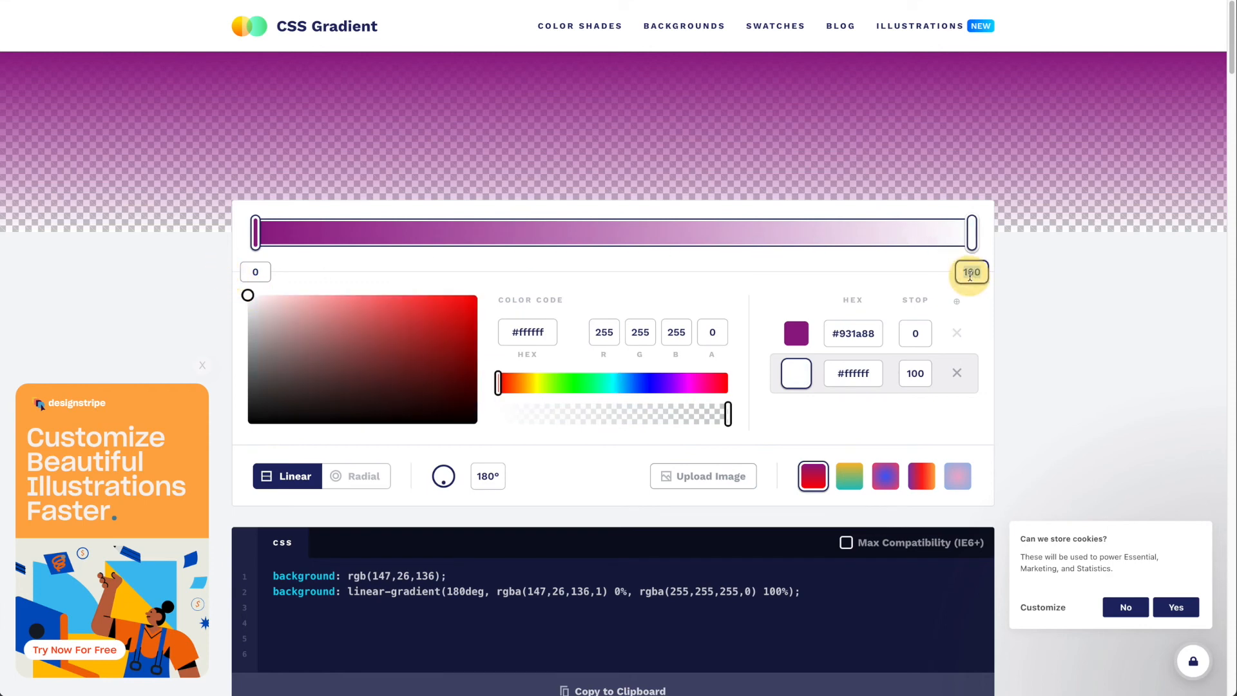
text(15000)
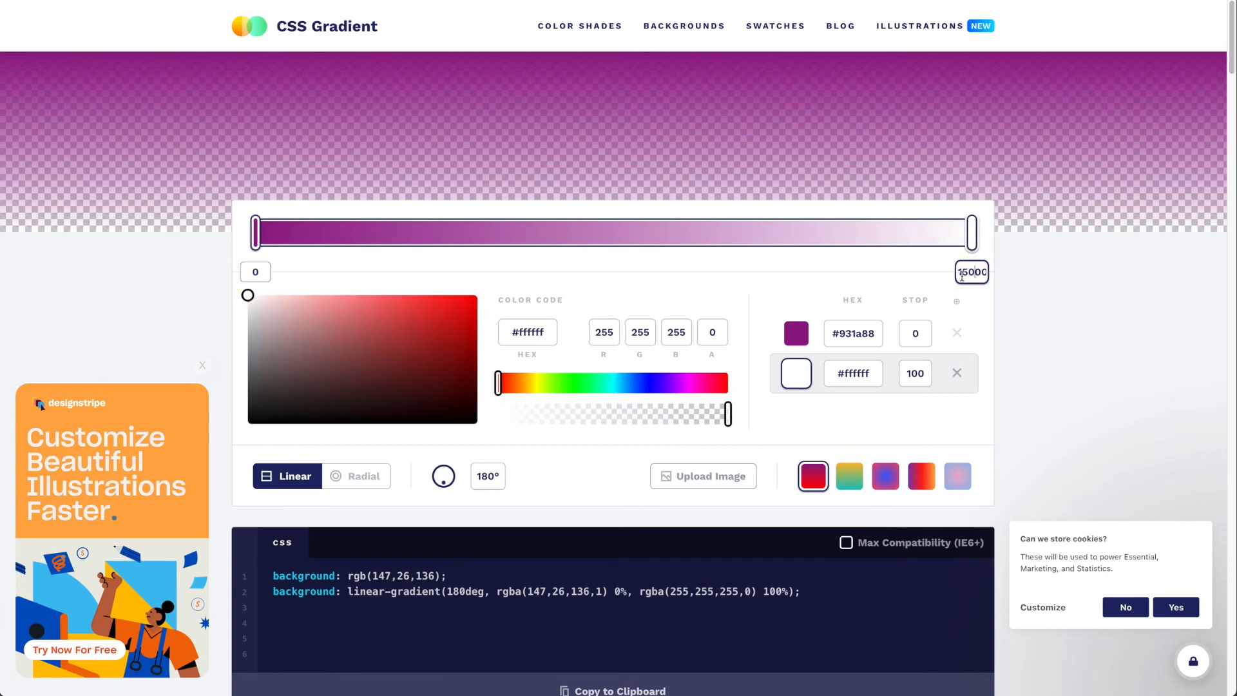
text(100)
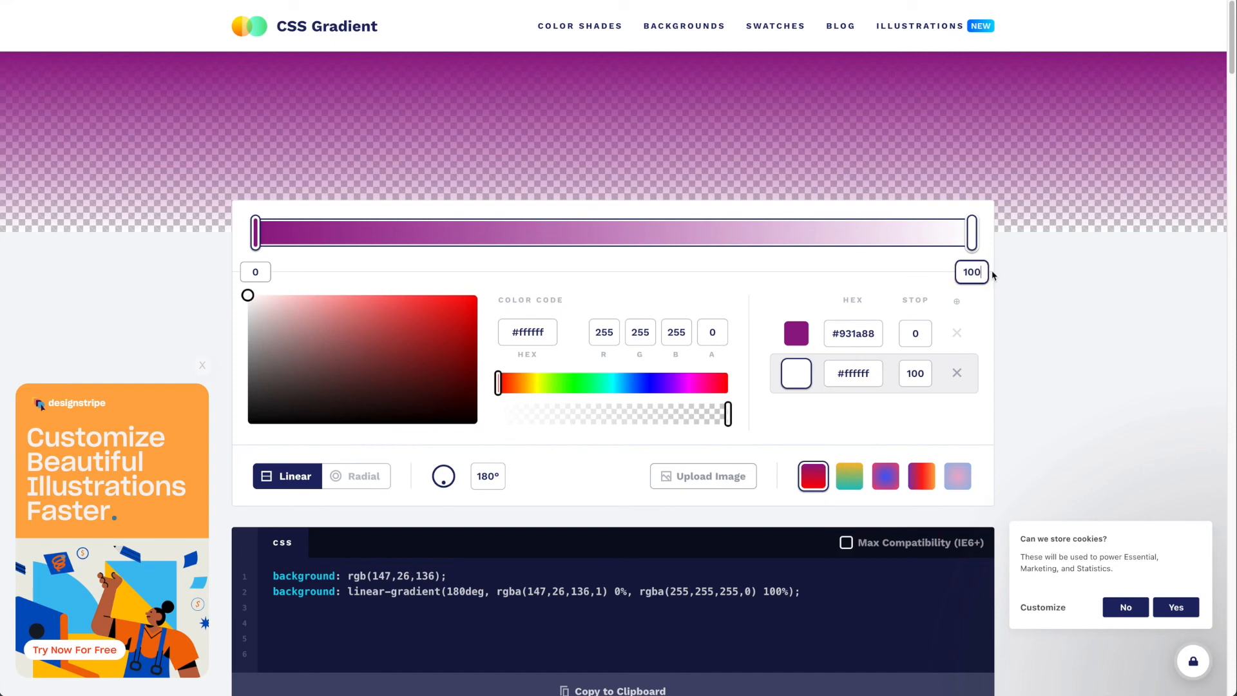
text(50)
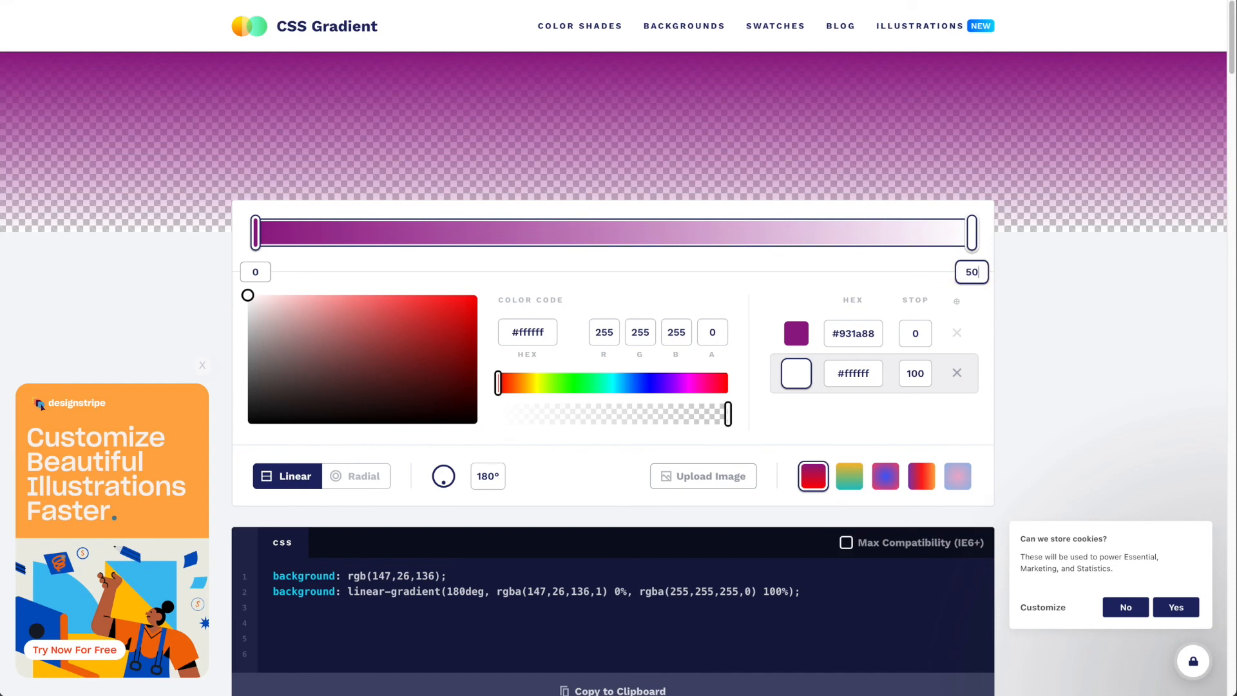
- Place both colour stops at 50, set the angle to 0° and select the generated CSS
drag(971, 232, 613, 232)
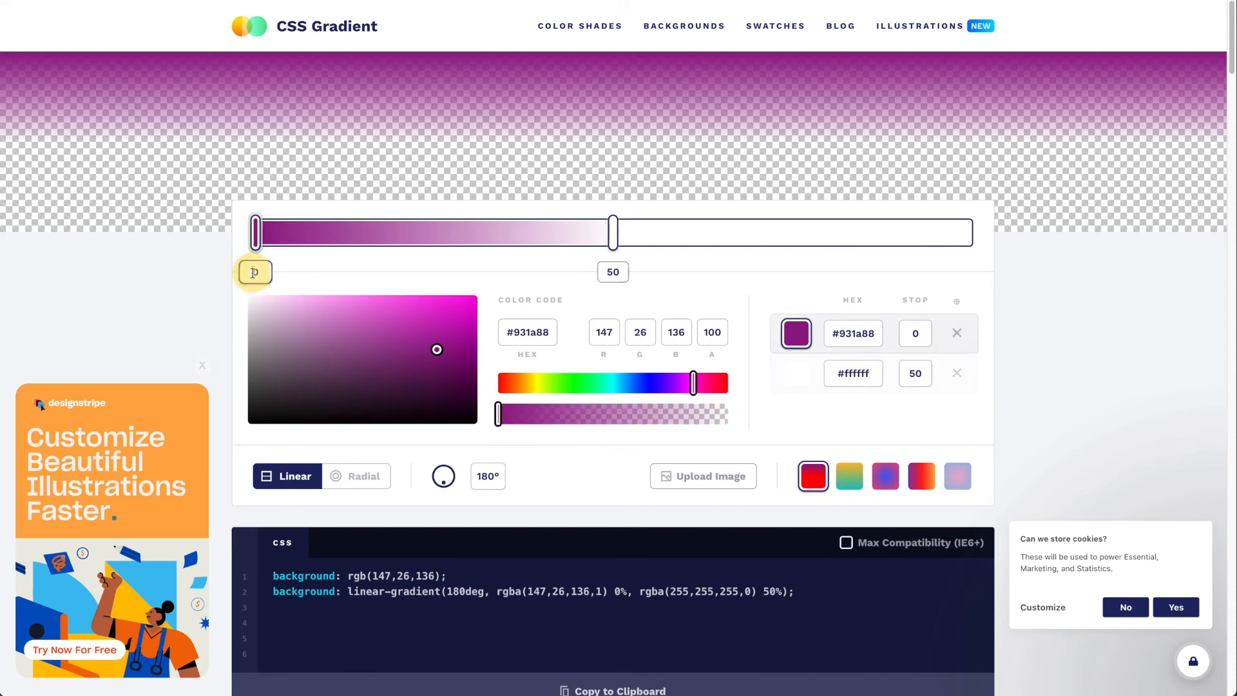
drag(255, 232, 612, 232)
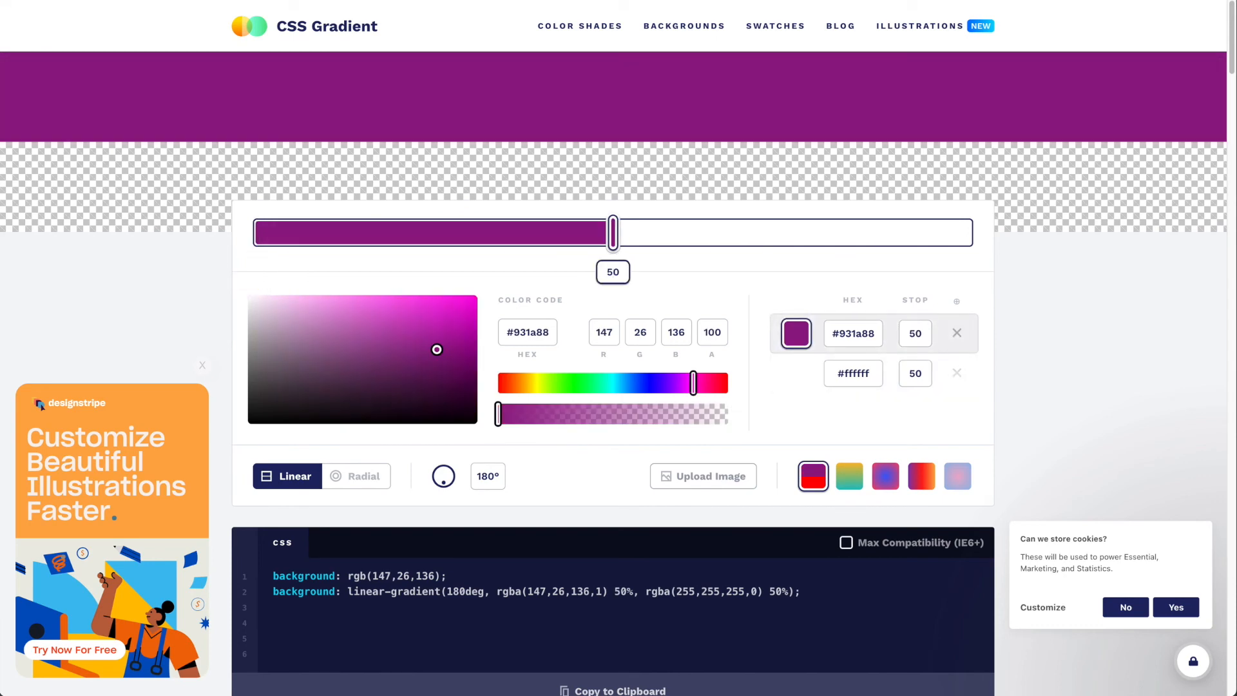
mouse_move(668, 164)
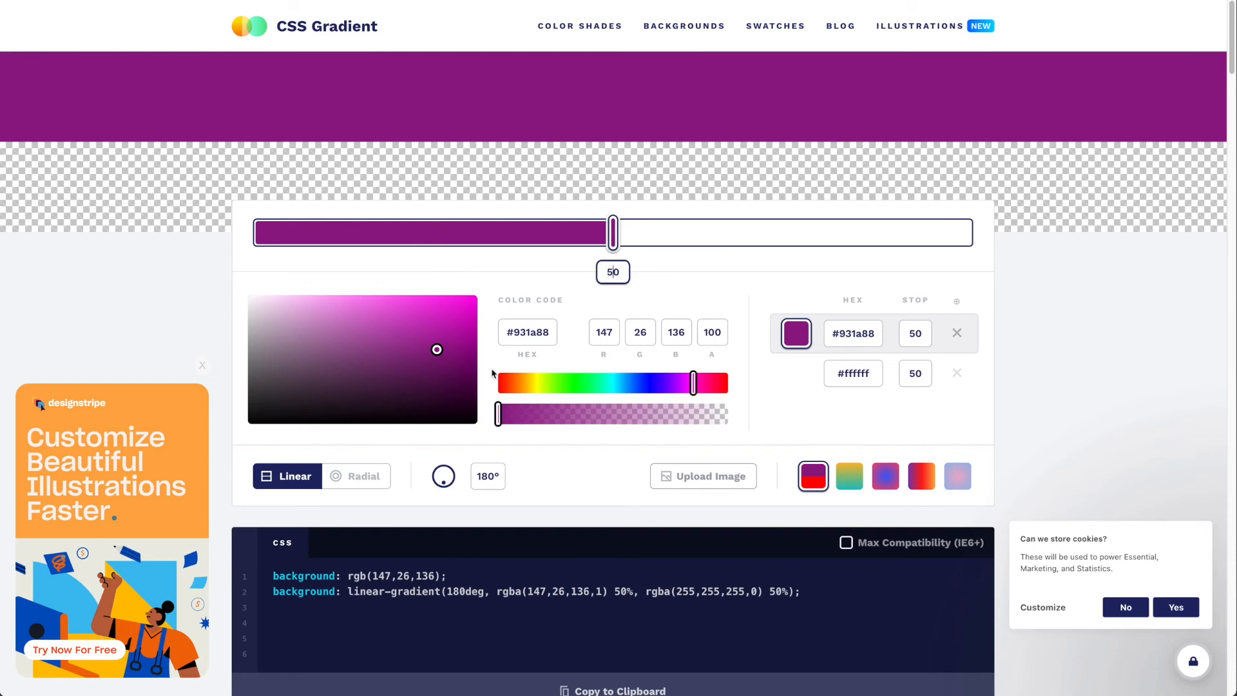
mouse_move(472, 483)
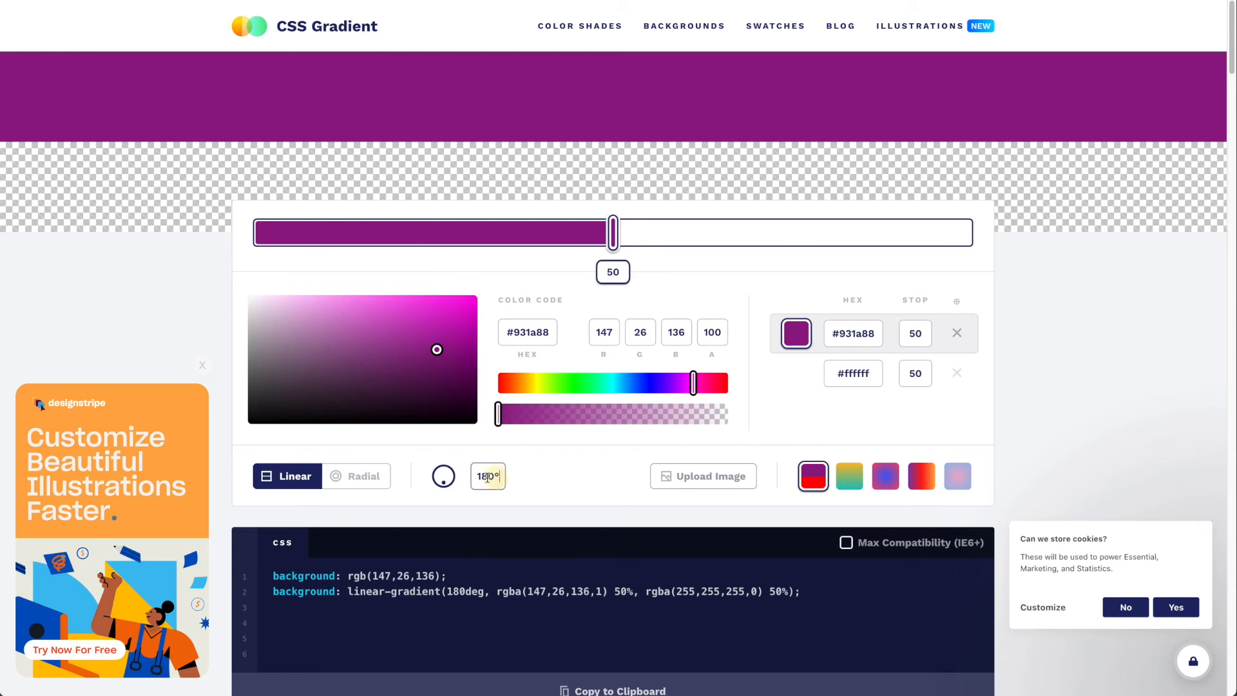
text(90)
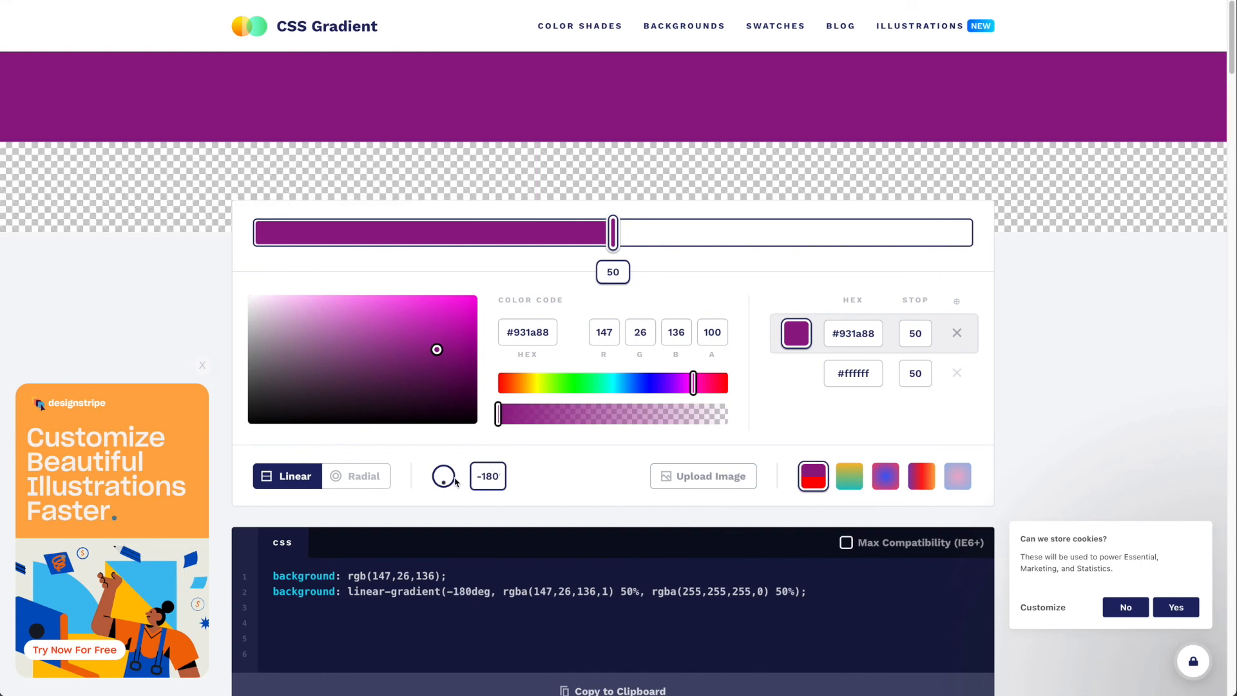
drag(442, 475, 439, 471)
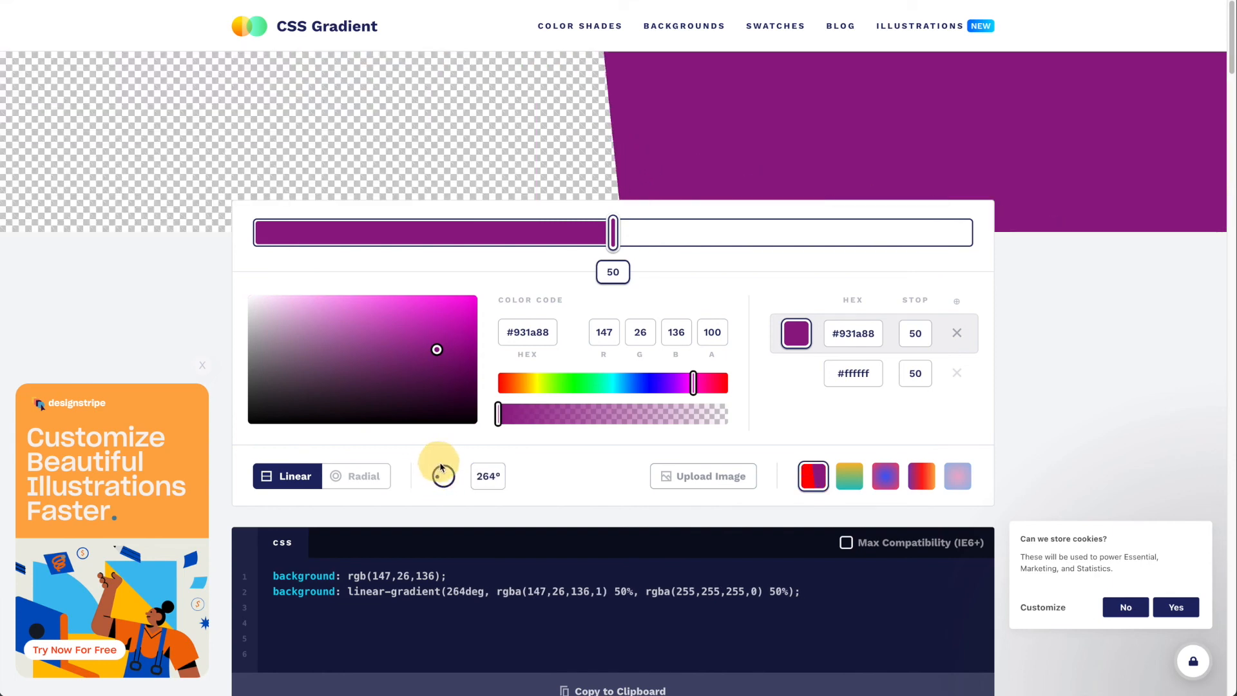
drag(443, 476, 469, 475)
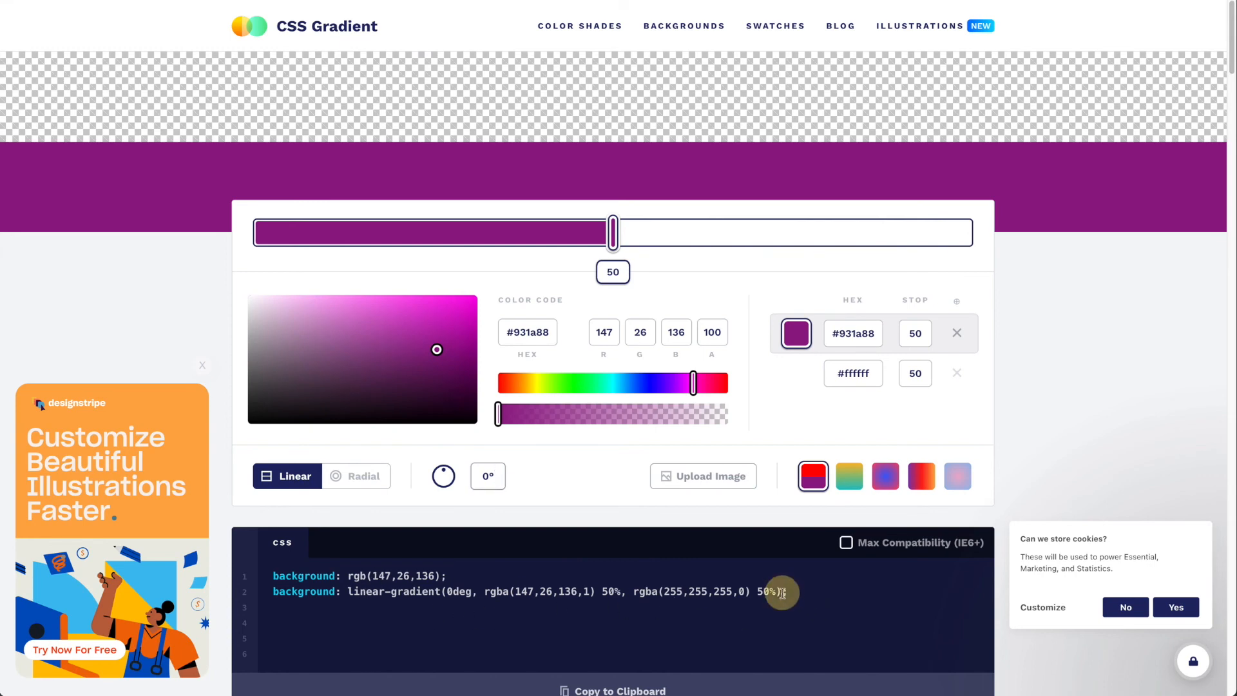
triple_click(529, 591)
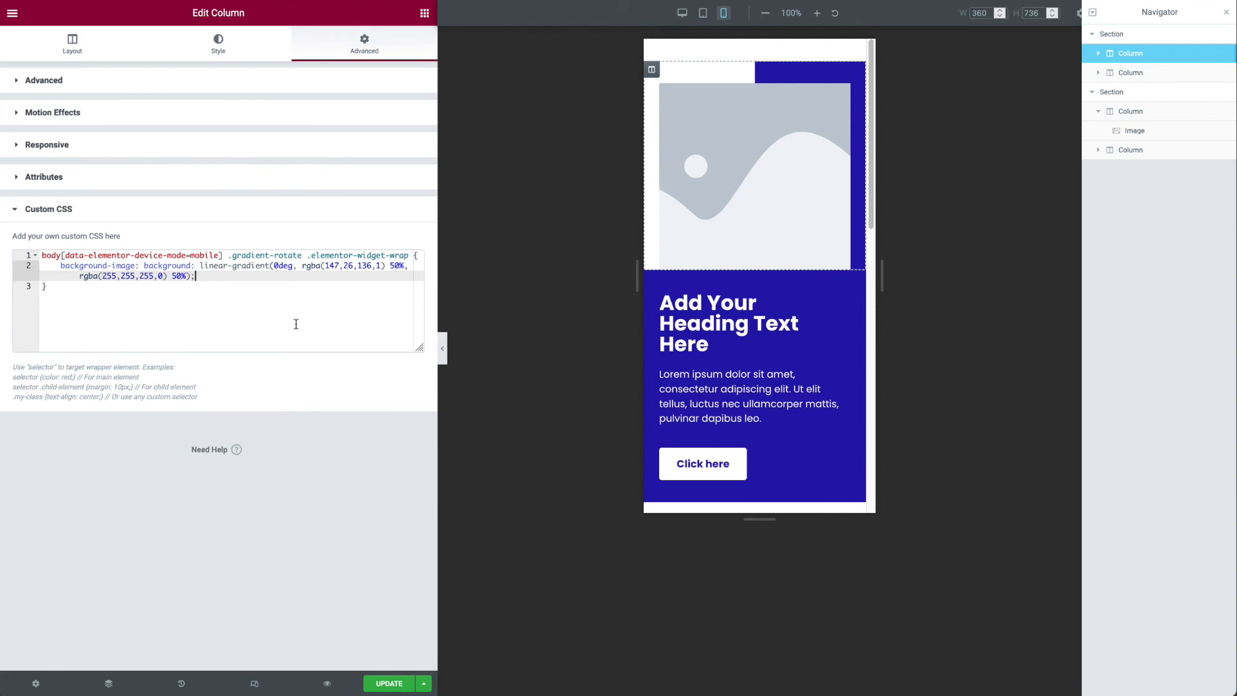
- Set the column's mobile Custom CSS background to the 180deg purple-bottom gradient with !important
text(linear-gradient(180deg, var( --e-global-color-5f41bc3 ) 50% , var( --e-global-color-primary ) 50%) !important;)
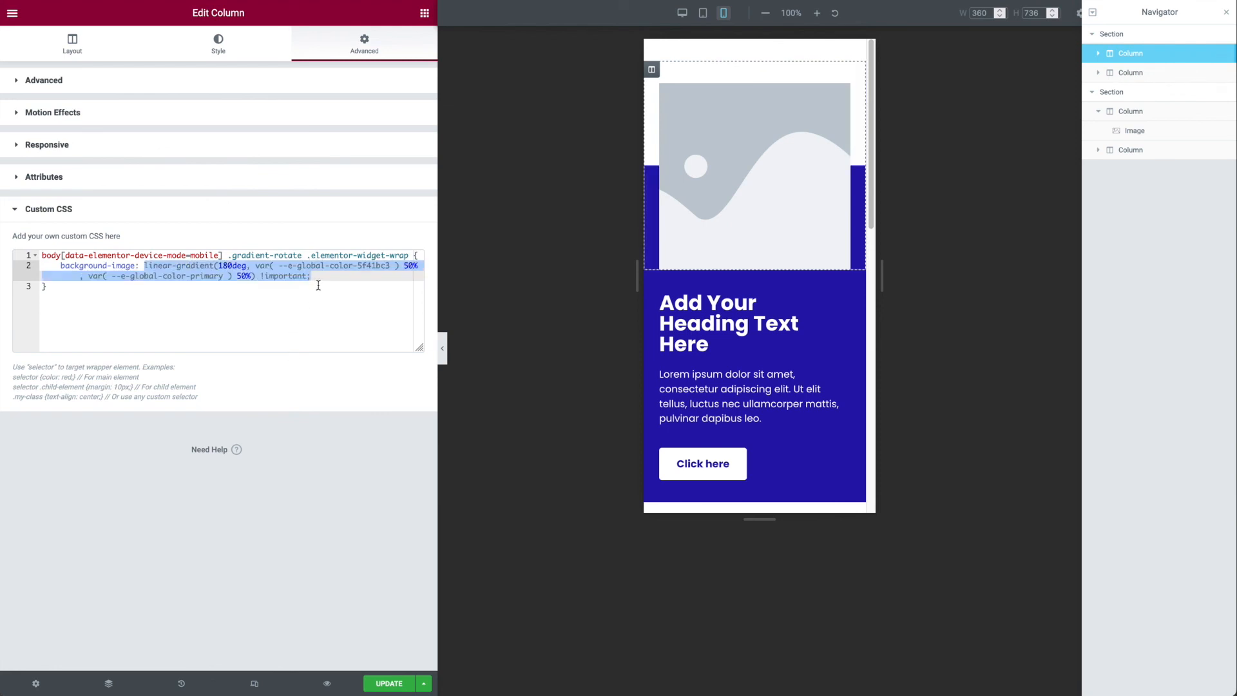
click(314, 275)
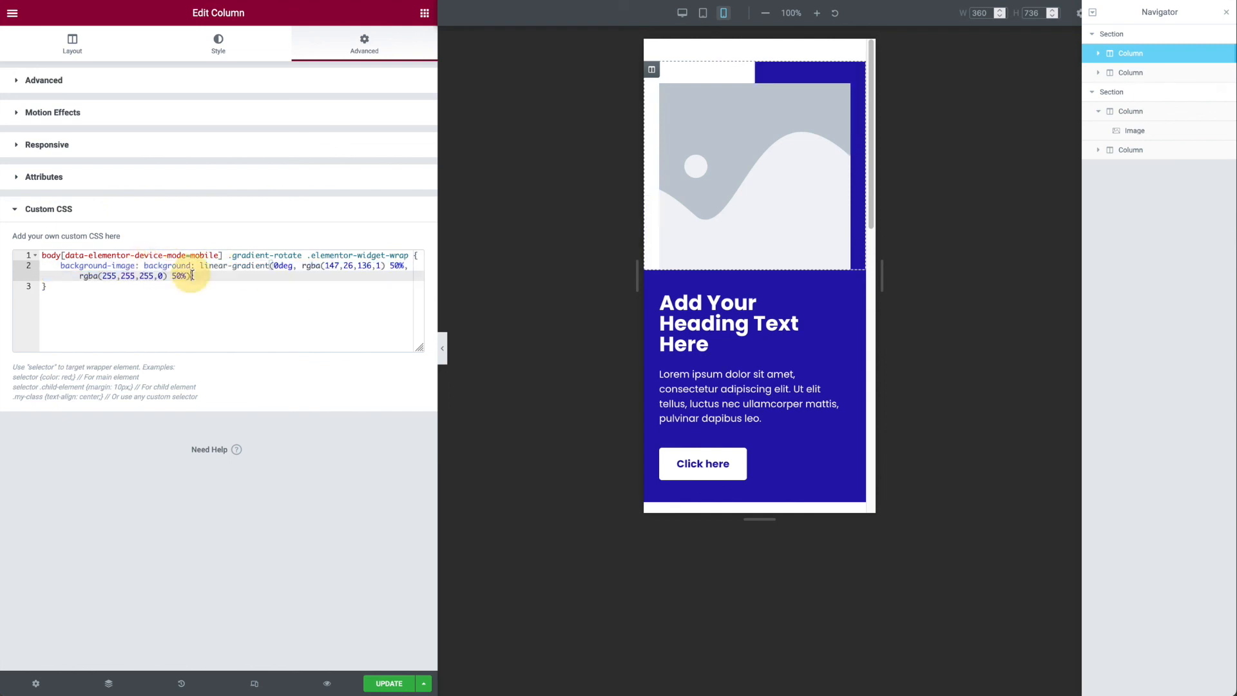
text(!important;)
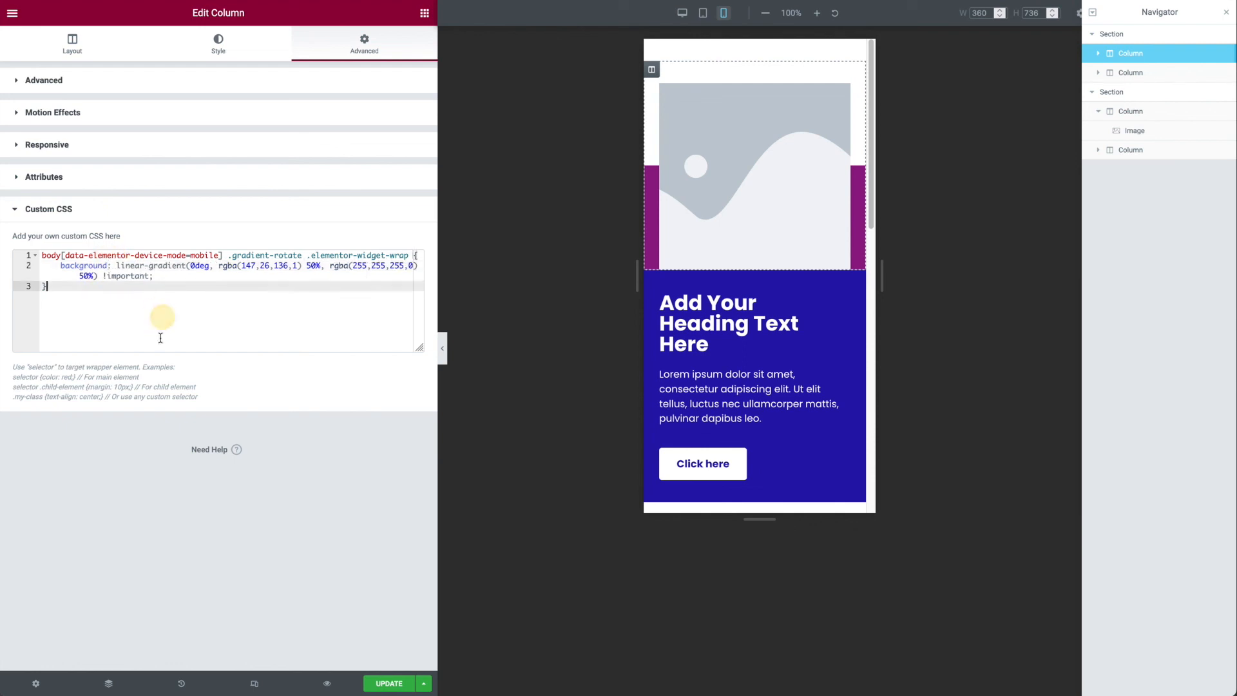
mouse_move(631, 191)
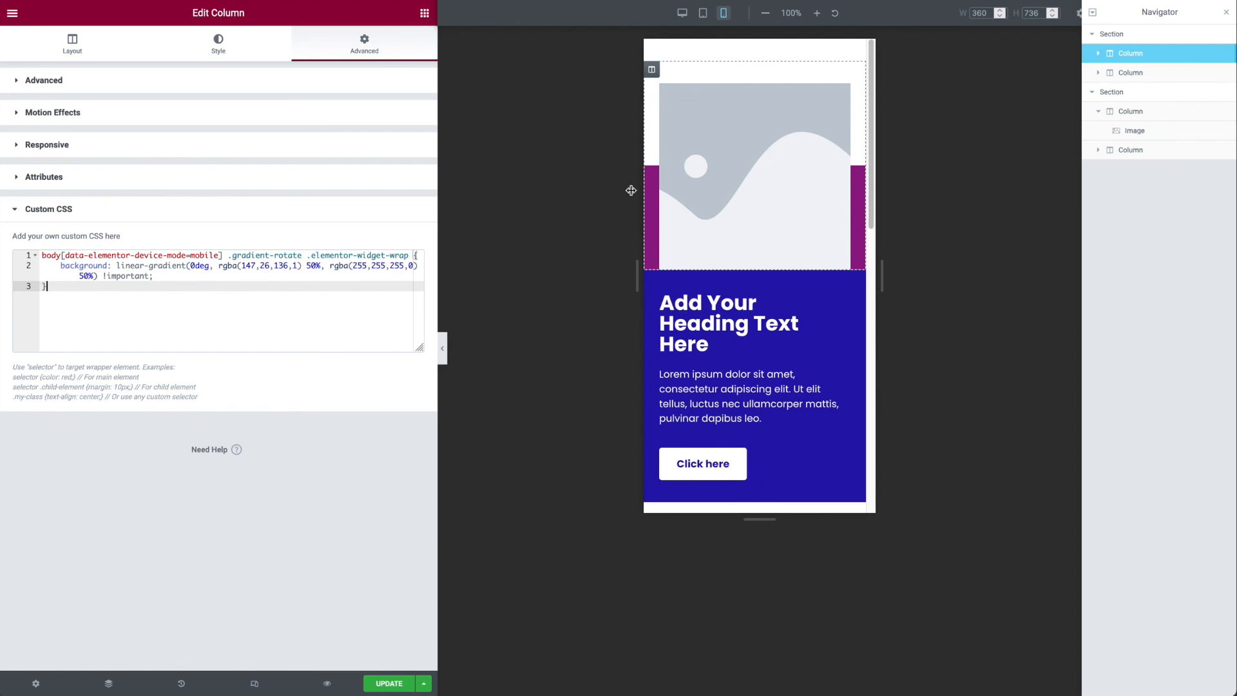
mouse_move(603, 336)
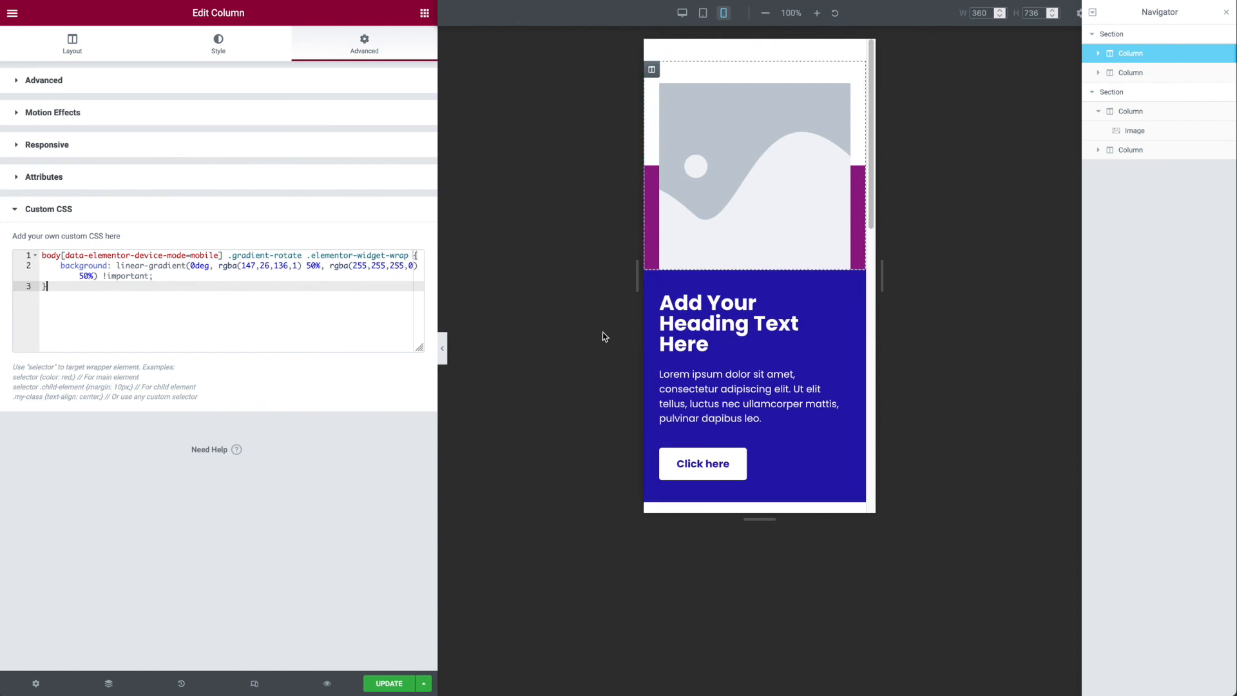
- Check the layout at tablet, desktop and mobile widths, ending on desktop with the second section's paragraph selected
click(701, 13)
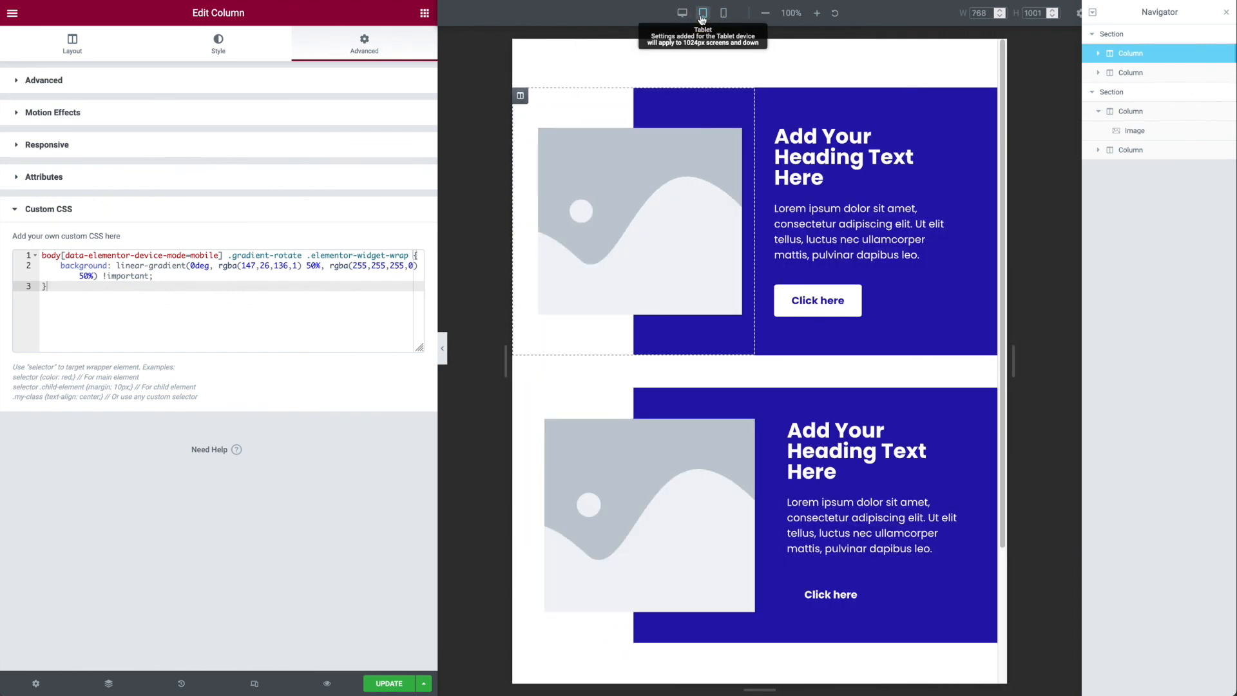
click(721, 13)
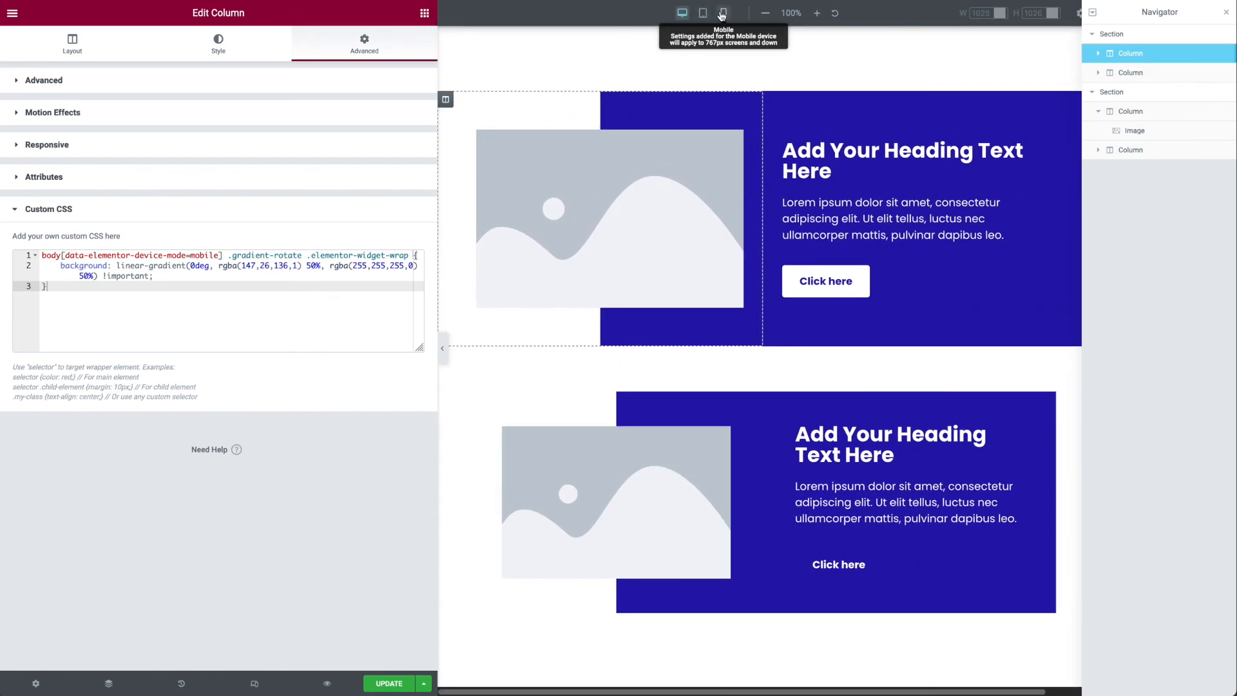
click(721, 13)
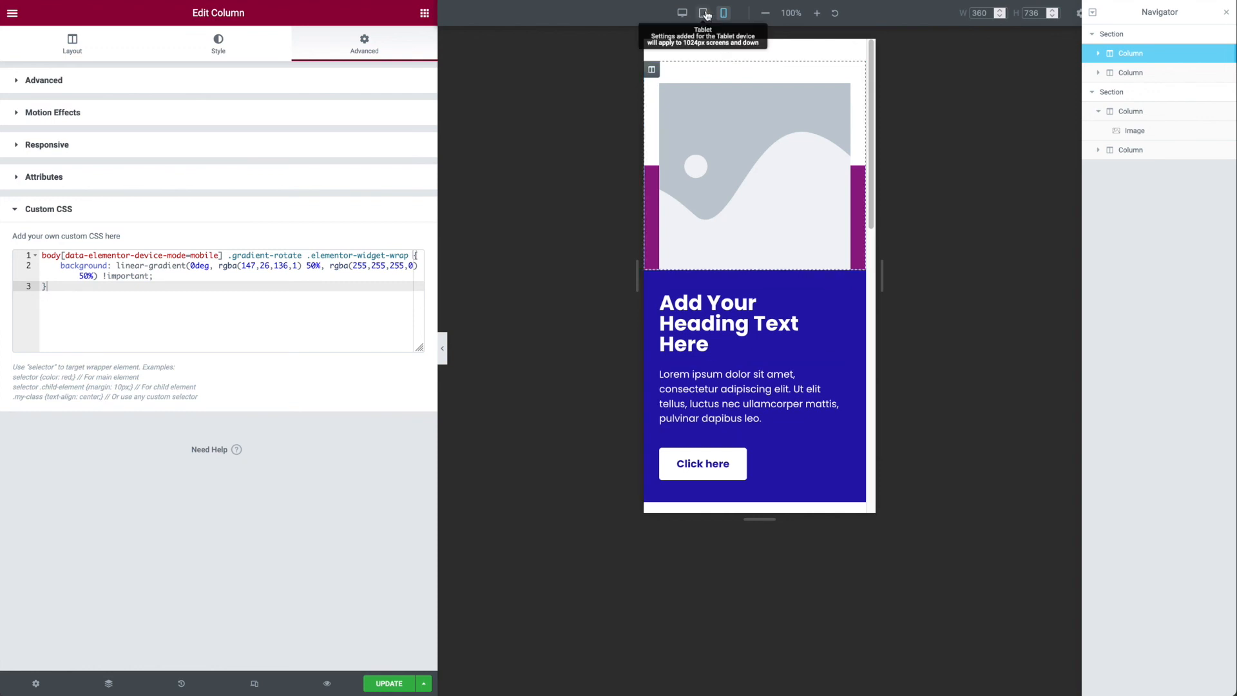
click(681, 13)
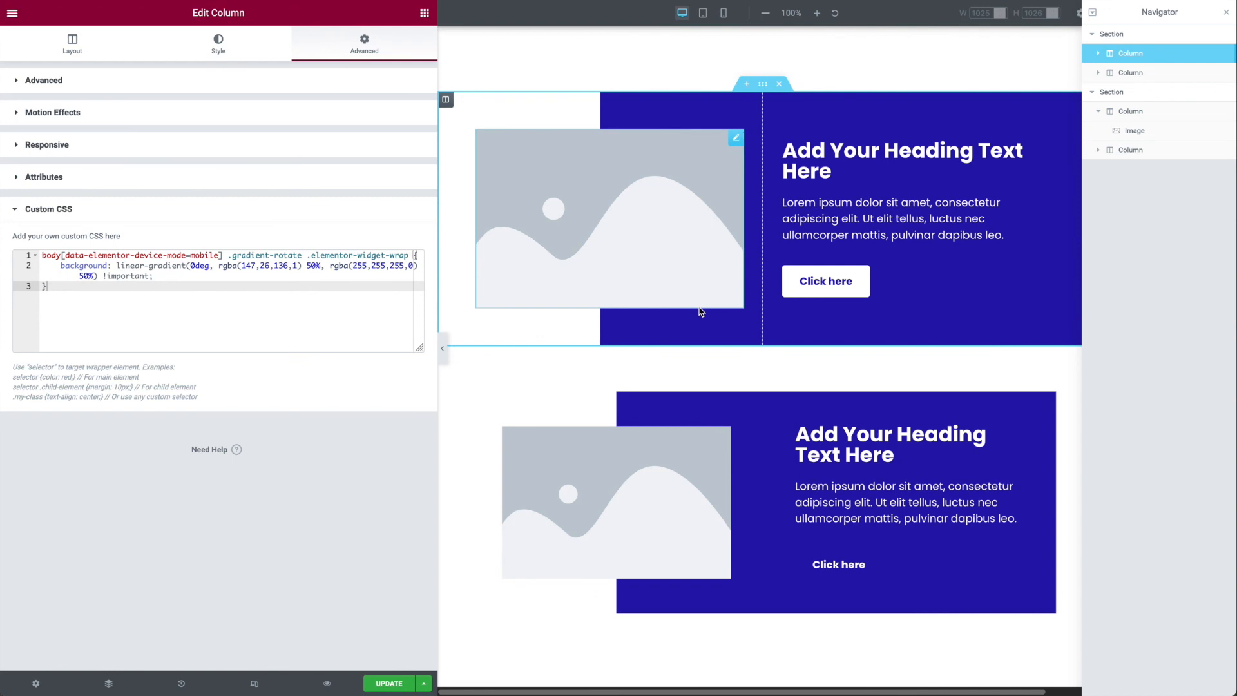
click(900, 502)
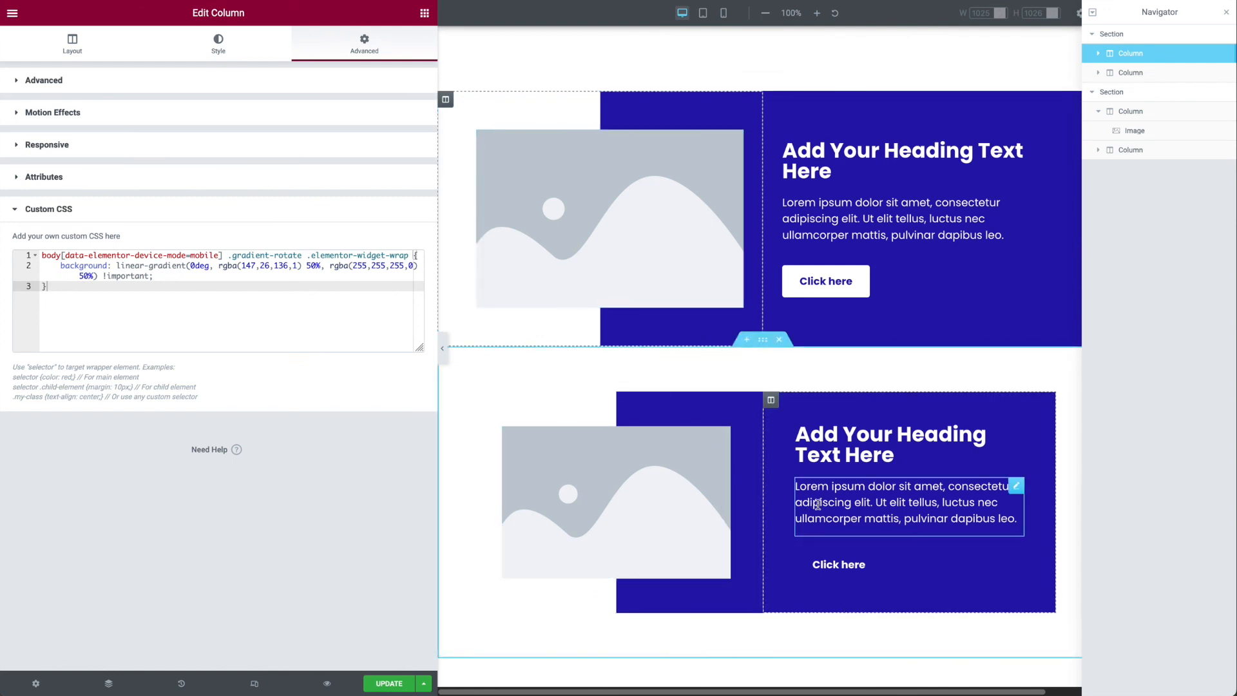